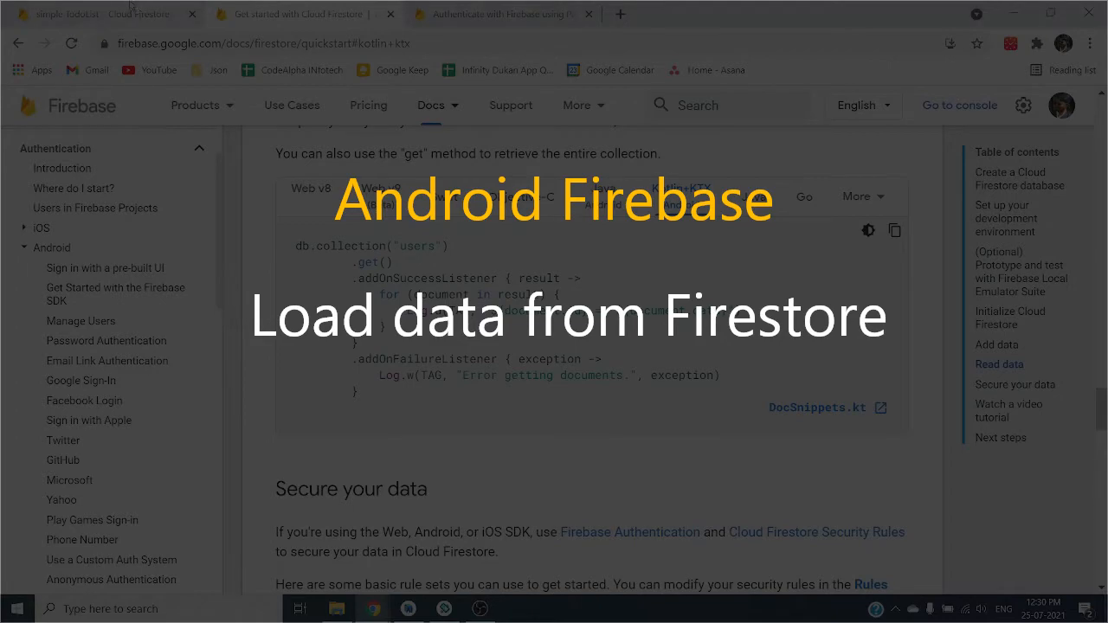
View the all_tasks collection in Firestore with checked, task_name and userID fields.
{"action": "left_click", "coordinate": [100, 13]}
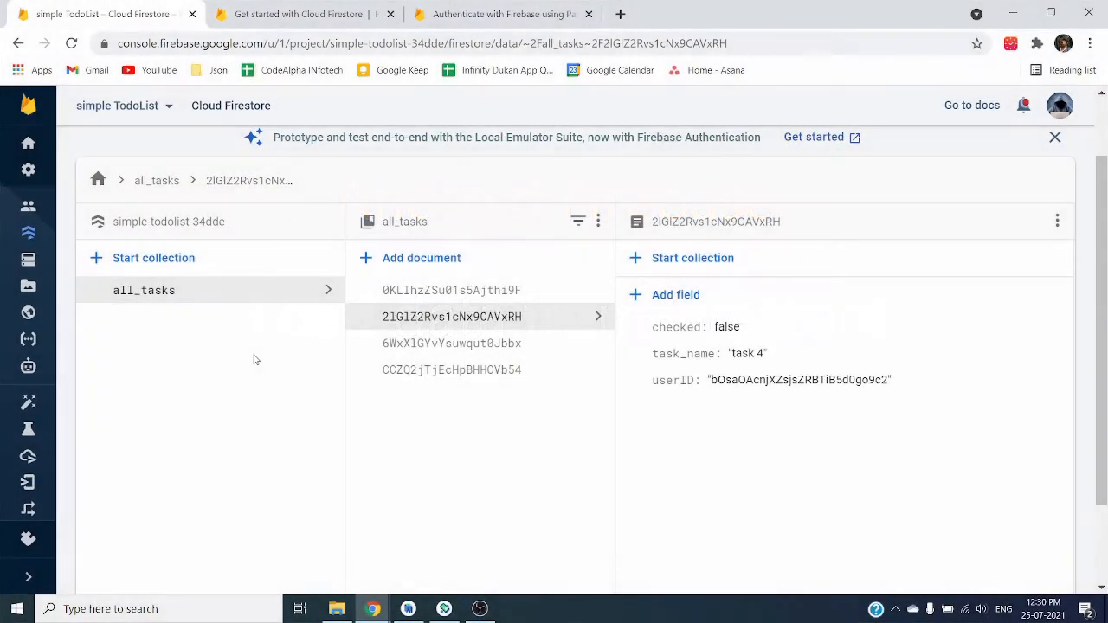
{"action": "mouse_move", "coordinate": [164, 294]}
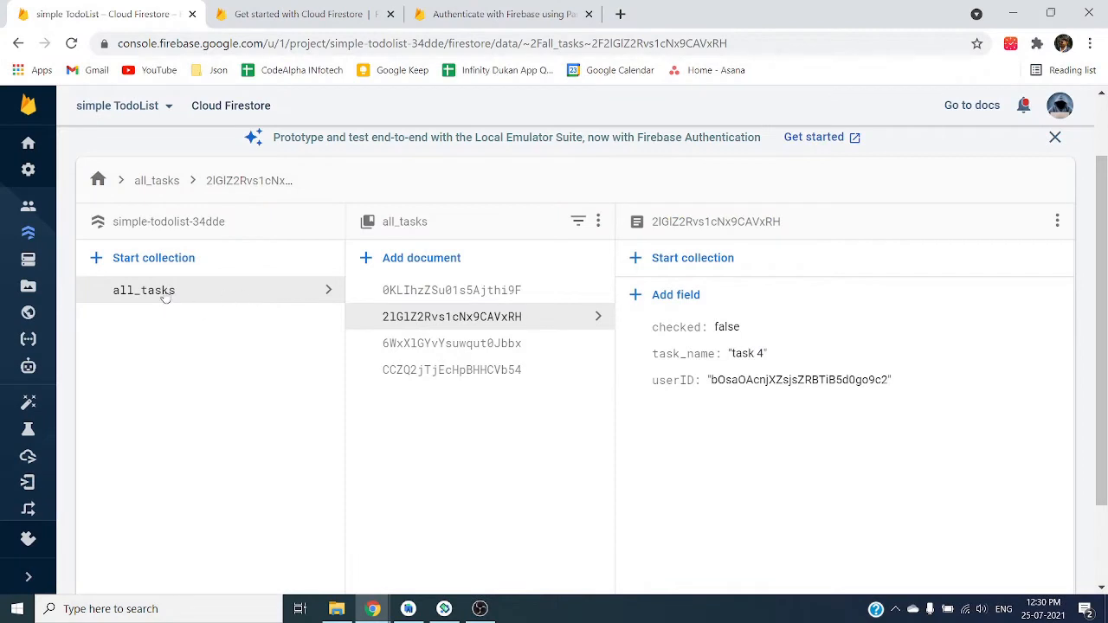
{"action": "mouse_move", "coordinate": [166, 291]}
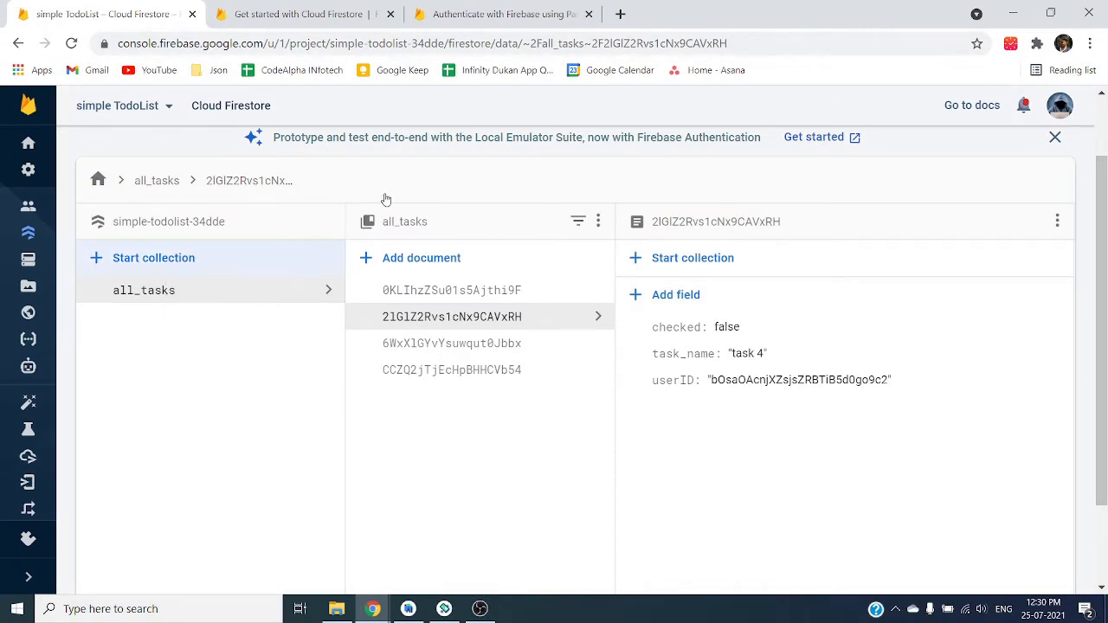
{"action": "mouse_move", "coordinate": [315, 325]}
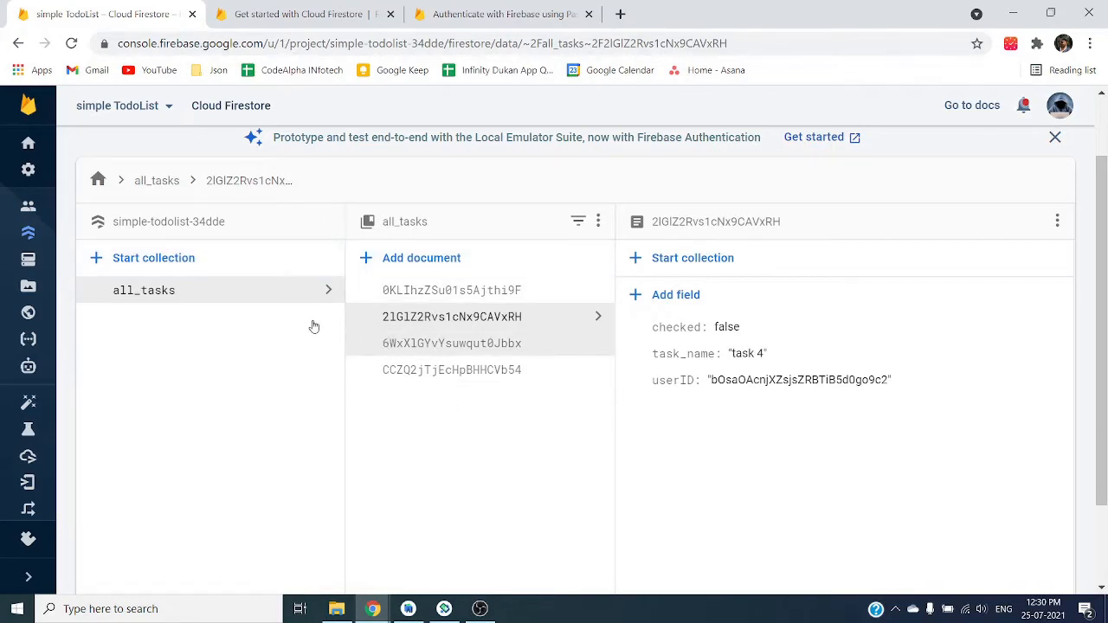
{"action": "mouse_move", "coordinate": [458, 343]}
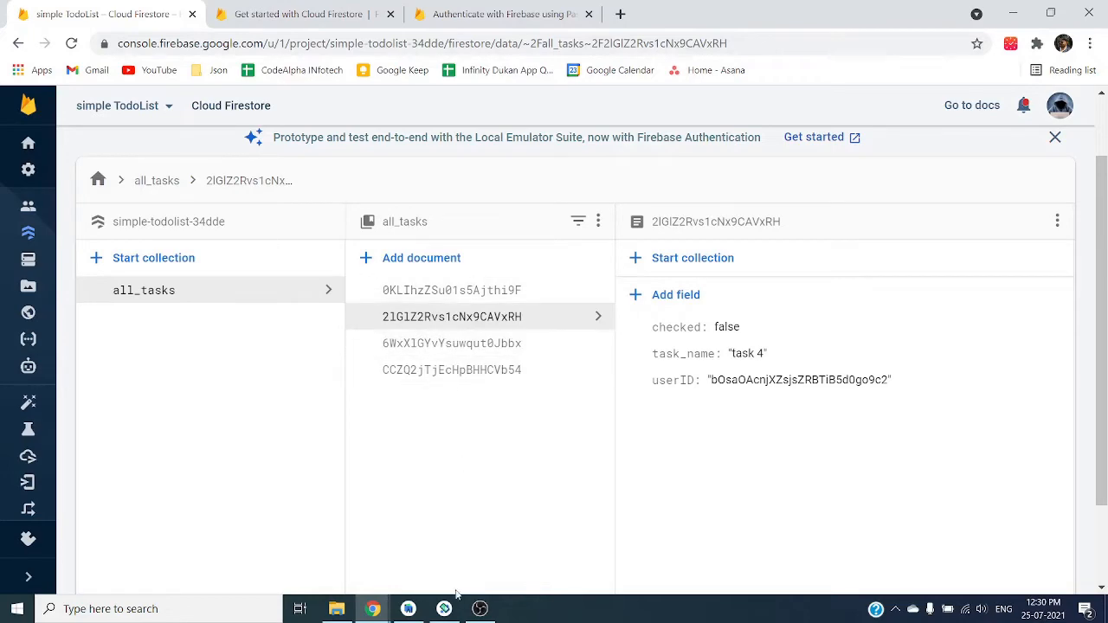
Review task_item.xml and TaskAdapter.kt, then bring up TaskModel.kt for editing.
{"action": "left_click", "coordinate": [409, 609]}
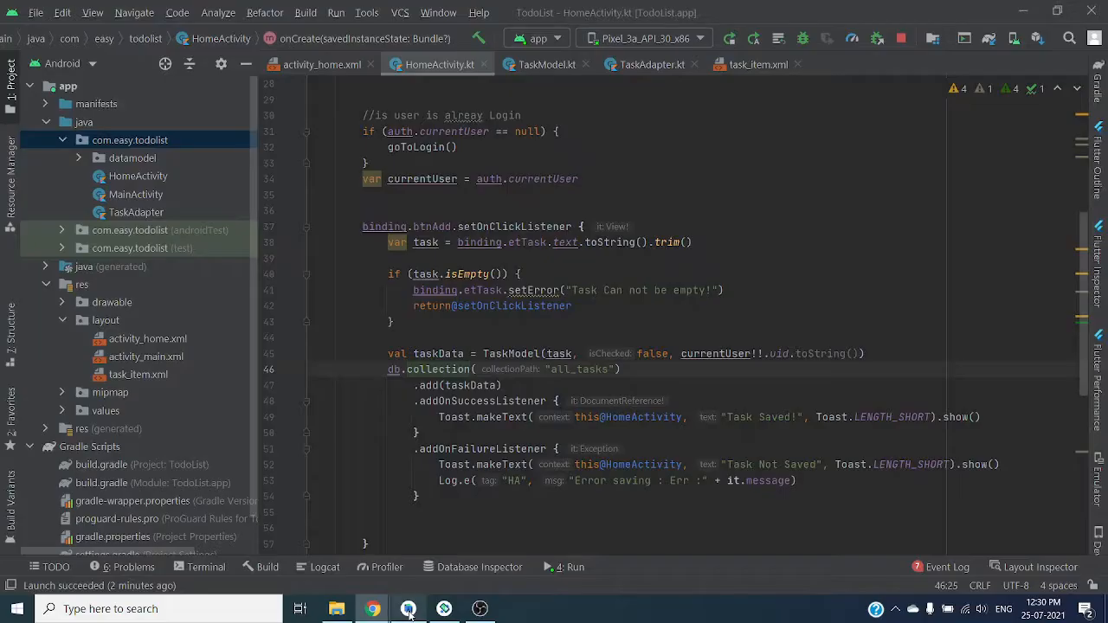
{"action": "left_click", "coordinate": [588, 194]}
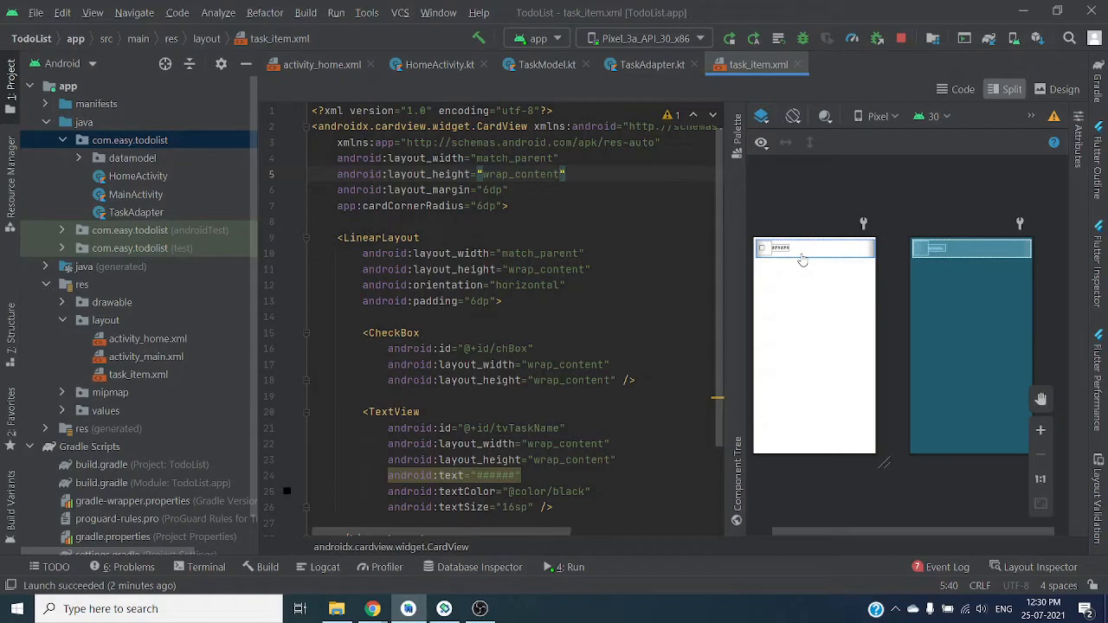
{"action": "left_click", "coordinate": [651, 64]}
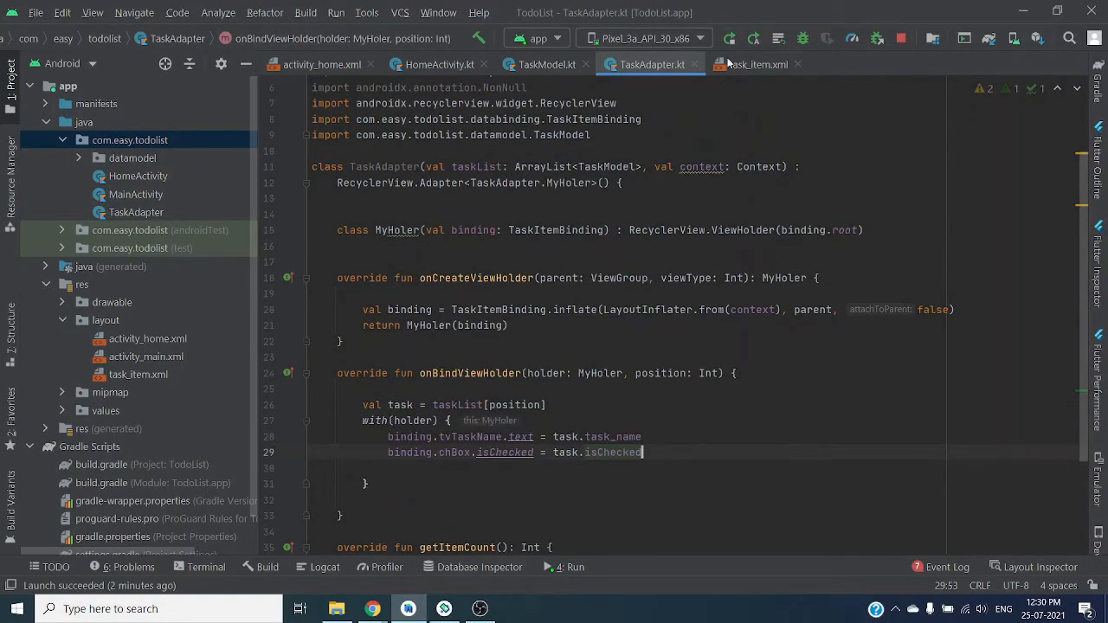
{"action": "left_click", "coordinate": [547, 64]}
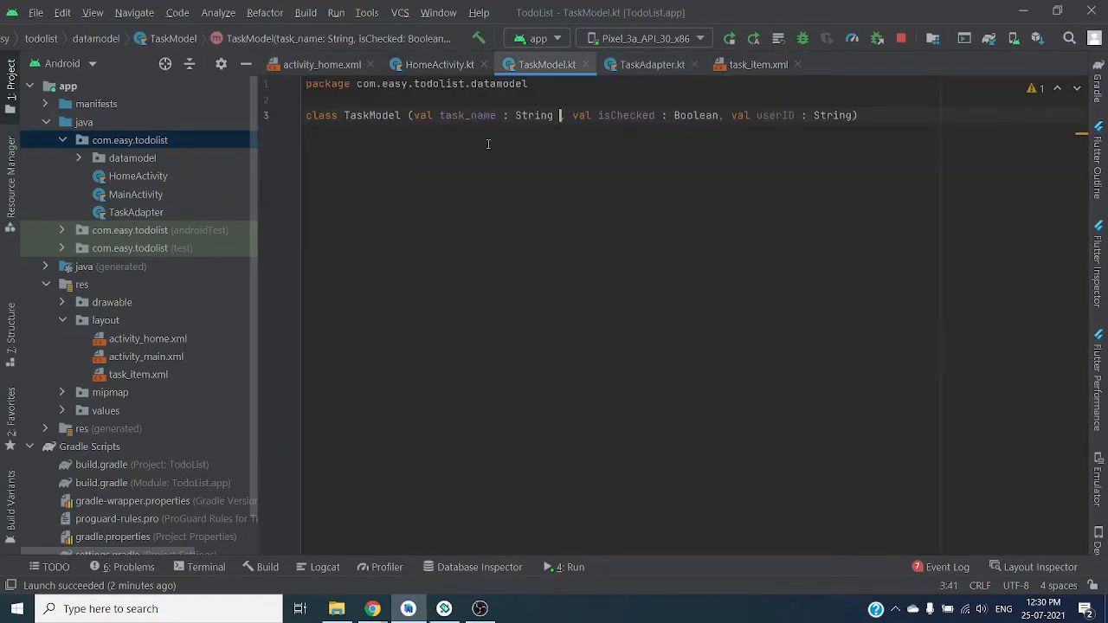
{"action": "mouse_move", "coordinate": [505, 164]}
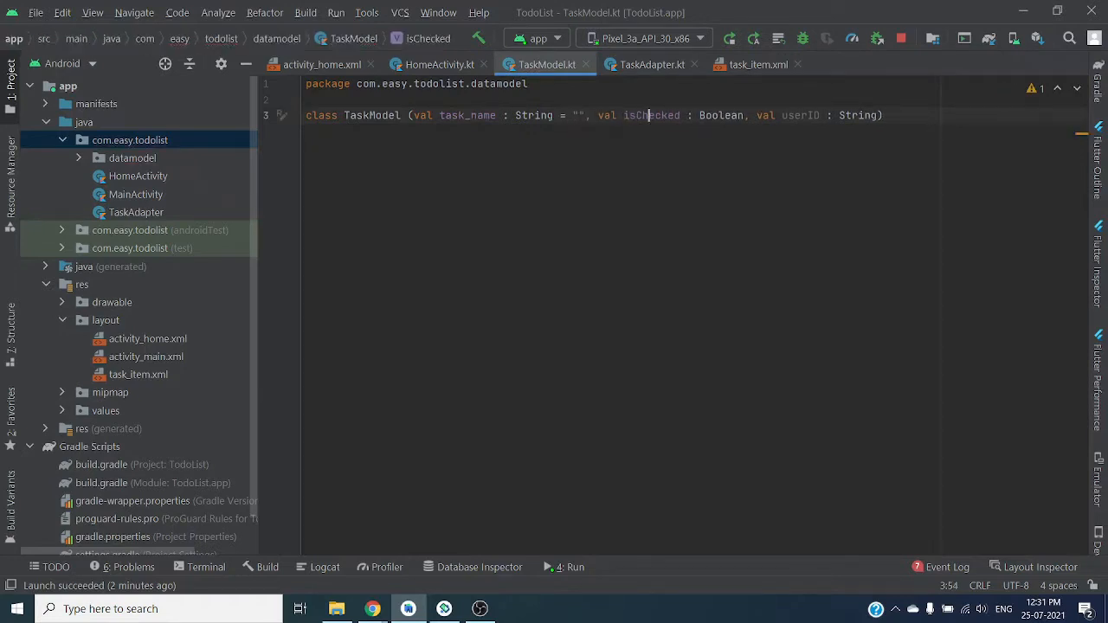
Default isChecked to false and userID to "" in TaskModel, then return to HomeActivity.kt.
{"action": "left_click", "coordinate": [703, 115]}
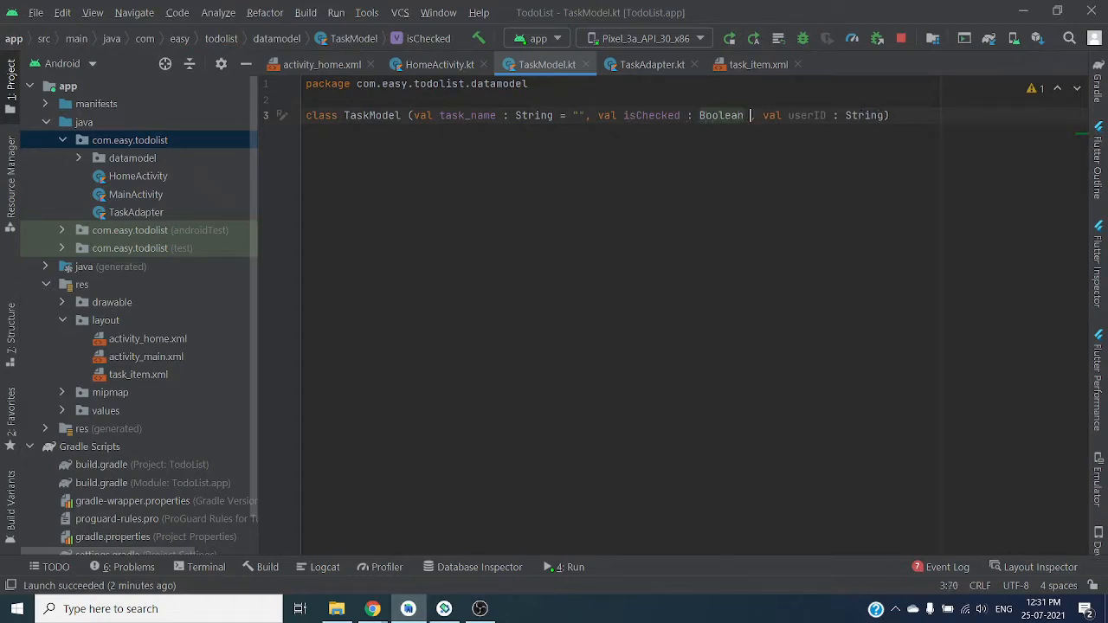
{"action": "type", "text": "= false"}
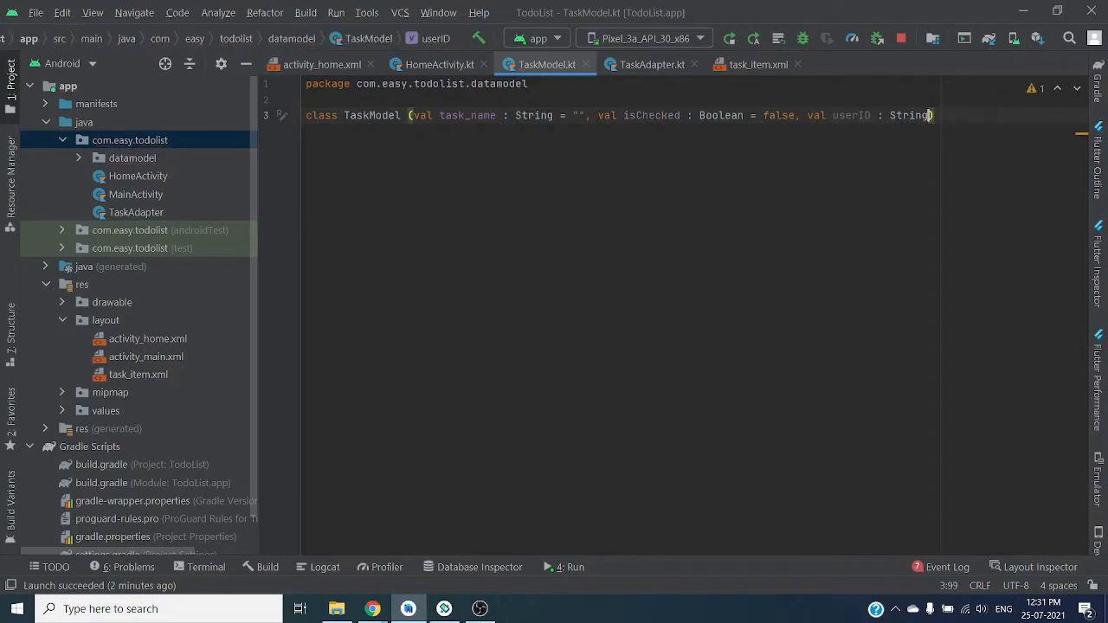
{"action": "type", "text": "= \"\""}
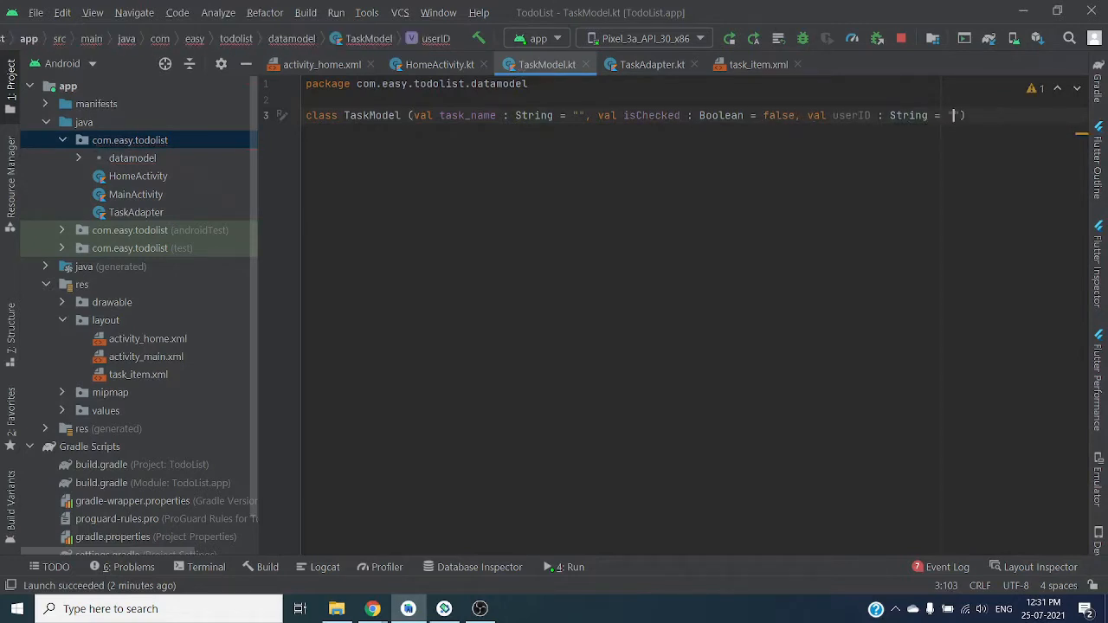
{"action": "left_click", "coordinate": [440, 64]}
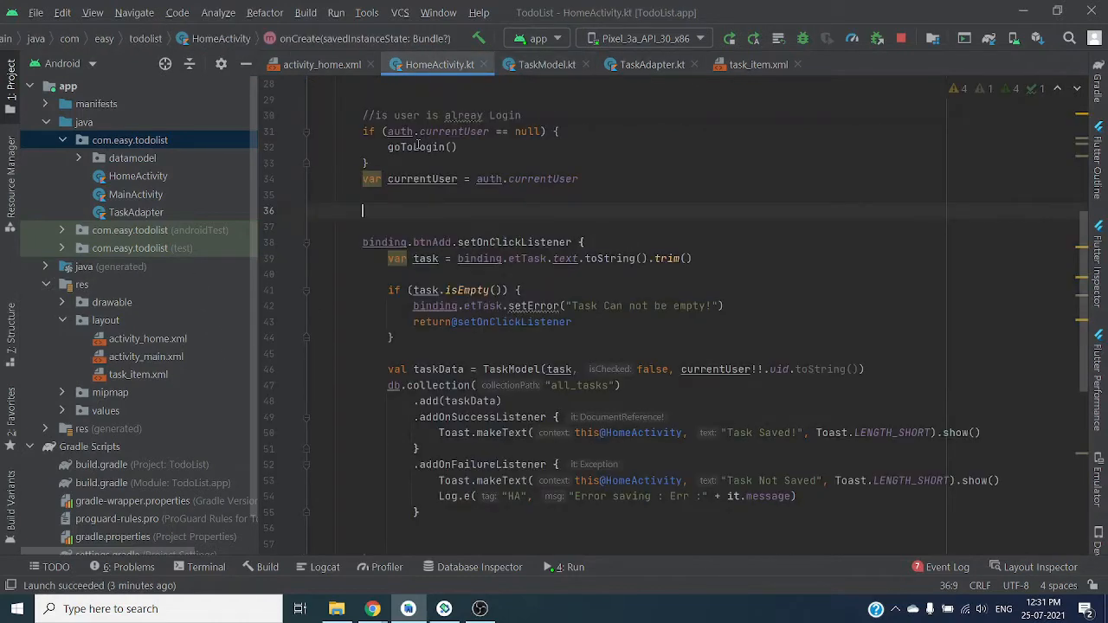
{"action": "left_click", "coordinate": [322, 64]}
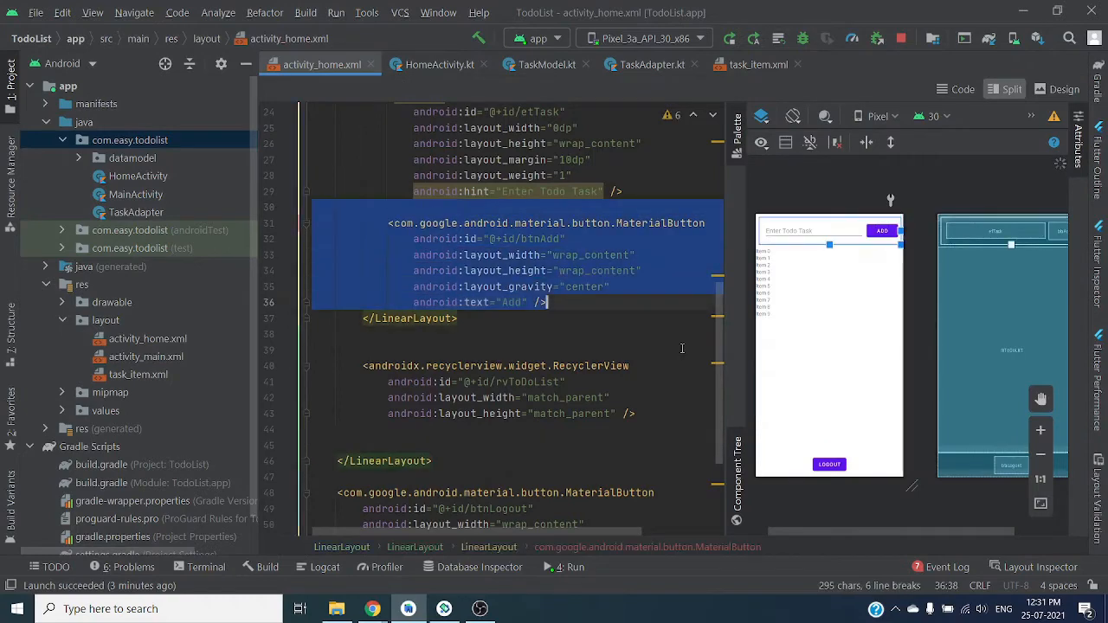
{"action": "scroll", "scroll_direction": "down", "scroll_amount": 3}
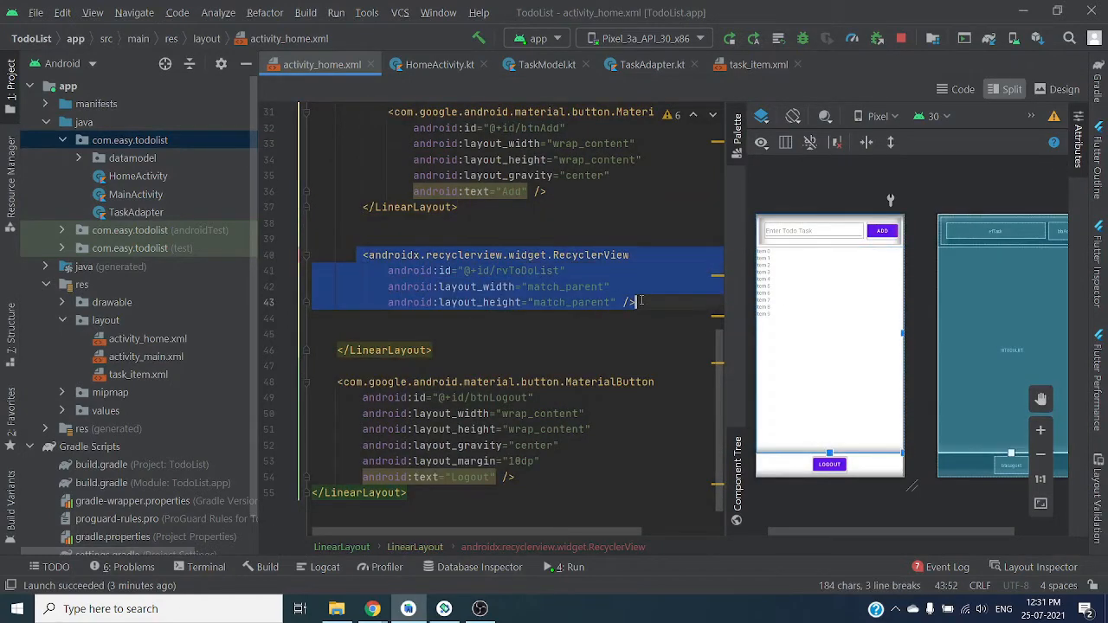
{"action": "left_click", "coordinate": [440, 64]}
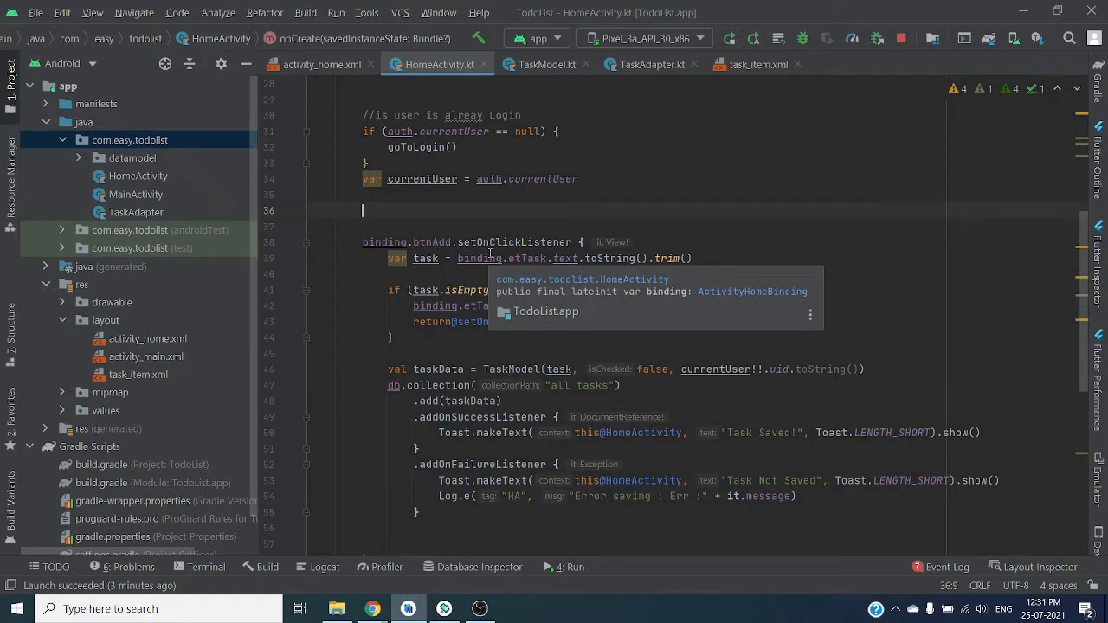
Write loadAllData(currentUser!!.uid.toString()) on line 36 of onCreate.
{"action": "type", "text": "loadAll"}
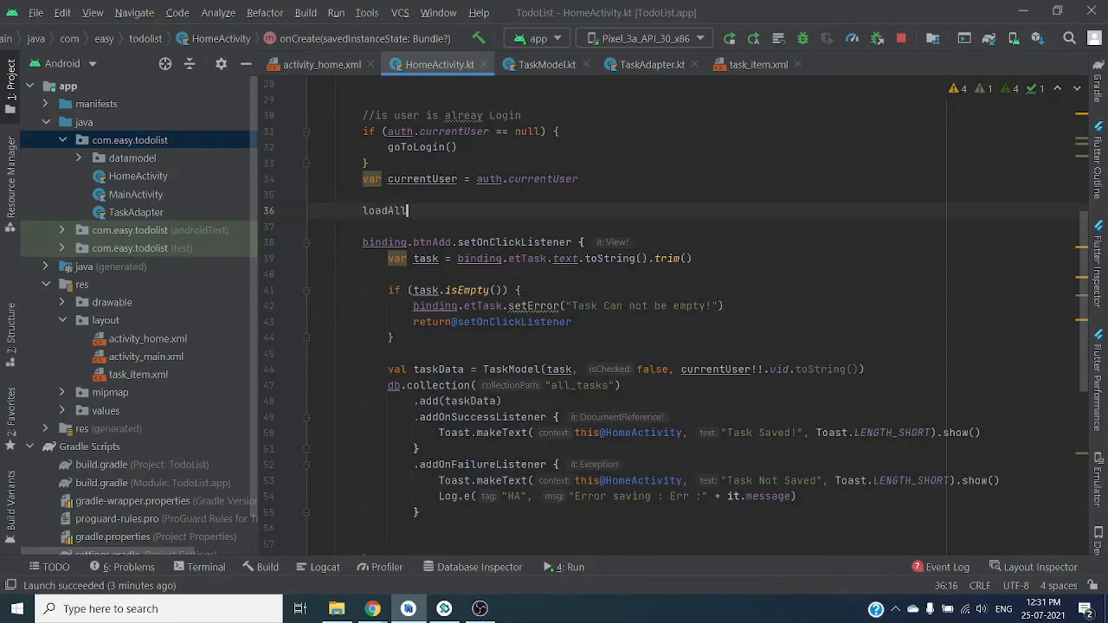
{"action": "type", "text": "Data()"}
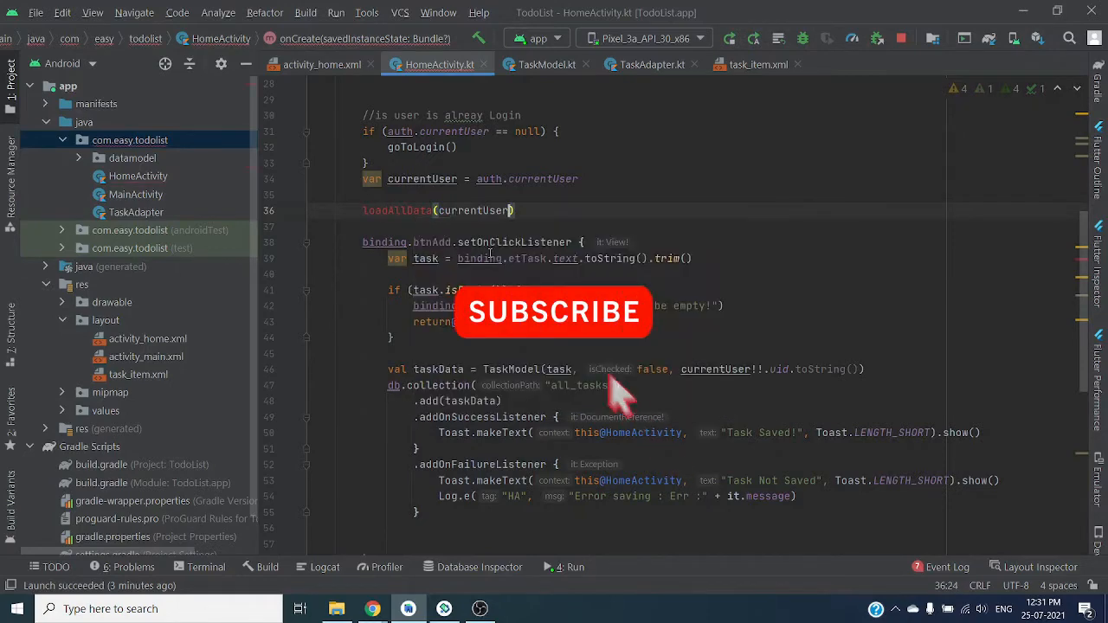
{"action": "type", "text": "!!.uid.toString("}
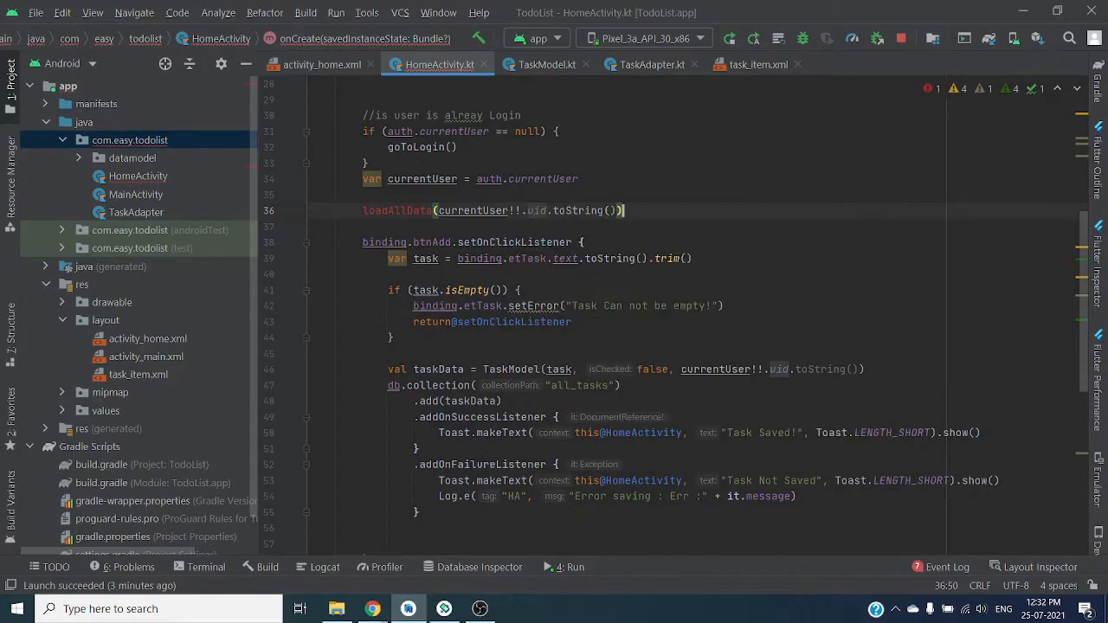
{"action": "scroll", "scroll_direction": "down", "scroll_amount": 3}
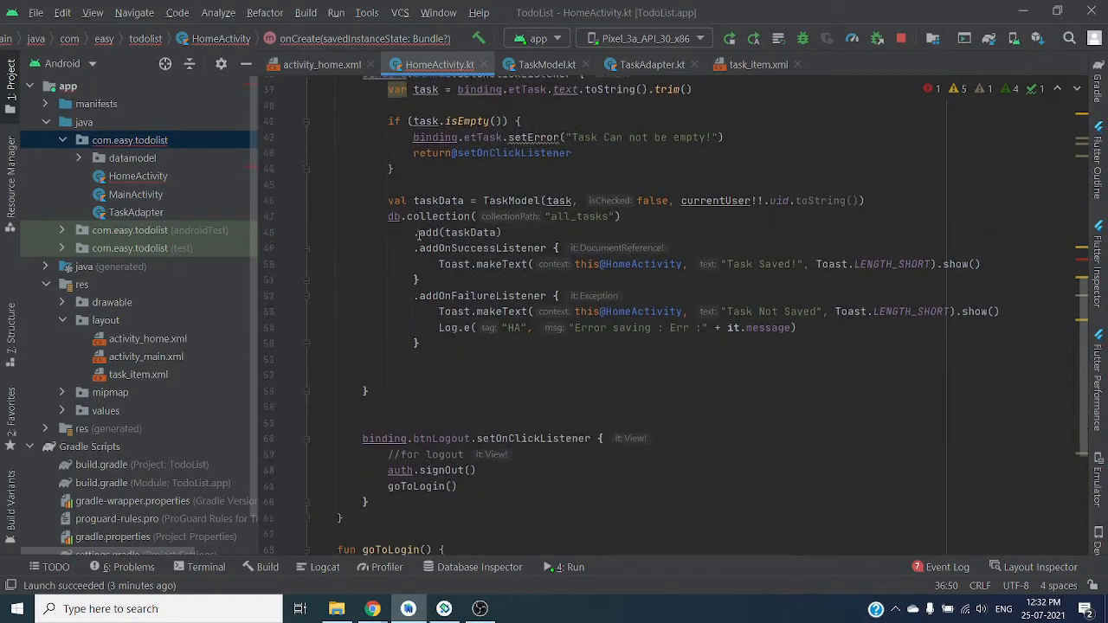
Declare fun loadAllData(userID: String) in HomeActivity.
{"action": "scroll", "scroll_direction": "down", "scroll_amount": 3}
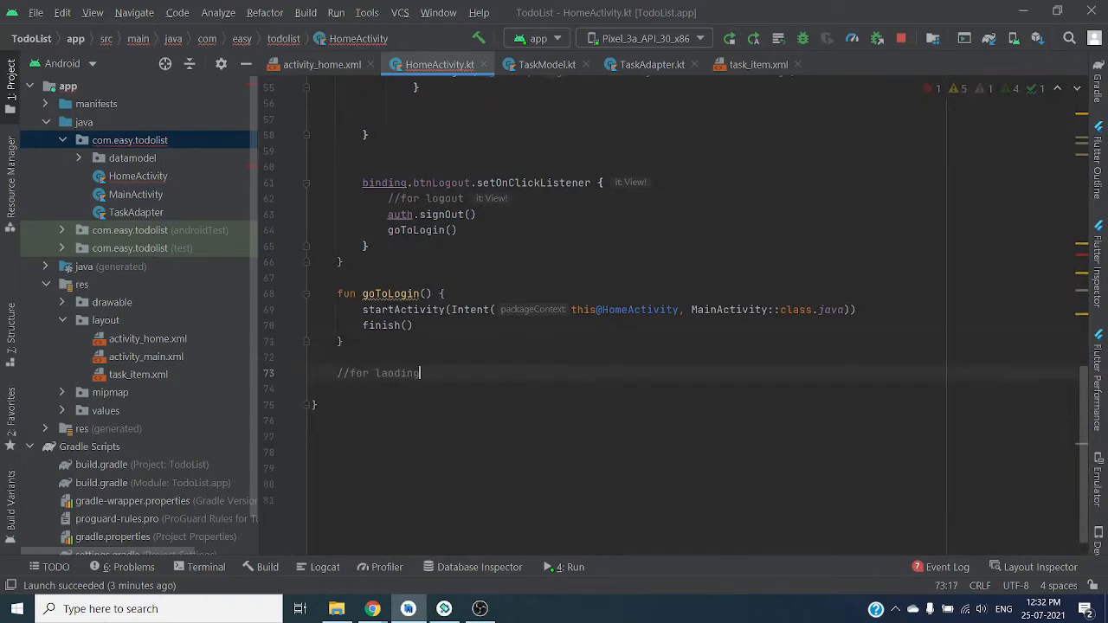
{"action": "type", "text": "all task"}
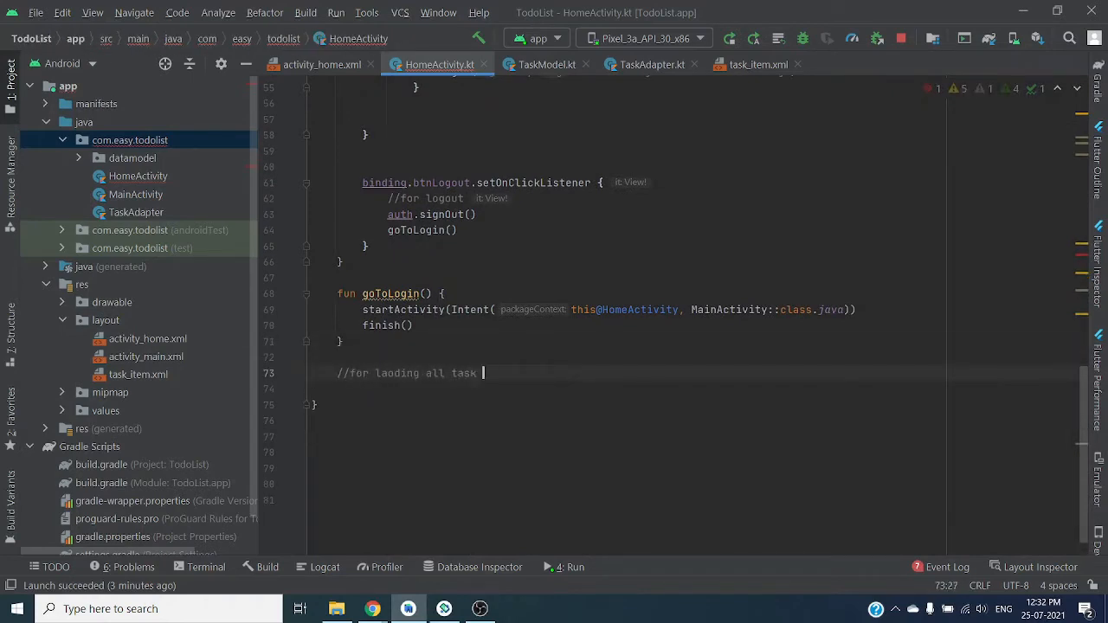
{"action": "type", "text": "foro"}
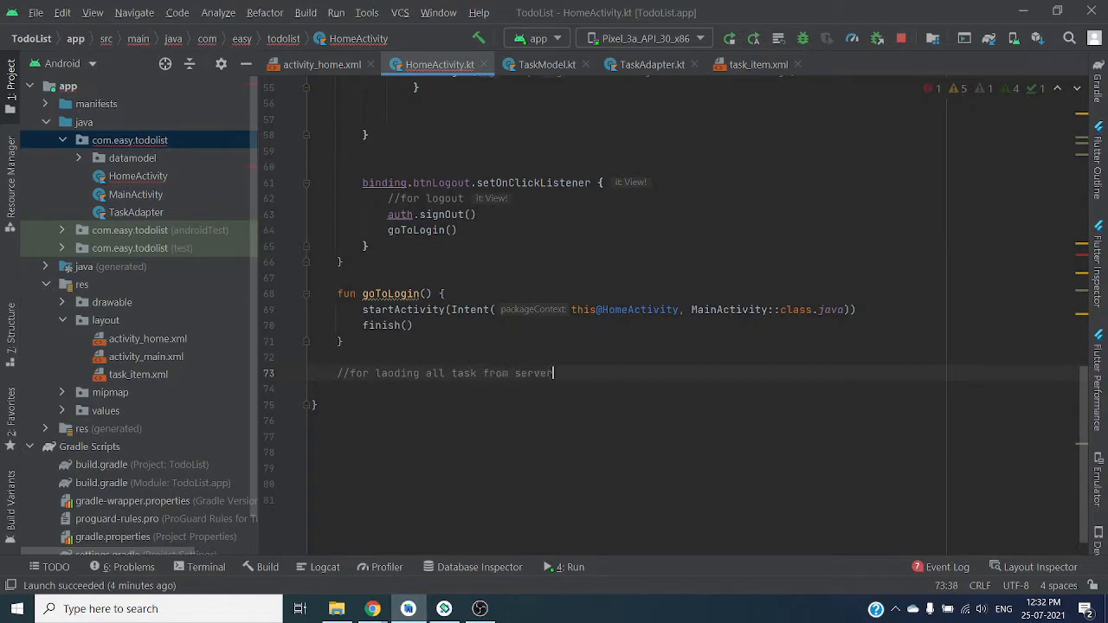
{"action": "type", "text": "fun"}
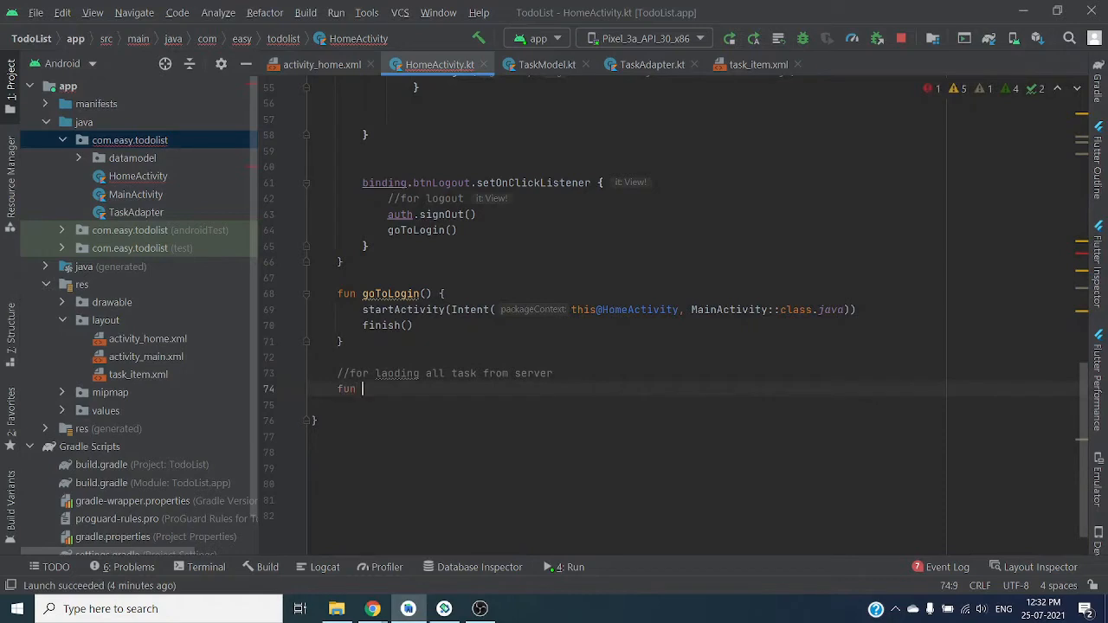
{"action": "type", "text": "loadAllData"}
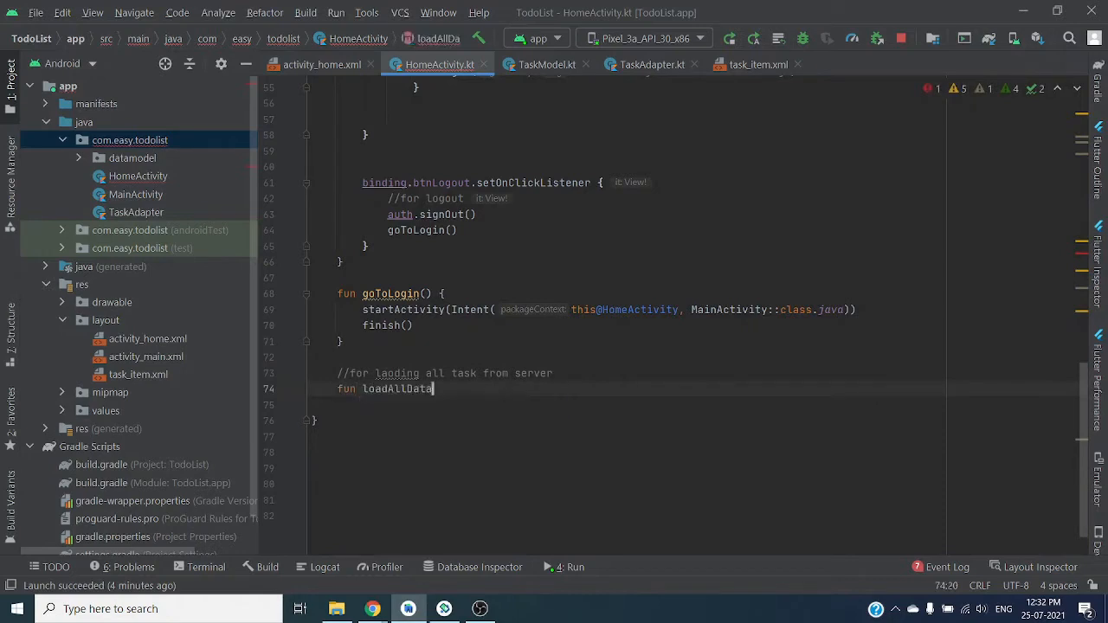
{"action": "type", "text": "()"}
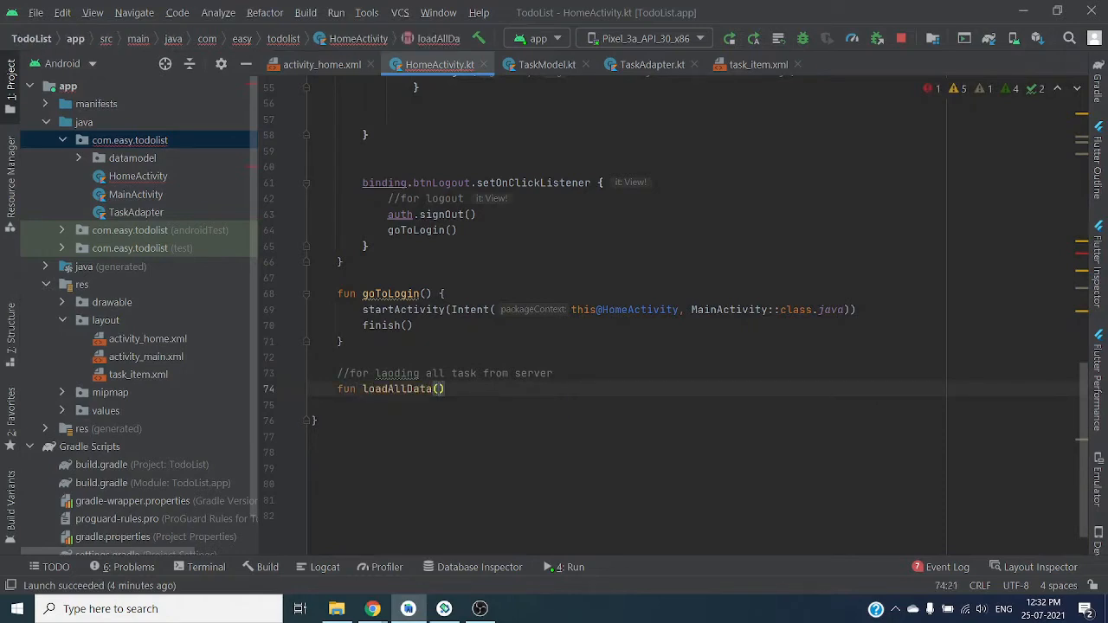
{"action": "type", "text": "userID"}
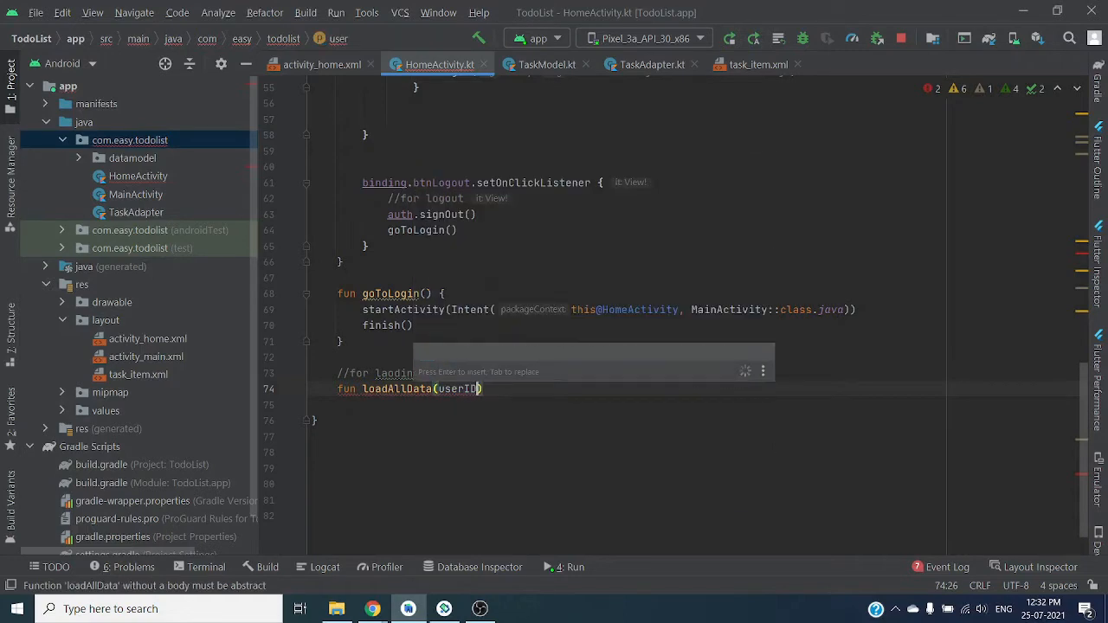
{"action": "type", "text": ": String"}
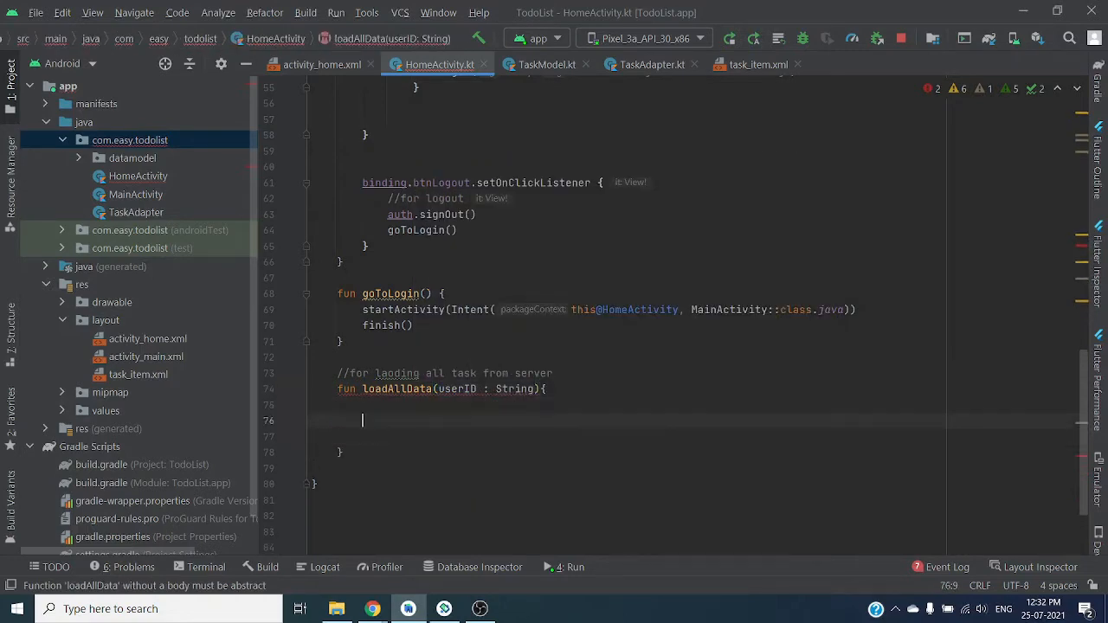
Inside it write var ref = db.collection("all_tasks").
{"action": "type", "text": "var"}
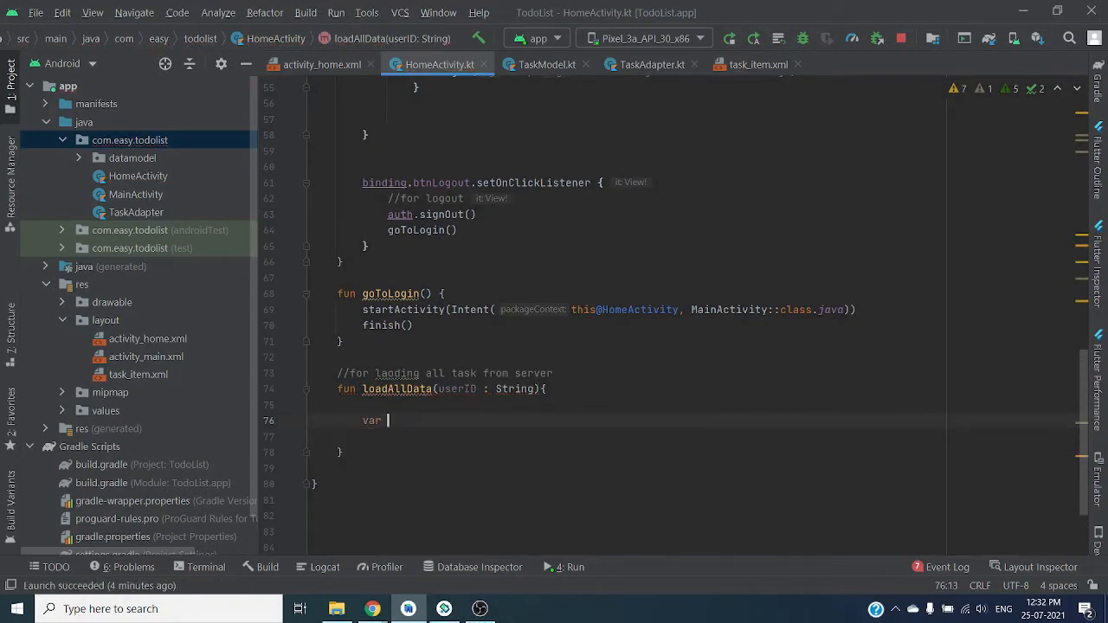
{"action": "type", "text": "ref ="}
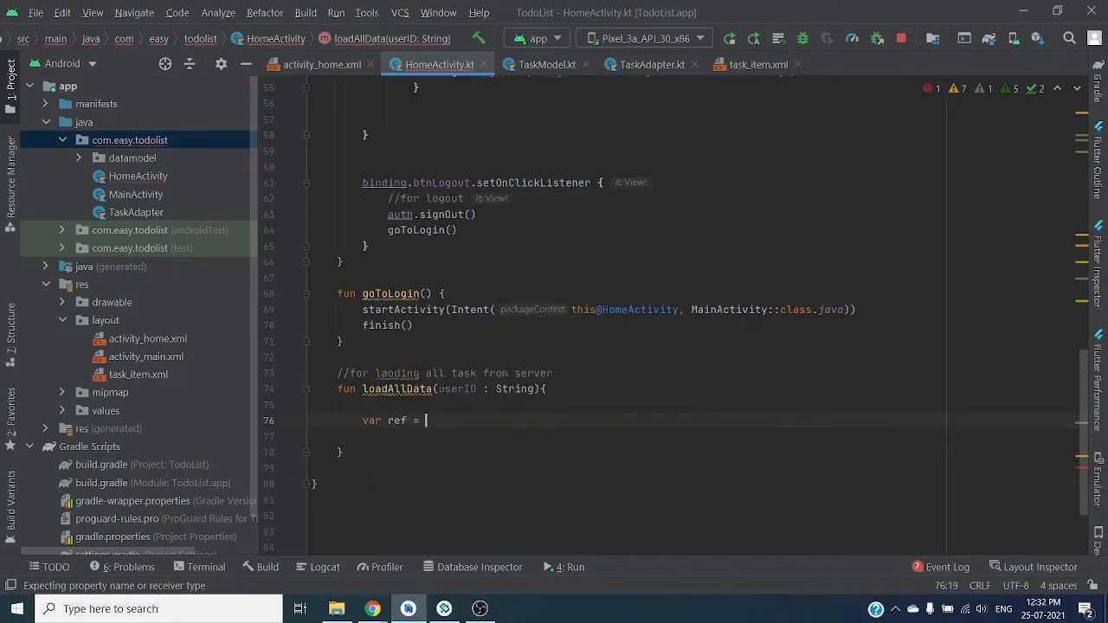
{"action": "type", "text": "db.c"}
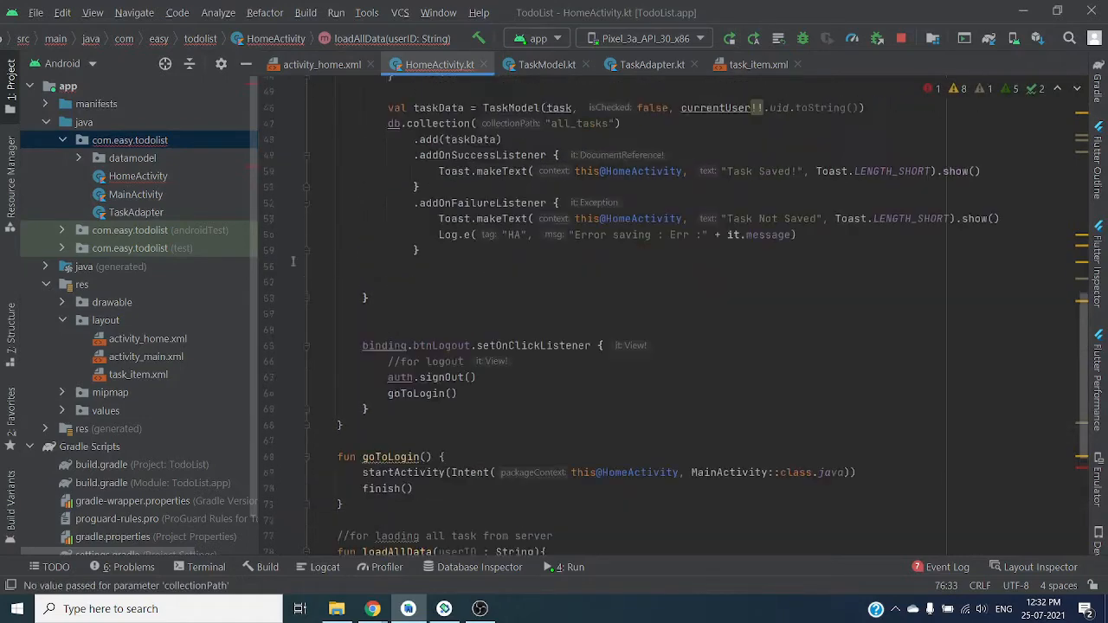
{"action": "scroll", "scroll_direction": "up", "scroll_amount": 3}
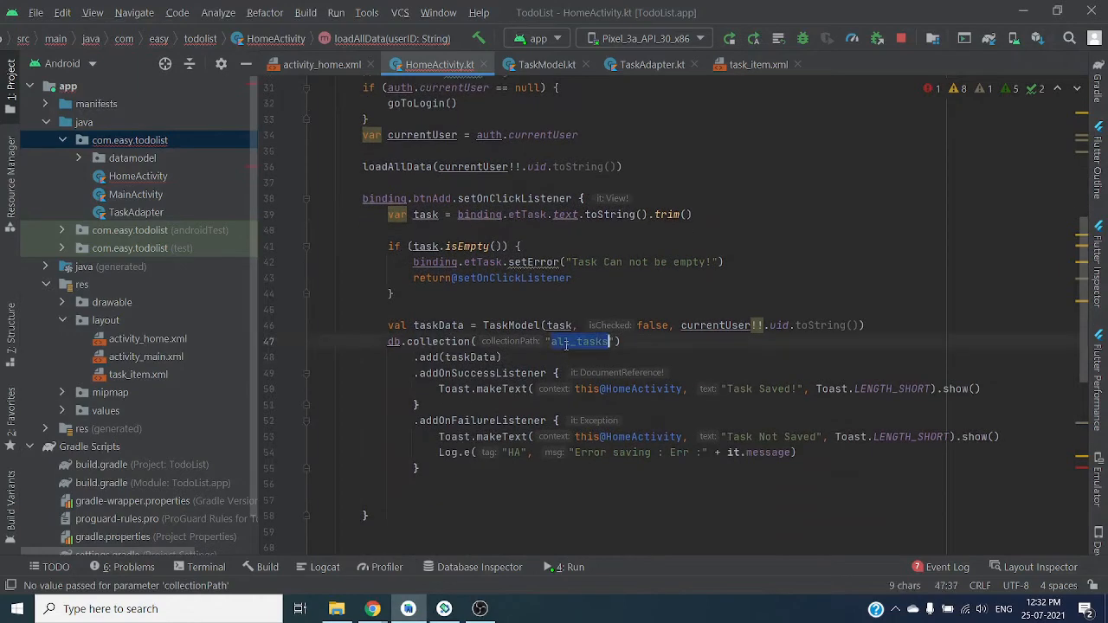
{"action": "scroll", "scroll_direction": "down", "scroll_amount": 3}
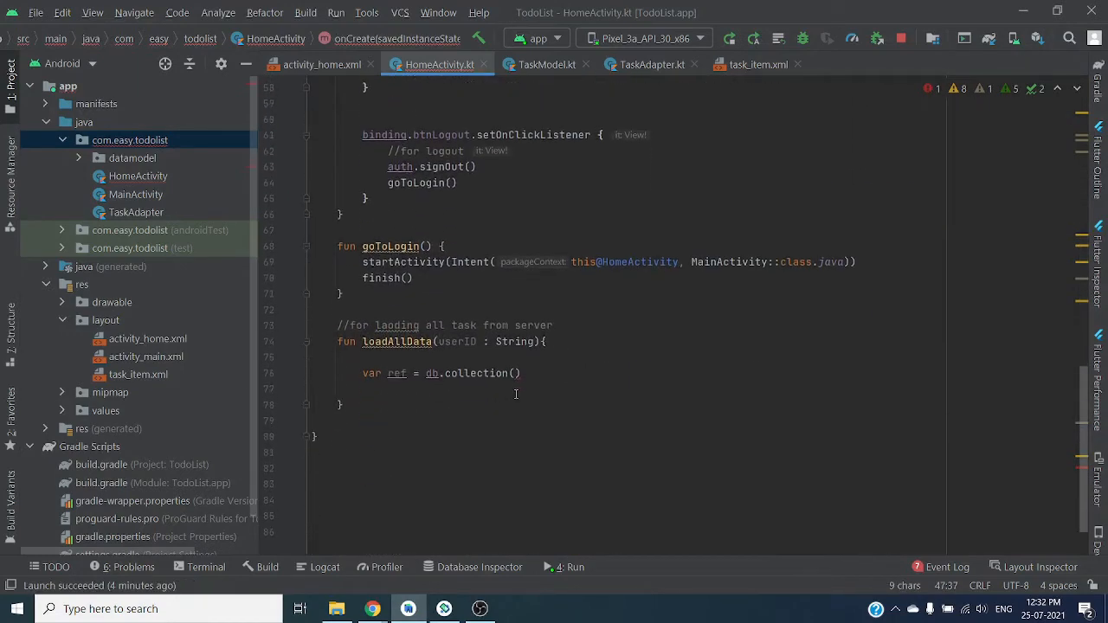
{"action": "type", "text": "\"all_tasks\""}
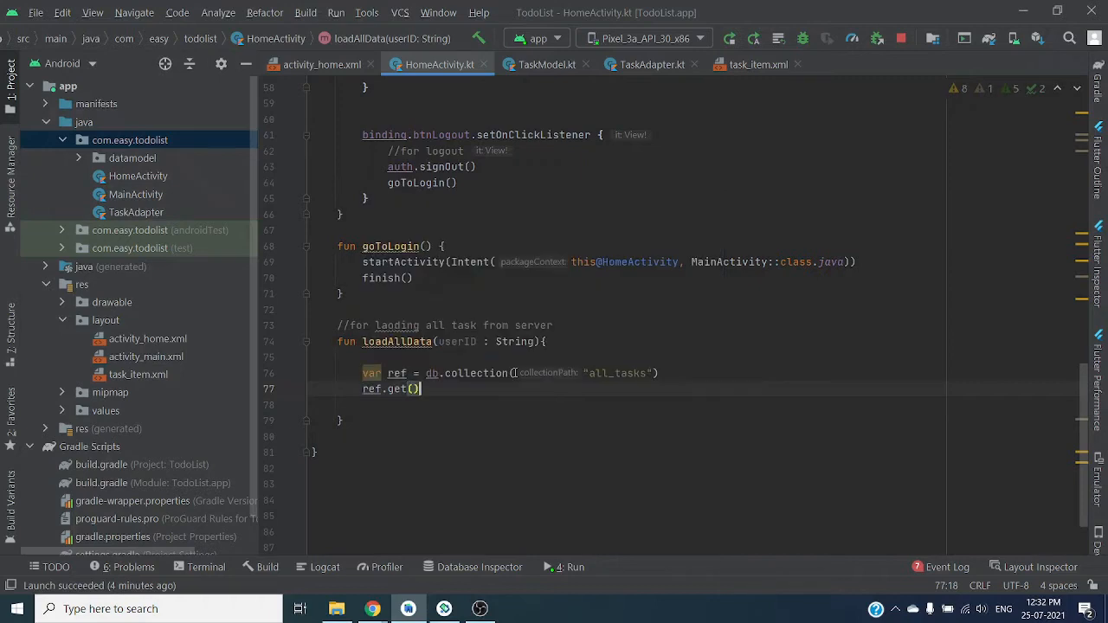
Add a success listener on ref.get() that toasts "No Task Found" and returns when empty.
{"action": "key", "text": "enter"}
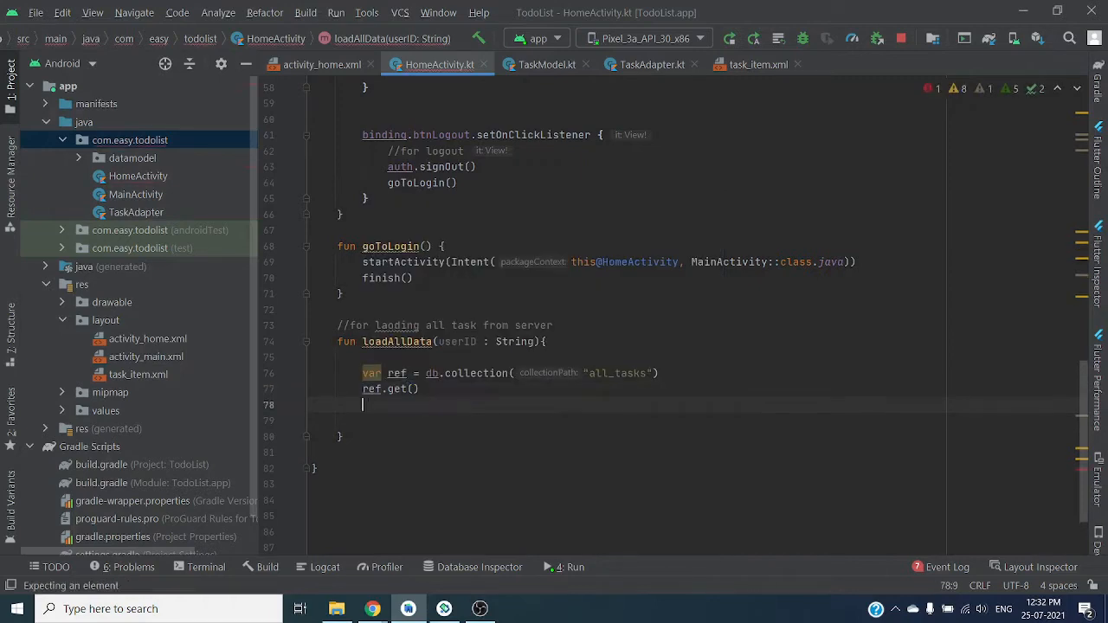
{"action": "type", "text": "."}
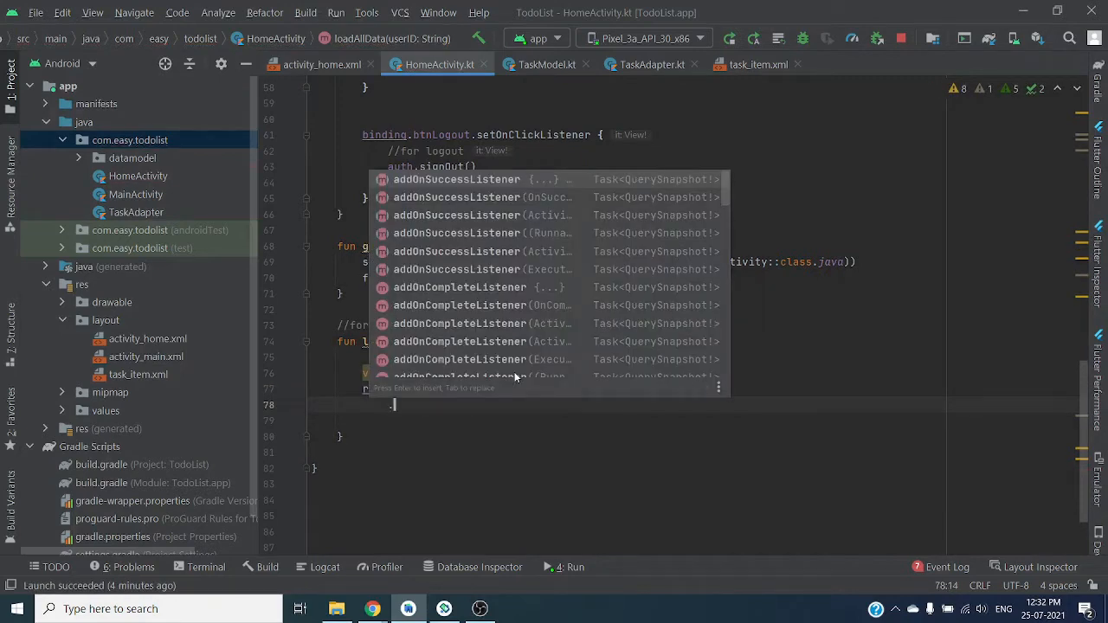
{"action": "left_click", "coordinate": [457, 178]}
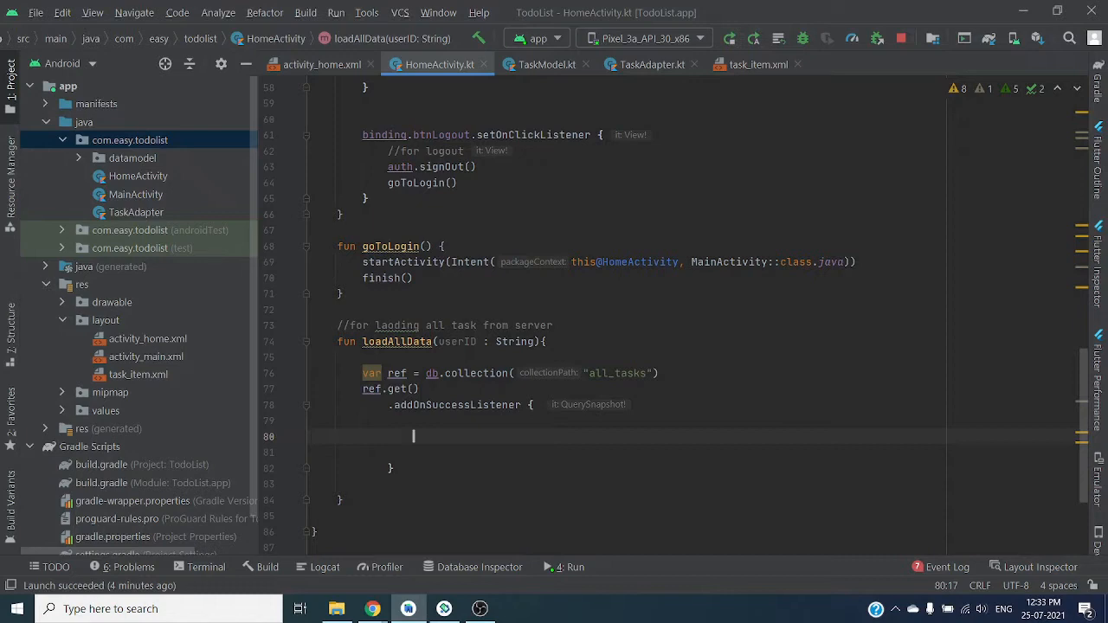
{"action": "type", "text": "if"}
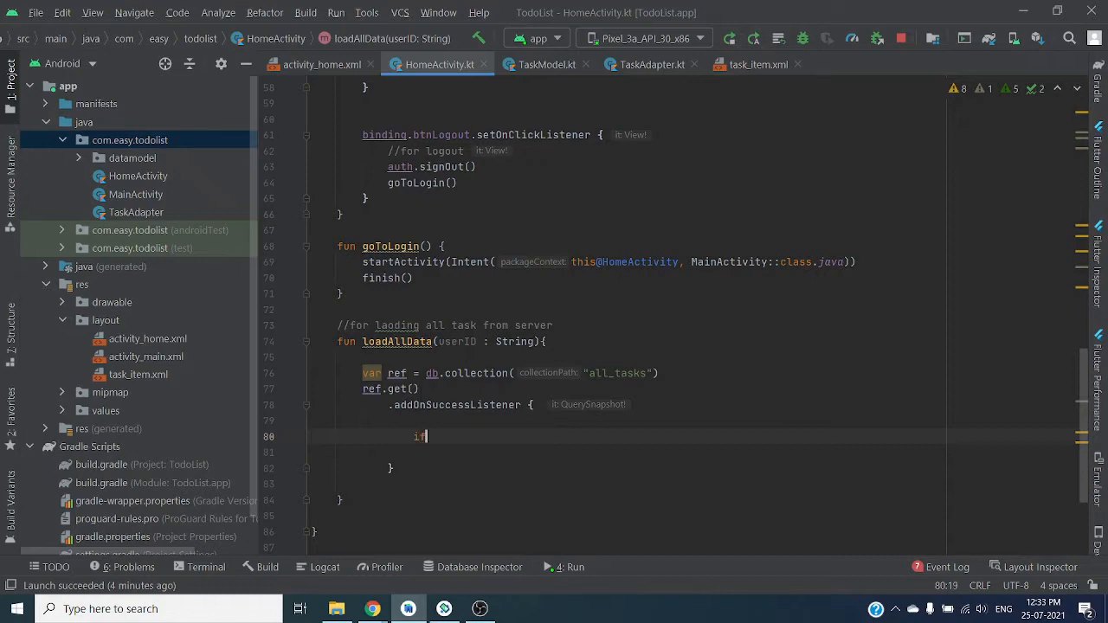
{"action": "type", "text": "(it.isEmpty){"}
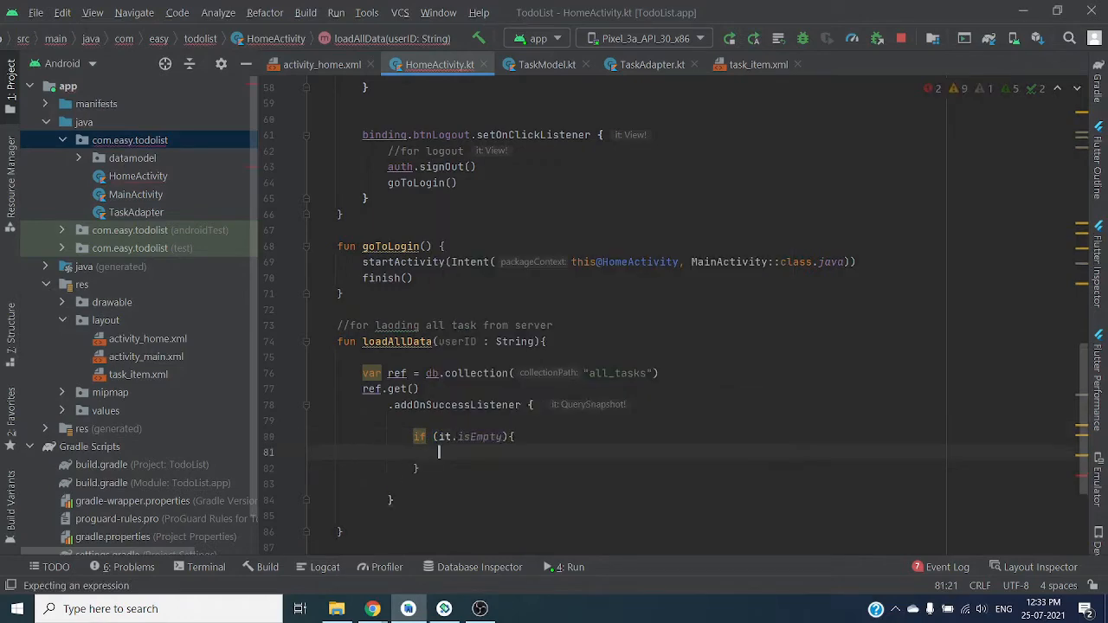
{"action": "scroll", "scroll_direction": "up", "scroll_amount": 3}
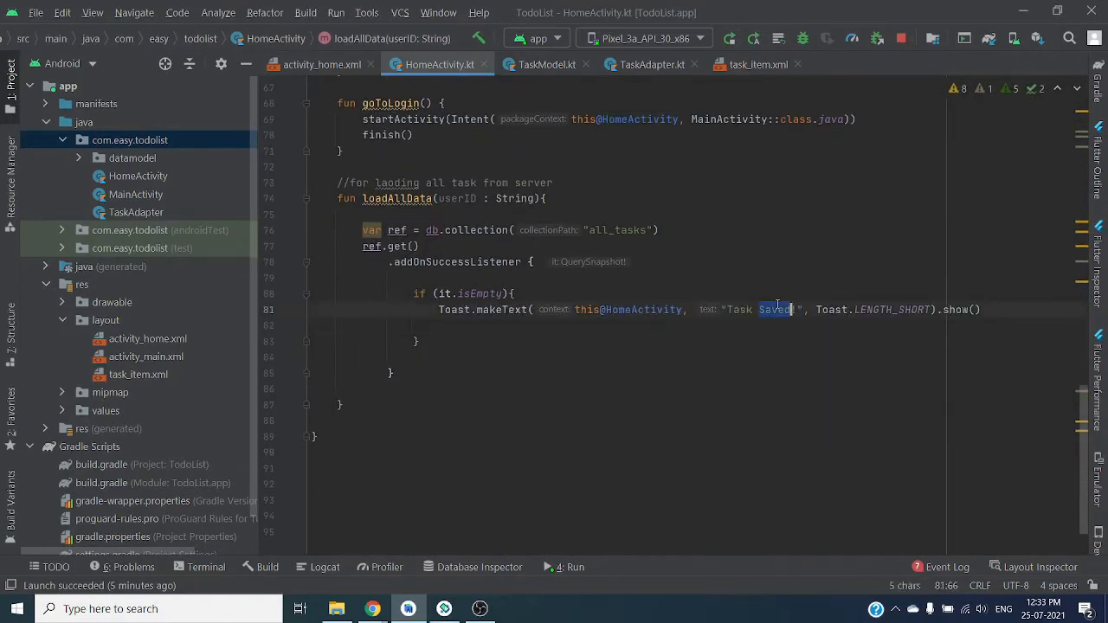
{"action": "key", "text": "backspace"}
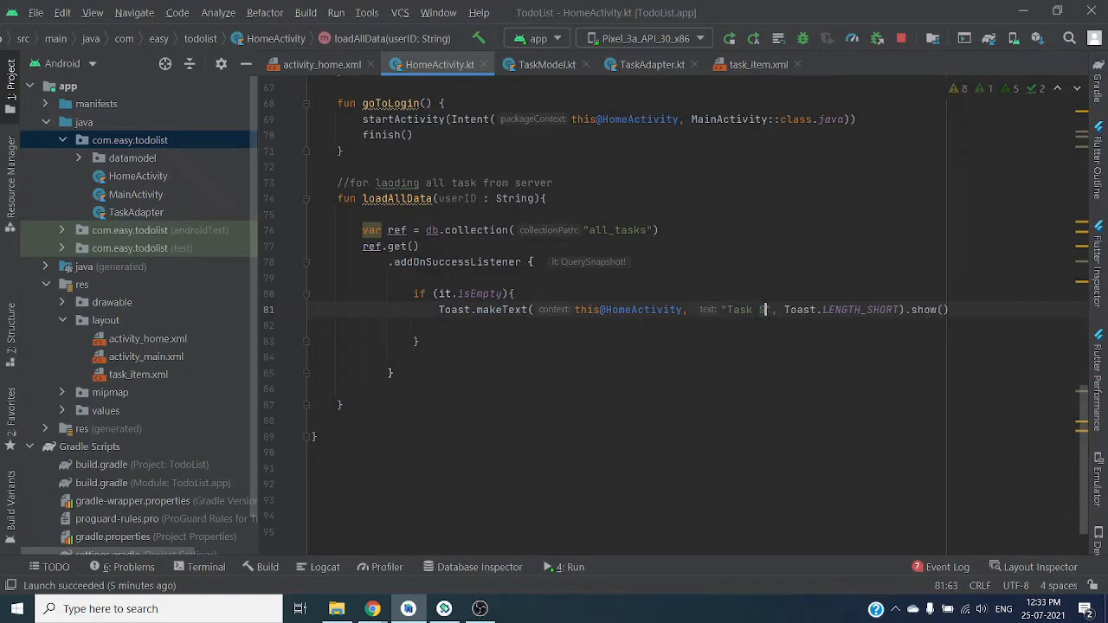
{"action": "type", "text": "No T"}
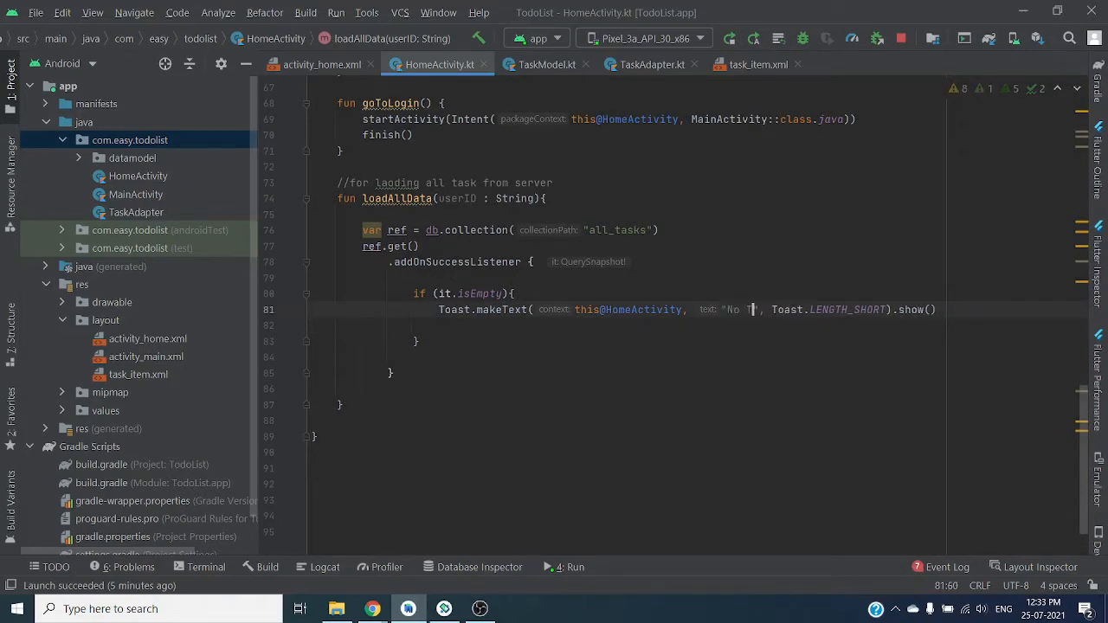
{"action": "type", "text": "ask Found"}
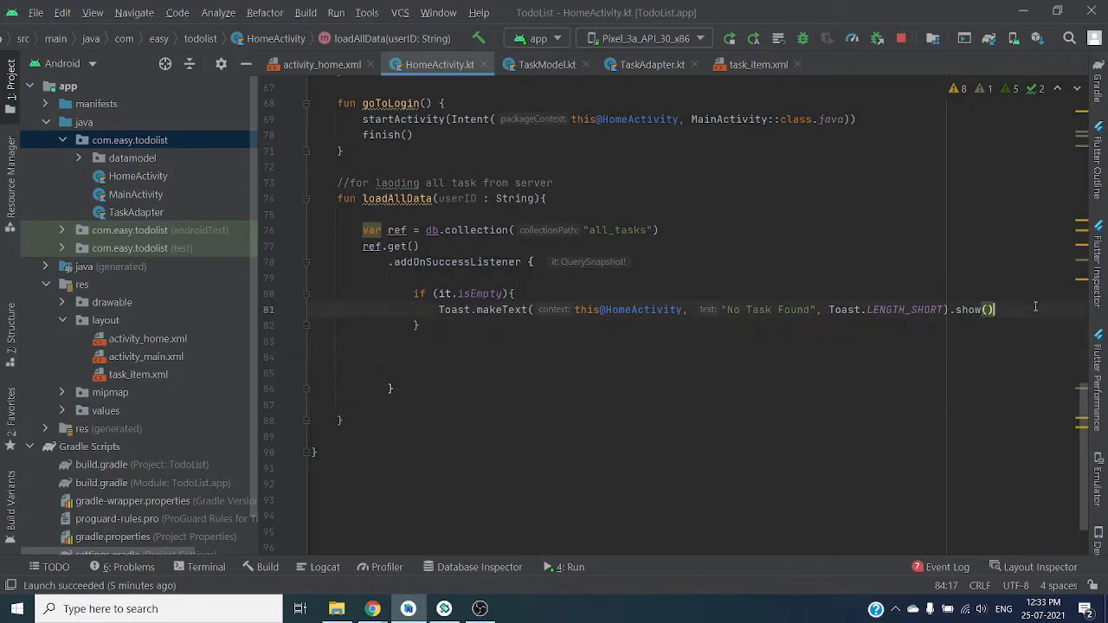
{"action": "type", "text": "return@addOnSuccessListener"}
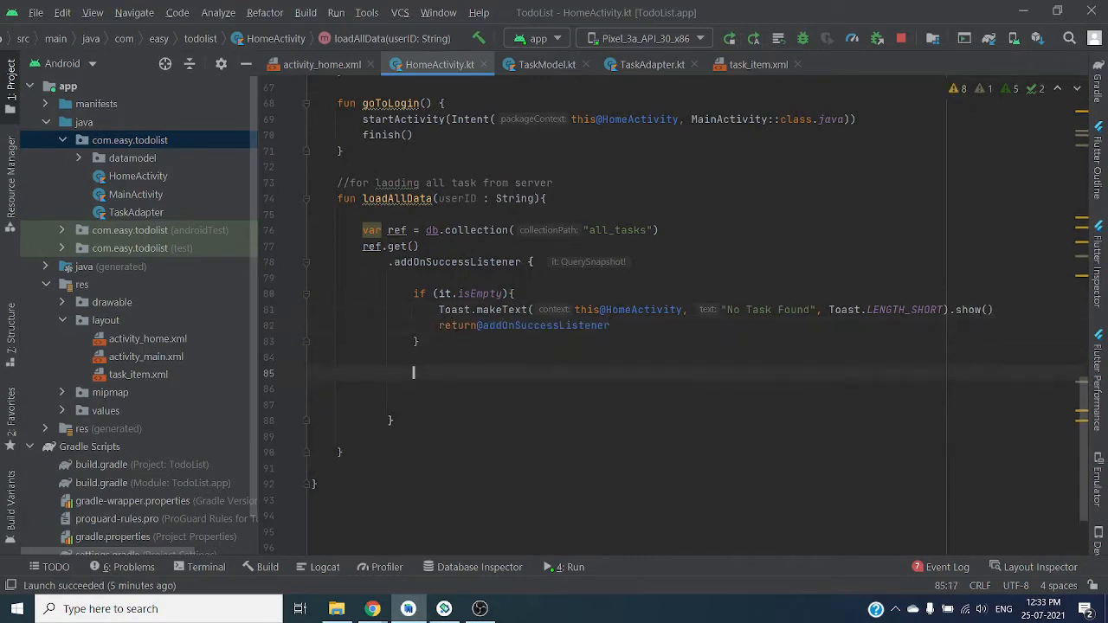
Loop over the documents converting each with doc.toObject(TaskModel::class.java).
{"action": "key", "text": "enter"}
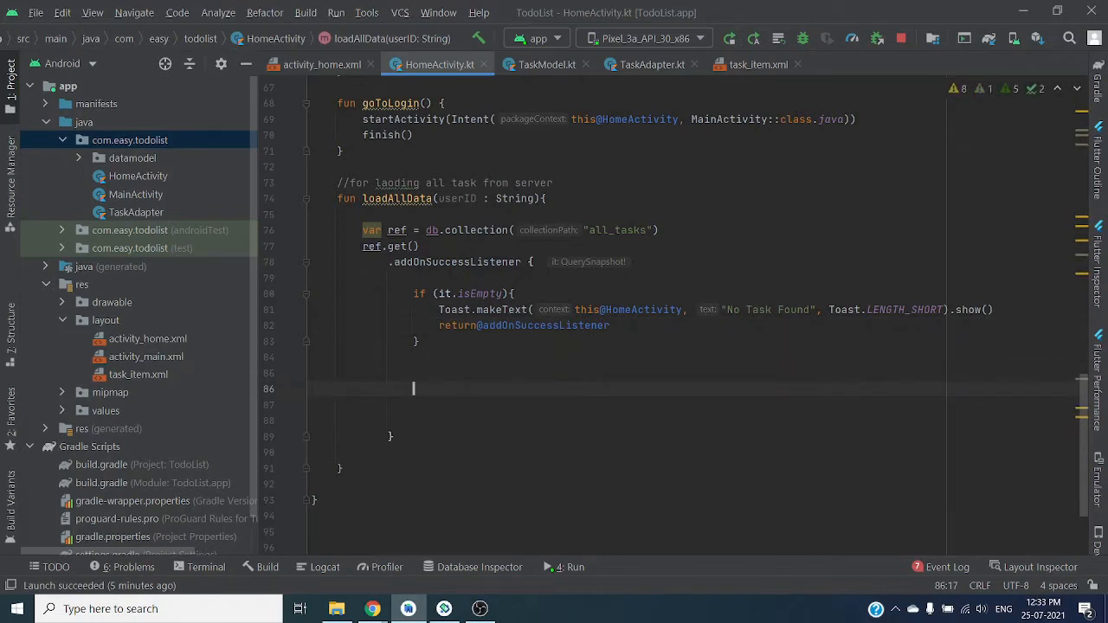
{"action": "type", "text": "for ("}
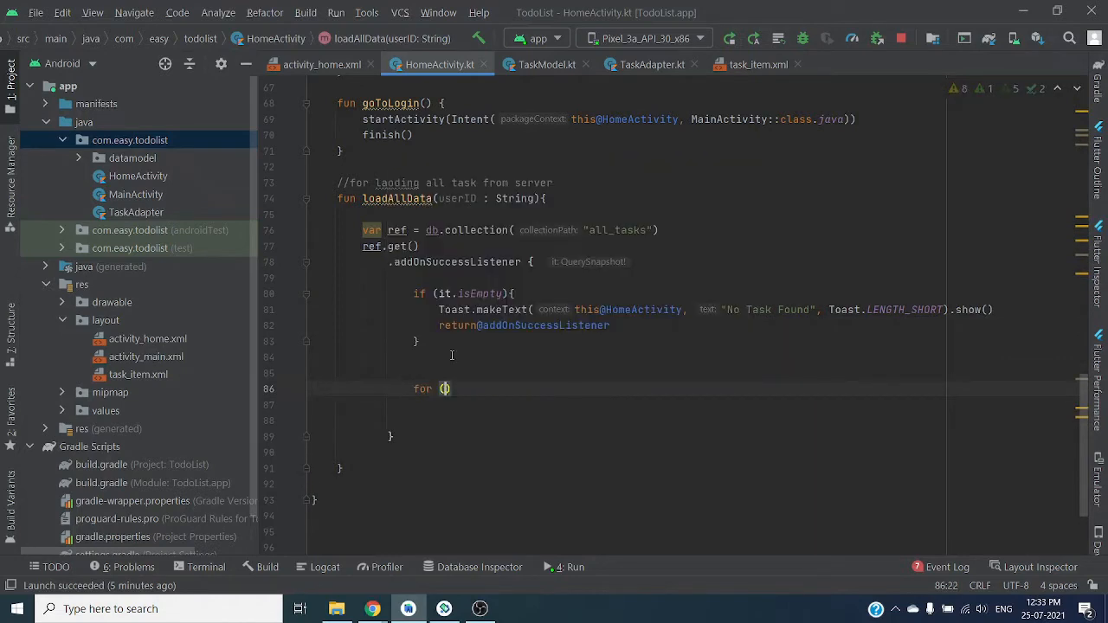
{"action": "type", "text": "i"}
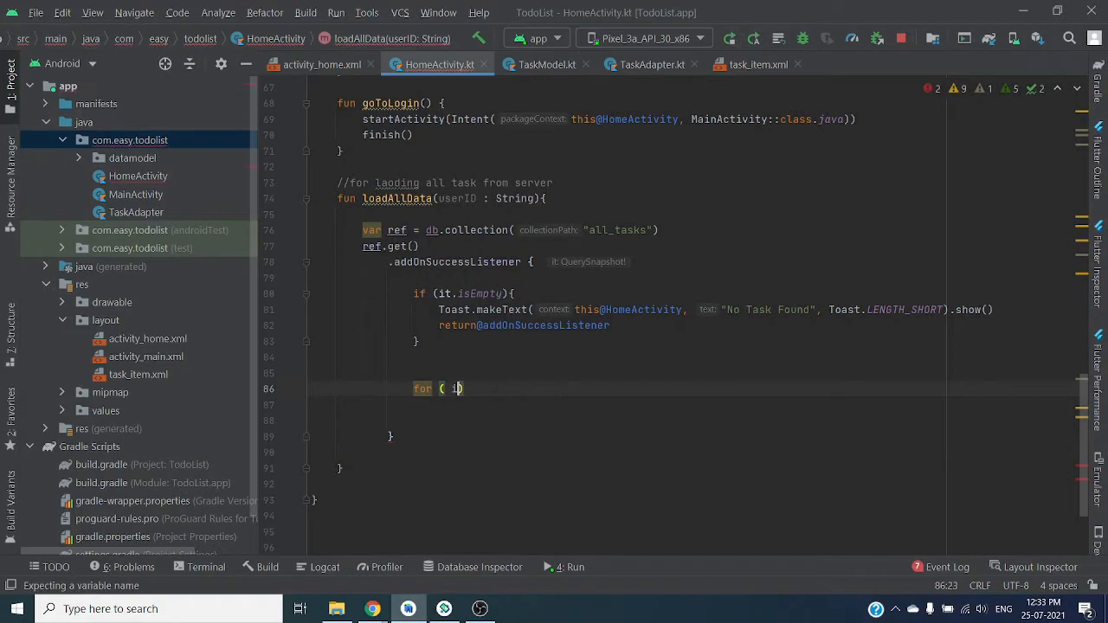
{"action": "key", "text": "Backspace"}
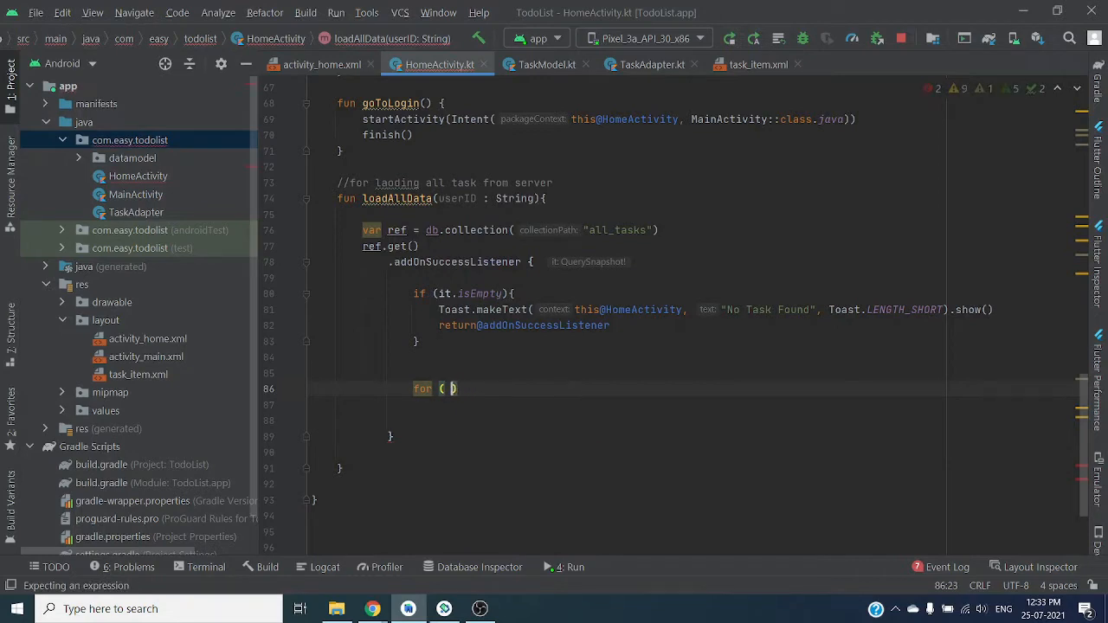
{"action": "type", "text": "doc"}
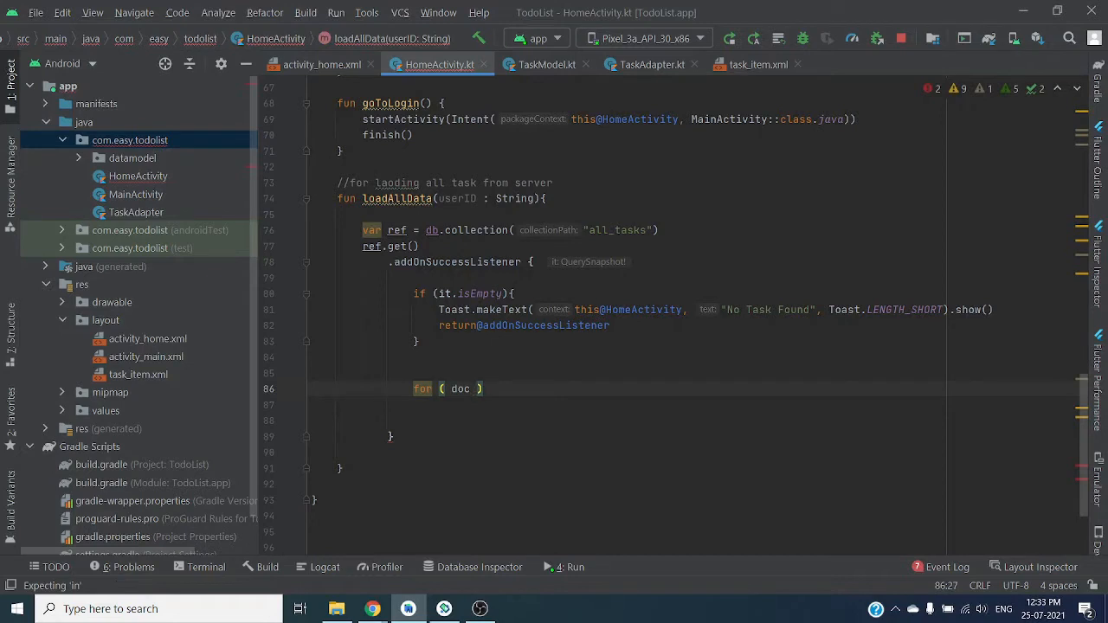
{"action": "type", "text": "in"}
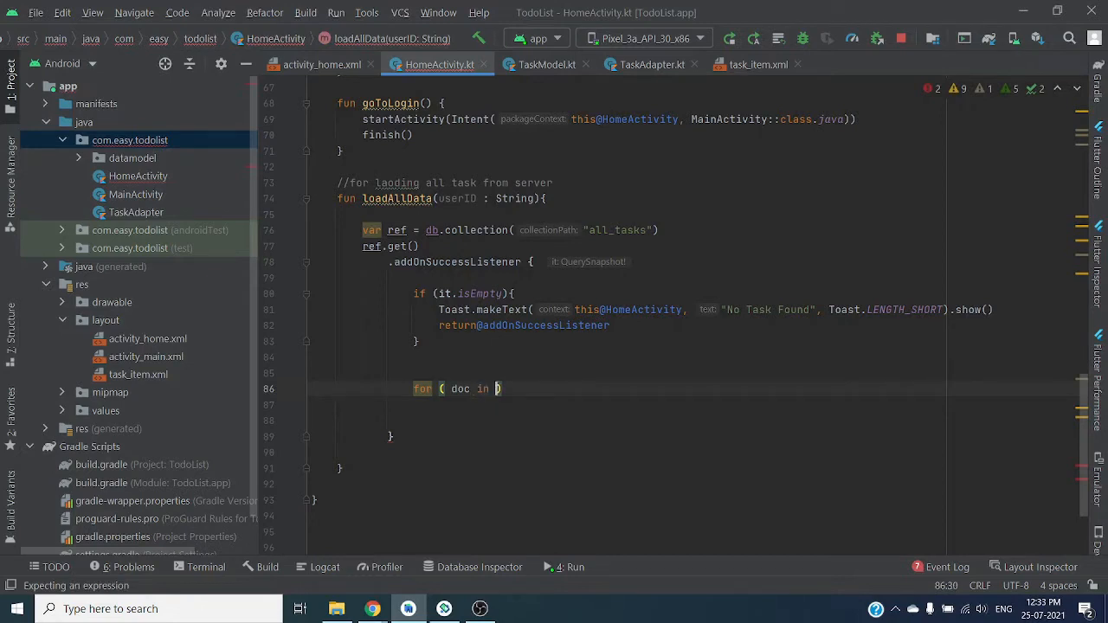
{"action": "type", "text": "qu"}
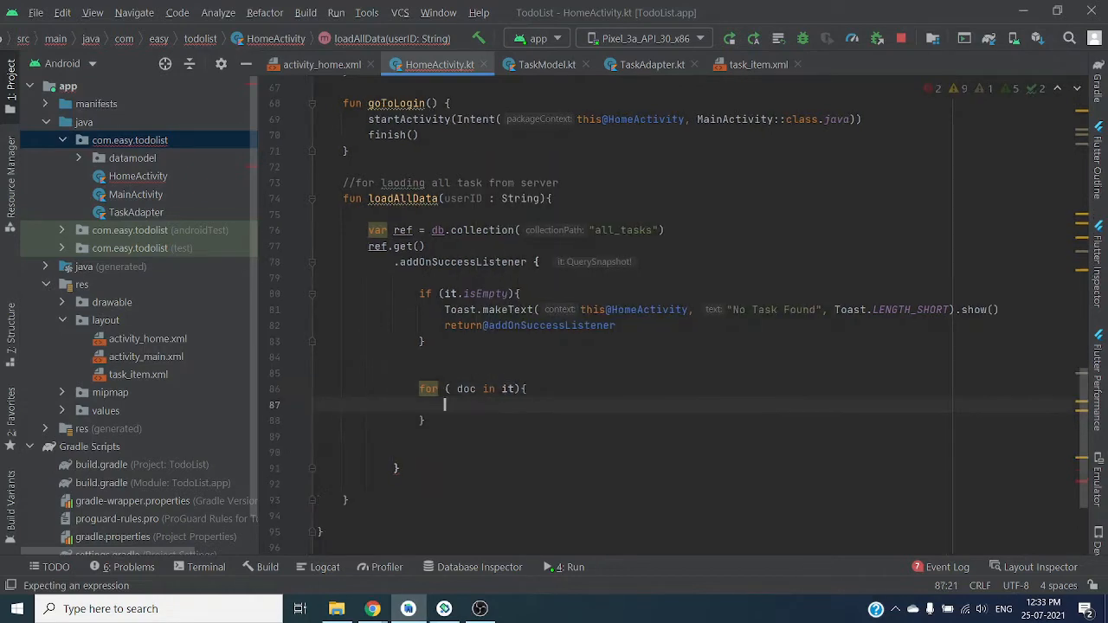
{"action": "type", "text": "v"}
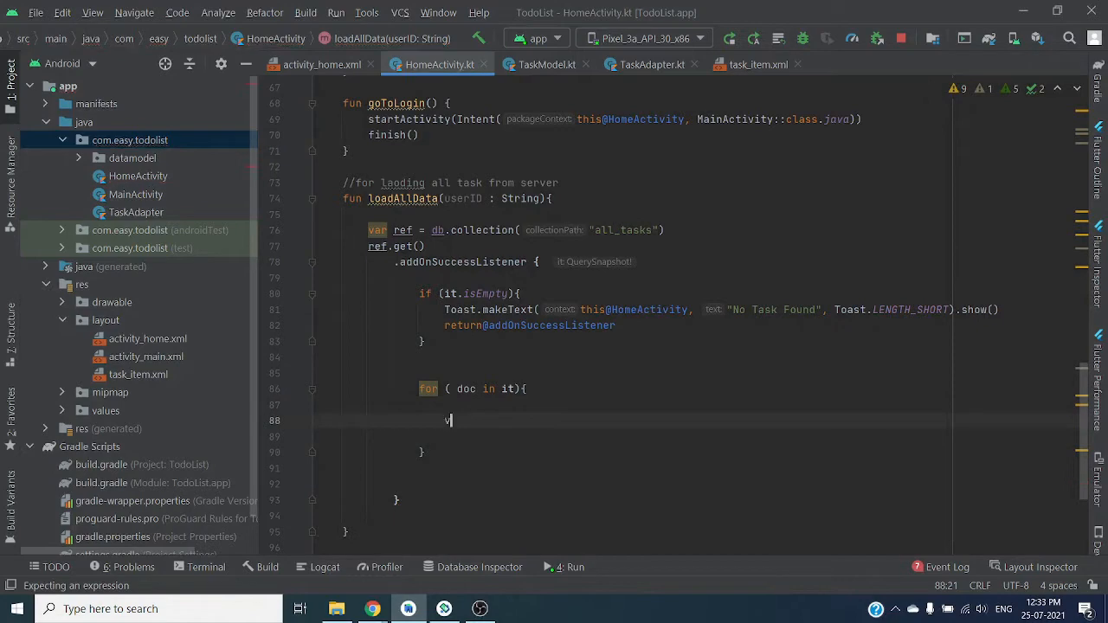
{"action": "type", "text": "al"}
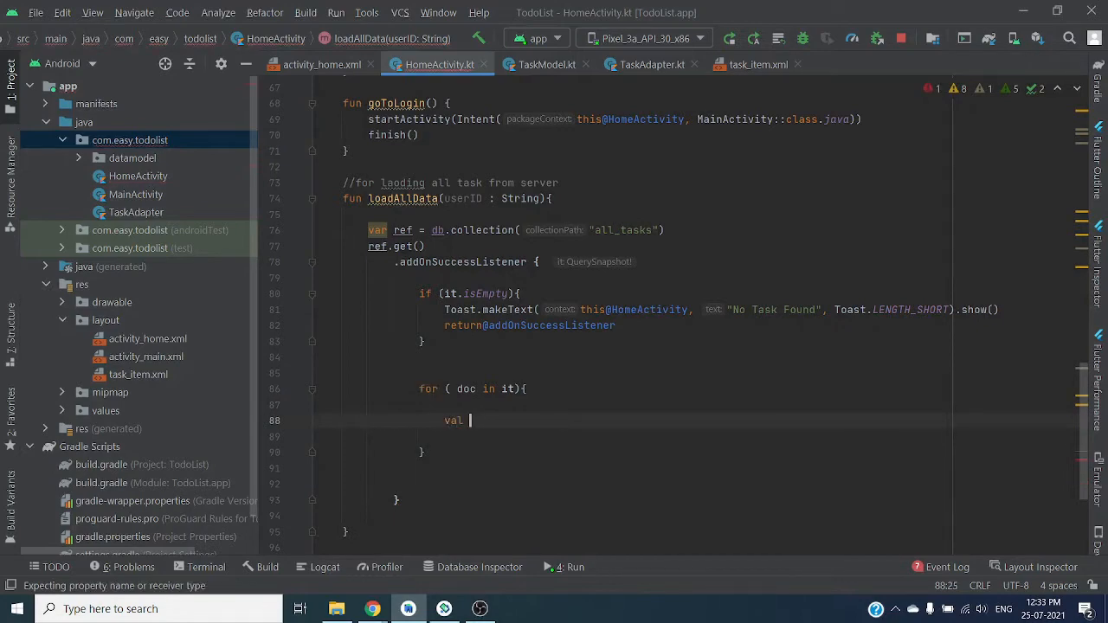
{"action": "type", "text": "taskModel ="}
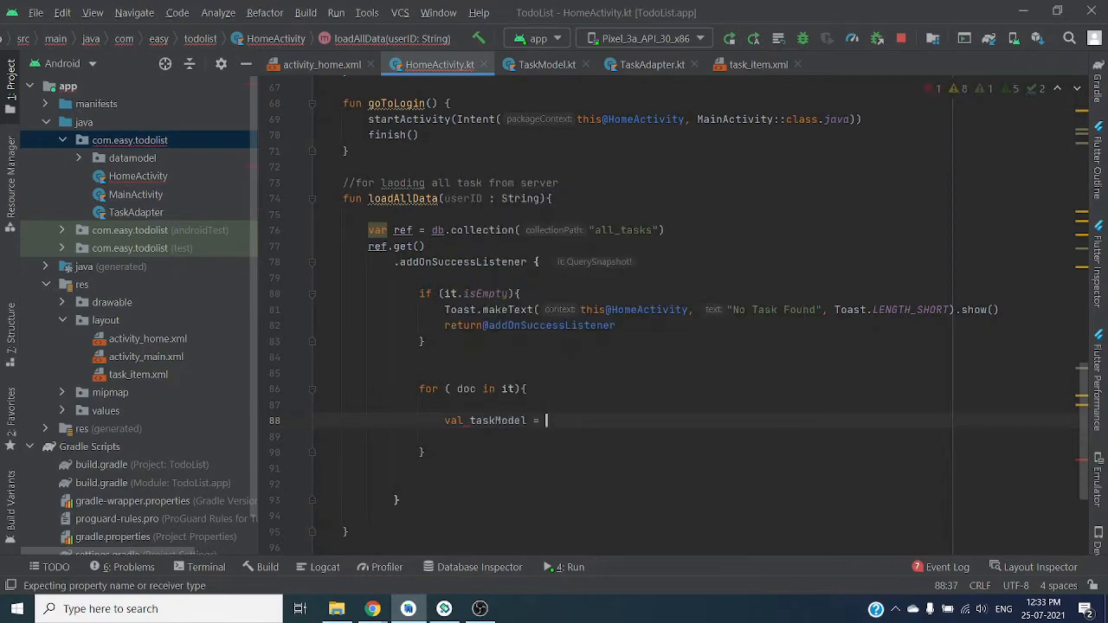
{"action": "type", "text": "doc.toObject(T"}
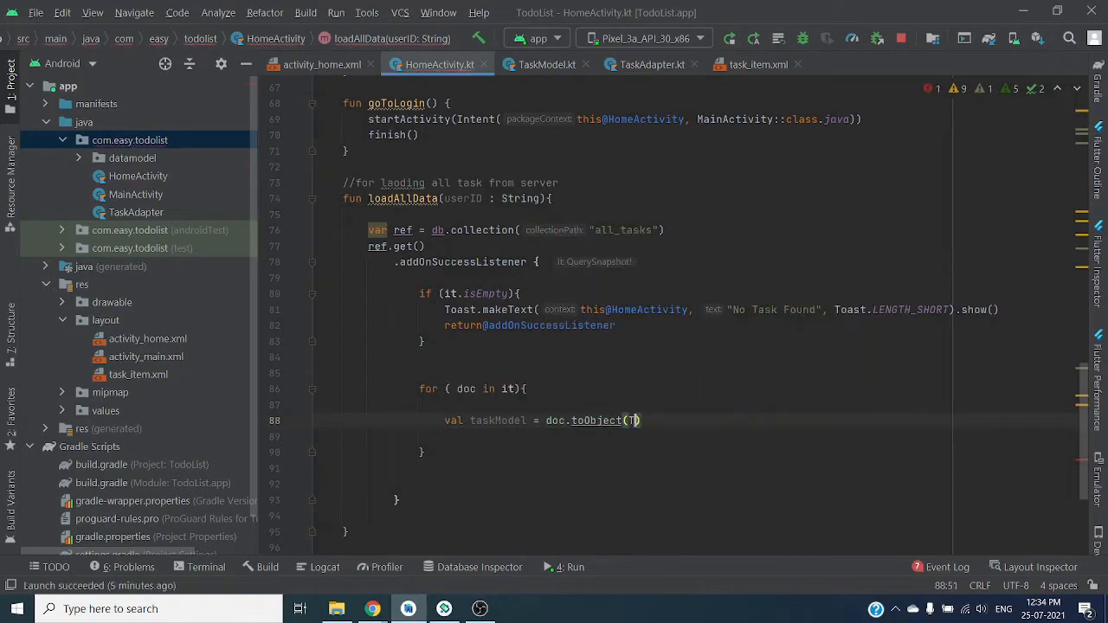
{"action": "type", "text": "askModel"}
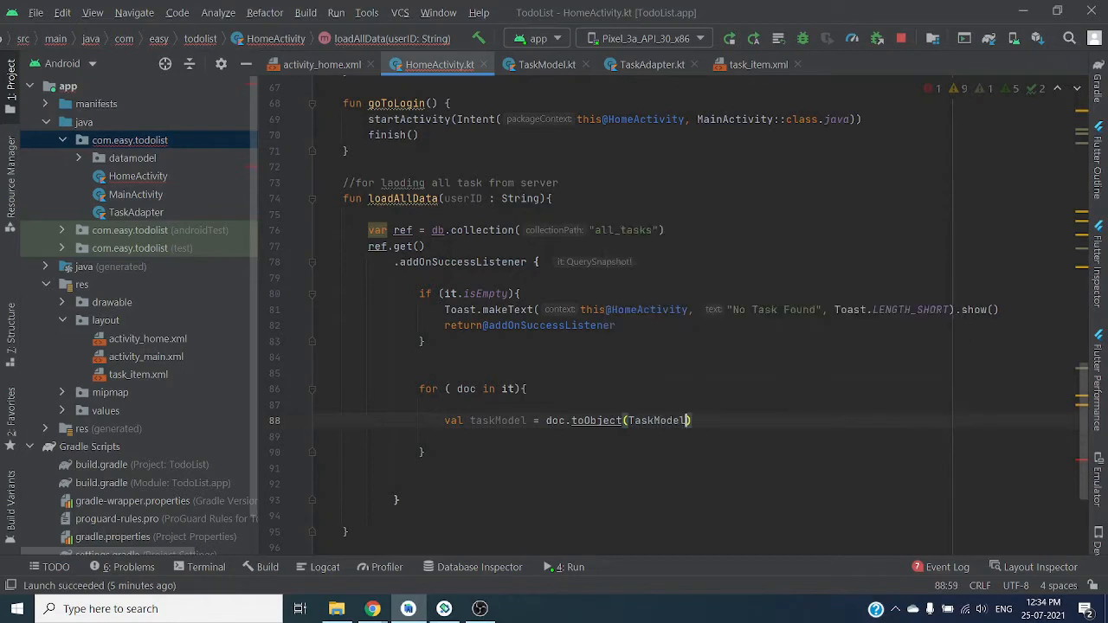
{"action": "type", "text": "::class.java"}
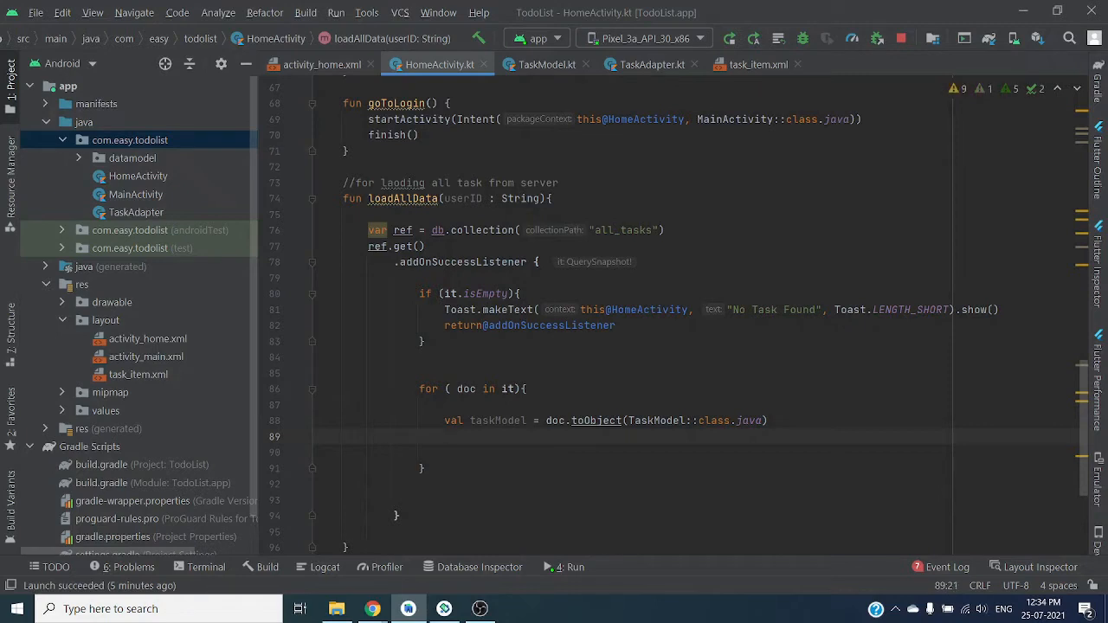
Declare val tasksList = ArrayList<TaskModel>() and add each taskModel to it in the loop.
{"action": "left_click", "coordinate": [554, 198]}
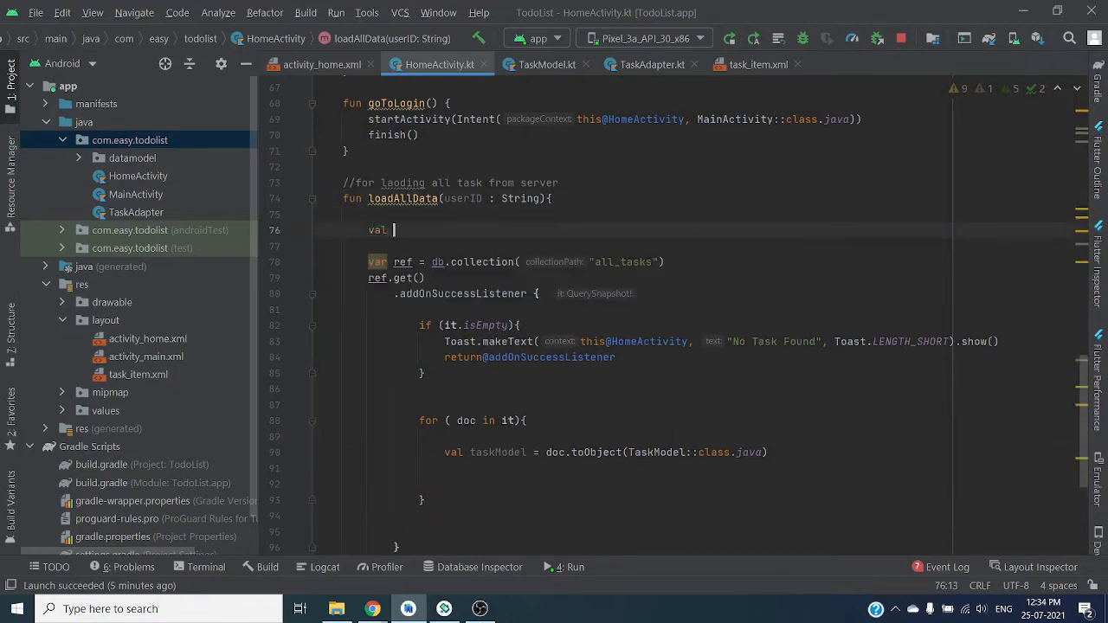
{"action": "type", "text": "tas"}
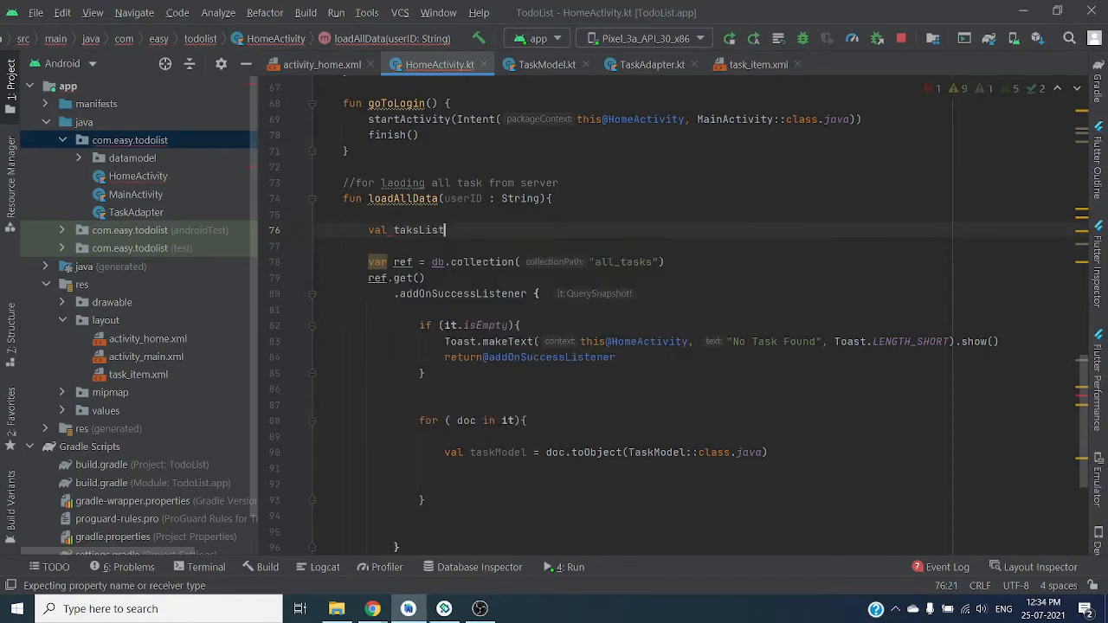
{"action": "type", "text": "= ArrayLis"}
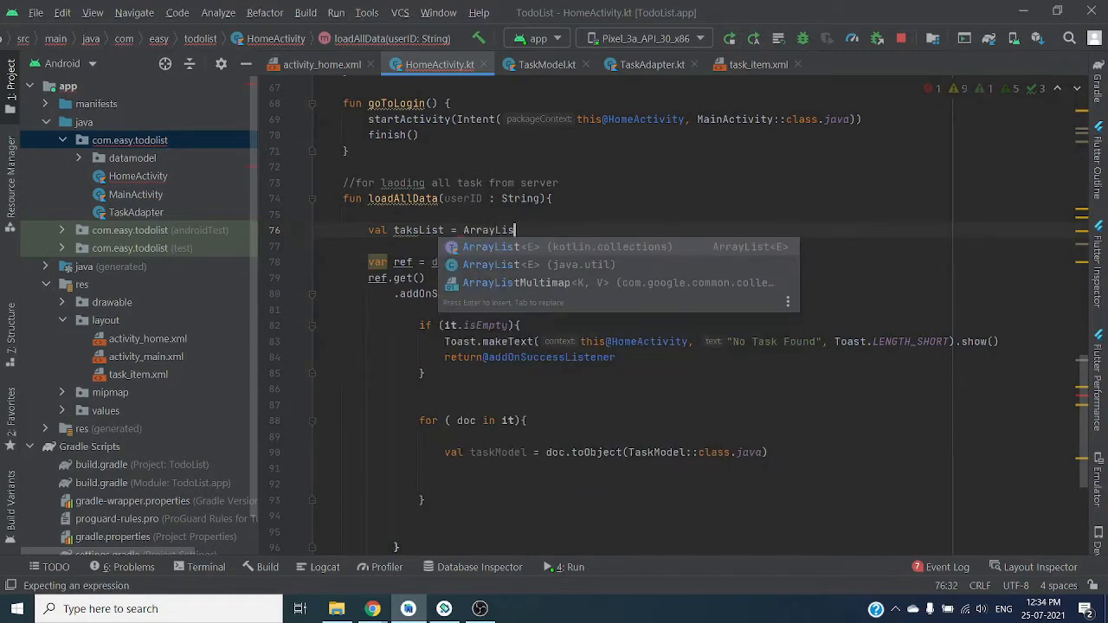
{"action": "type", "text": "<TaskModel>("}
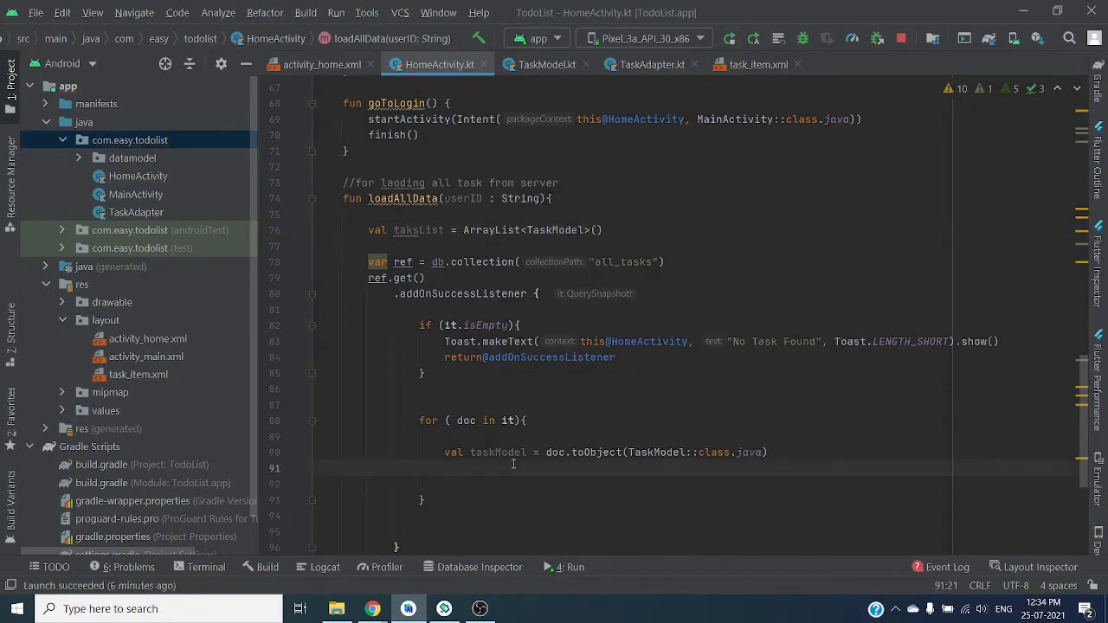
{"action": "type", "text": "taksList.add("}
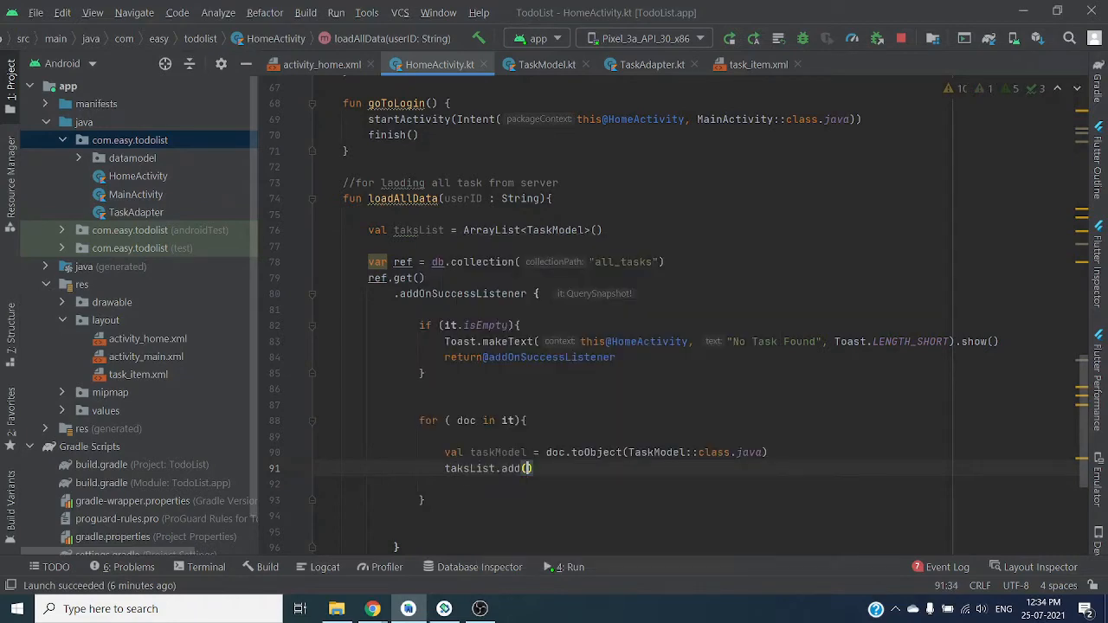
{"action": "type", "text": "taskModel"}
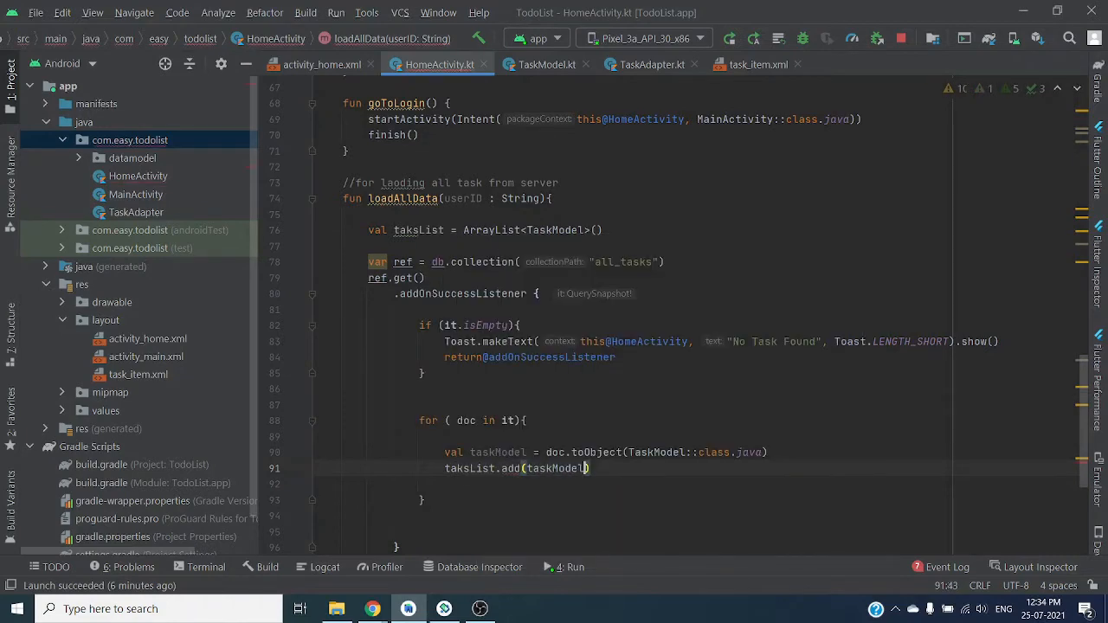
{"action": "scroll", "scroll_direction": "down", "scroll_amount": 3}
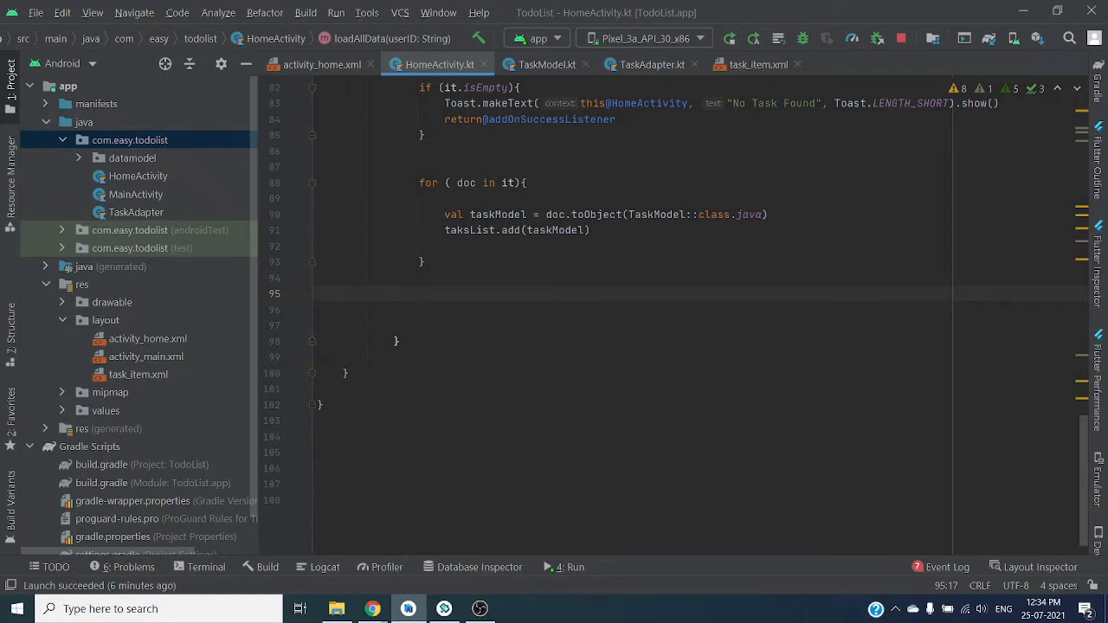
Give binding.rvToDoList a vertical LinearLayoutManager with this@HomeActivity context.
{"action": "type", "text": "binding."}
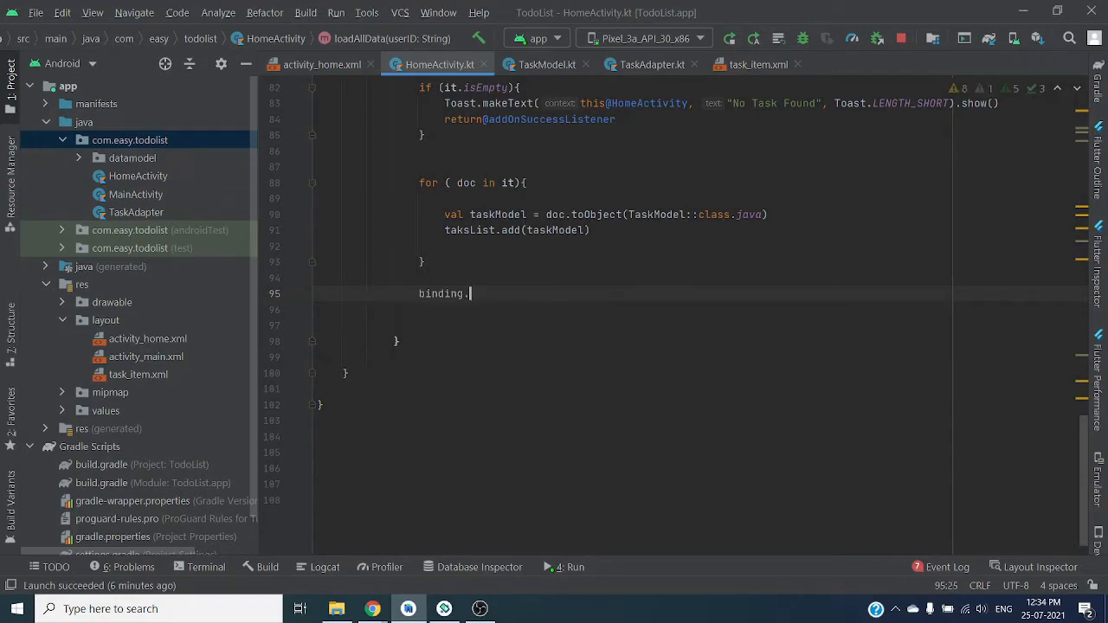
{"action": "type", "text": "rvToDoList.apply {"}
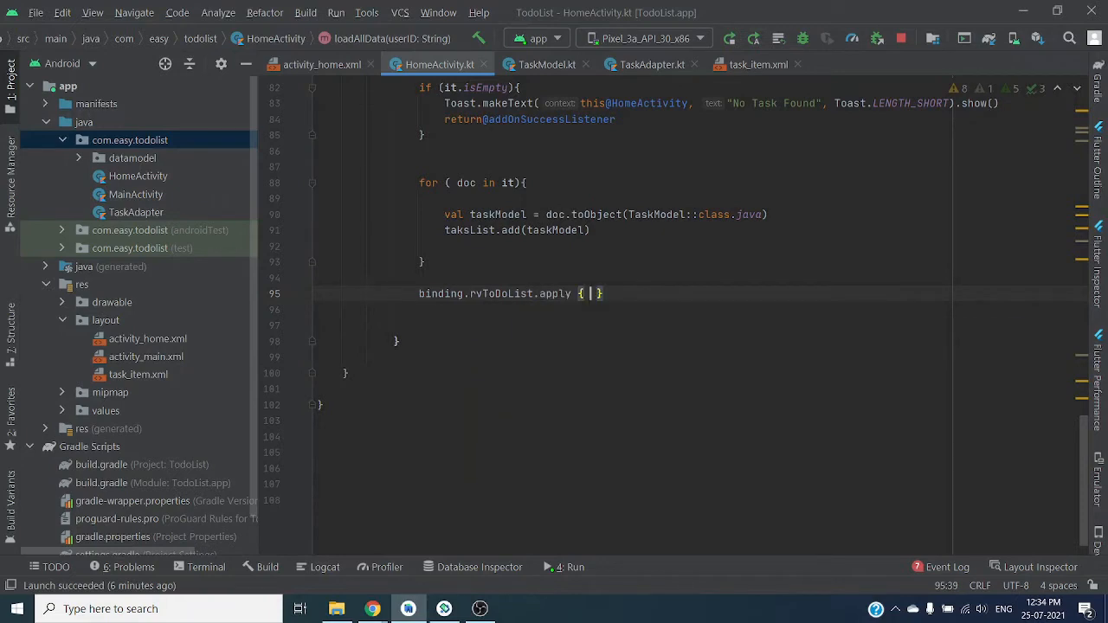
{"action": "type", "text": "layoutManager ="}
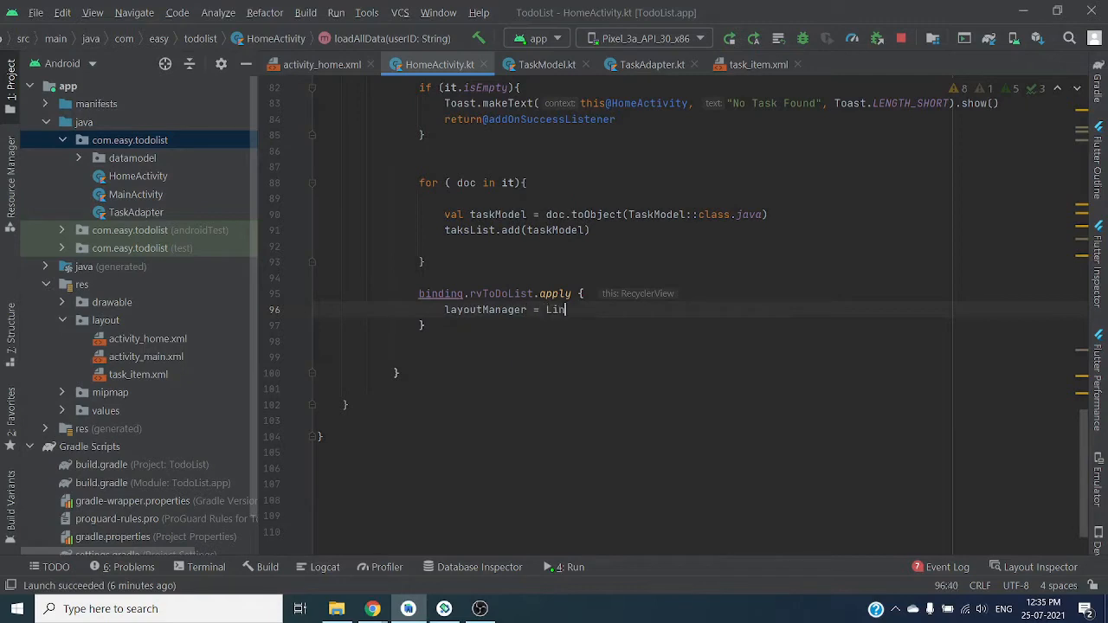
{"action": "type", "text": "Lin"}
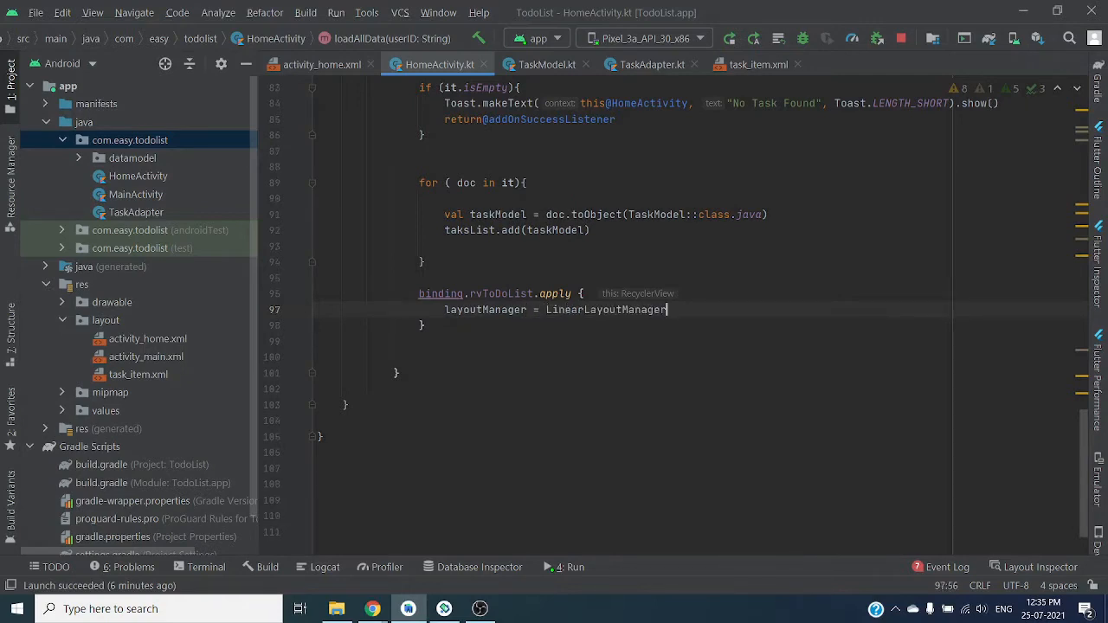
{"action": "type", "text": "(this@HomeActivity)"}
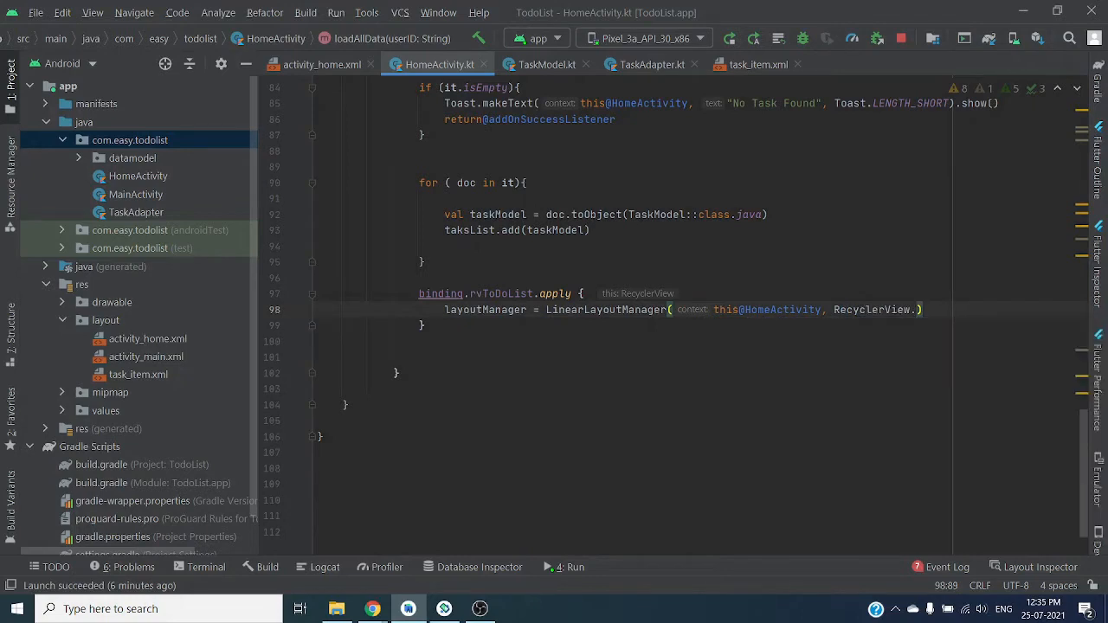
{"action": "type", "text": ".VERTICAL, false"}
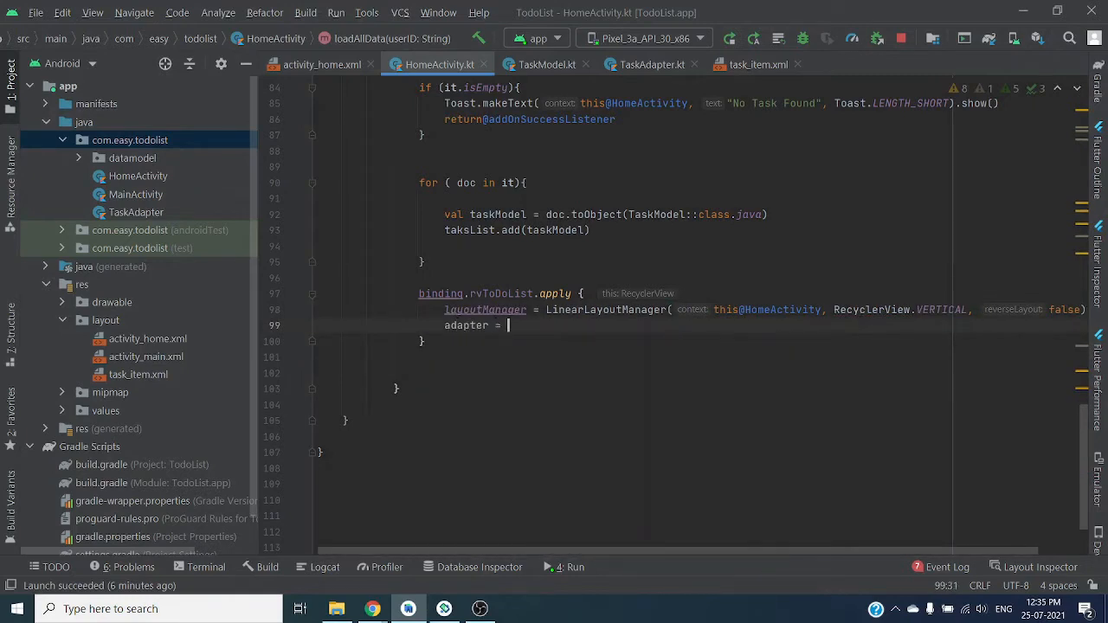
Set its adapter to TaskAdapter(tasksList, this@HomeActivity) and reformat the code.
{"action": "type", "text": "TaskAdapter("}
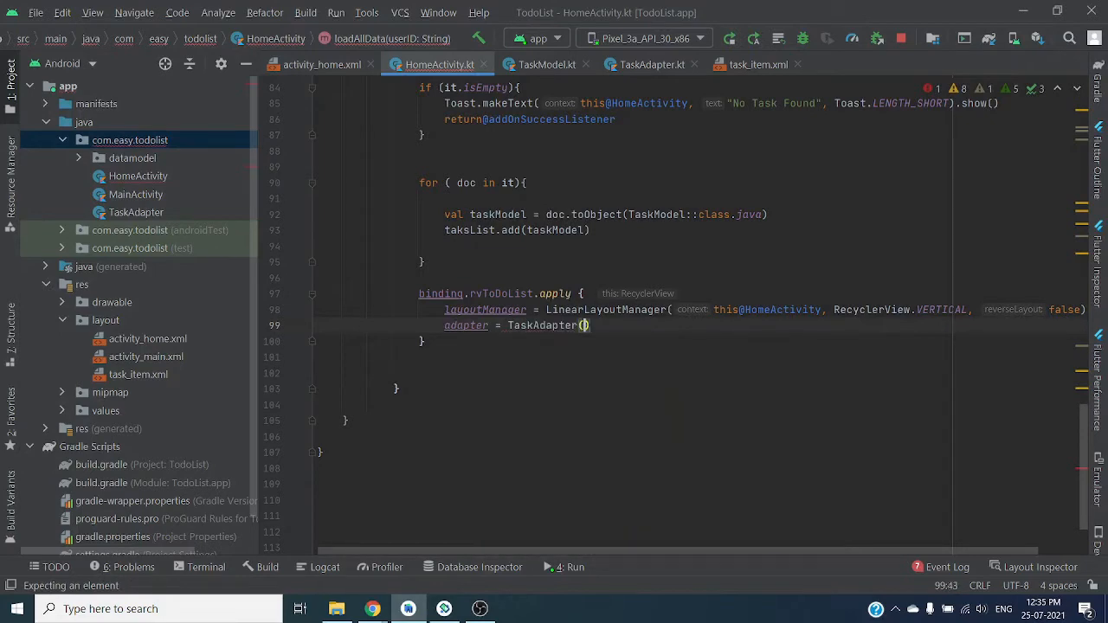
{"action": "type", "text": "taskId"}
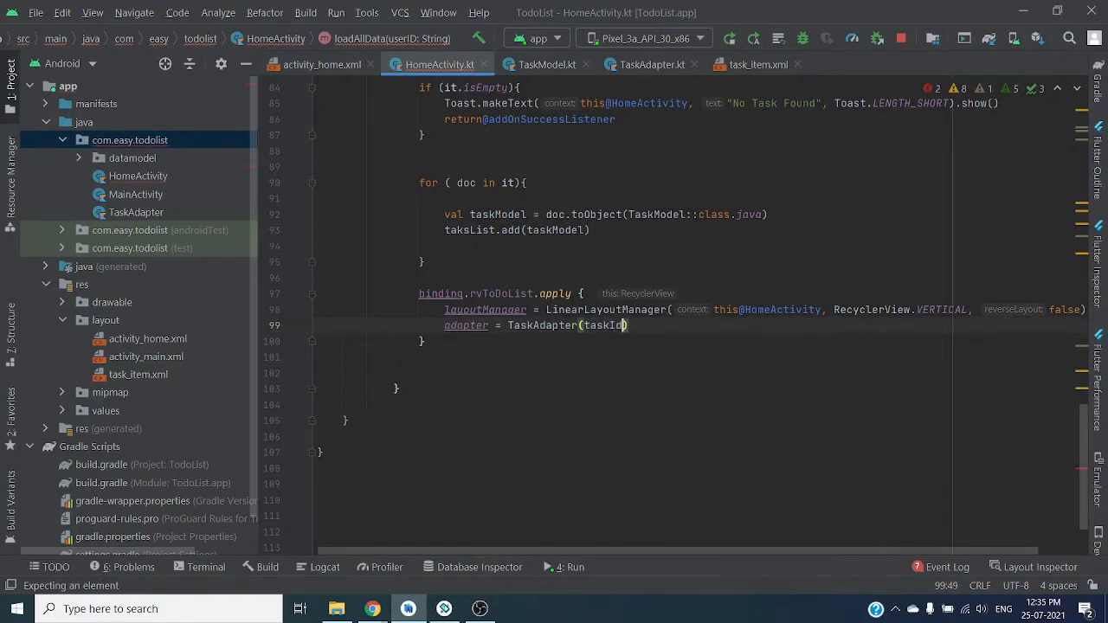
{"action": "type", "text": "task"}
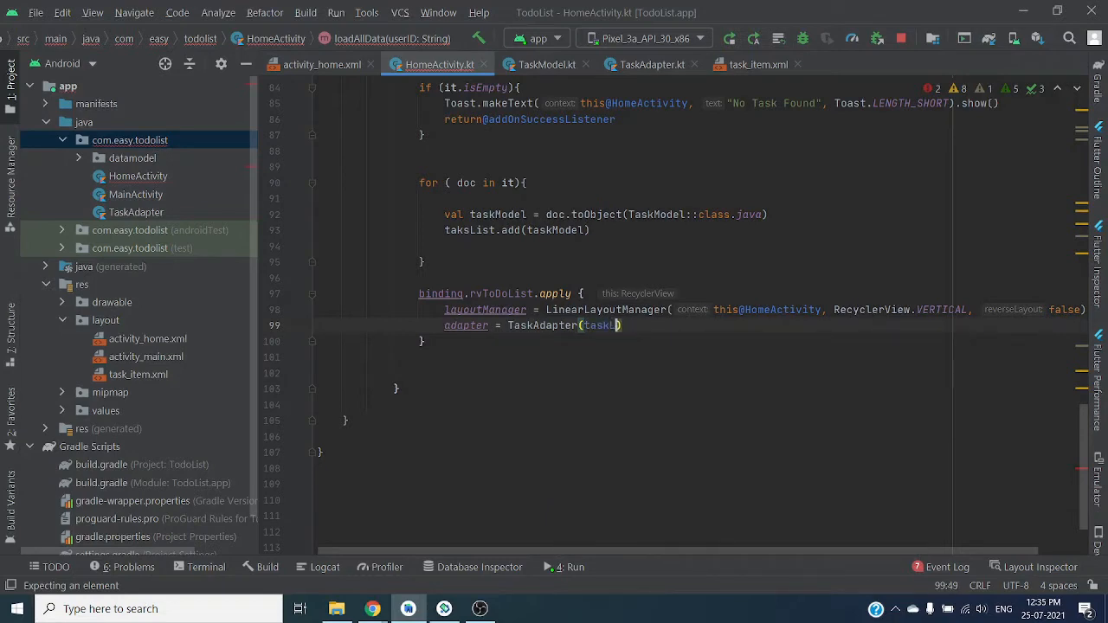
{"action": "key", "text": "Backspace"}
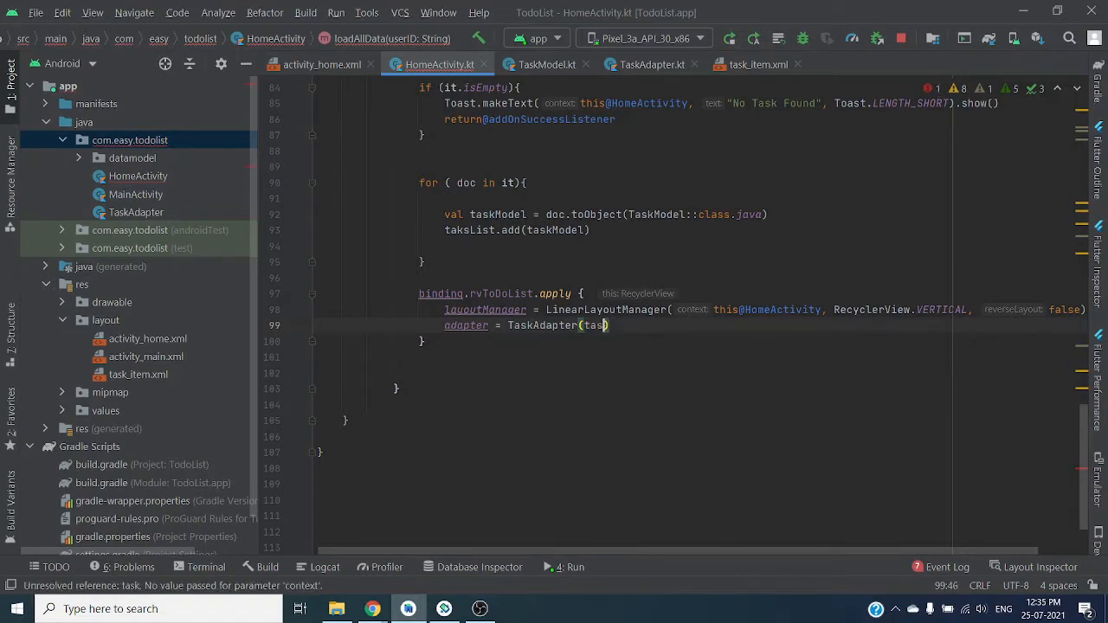
{"action": "type", "text": "ksList,"}
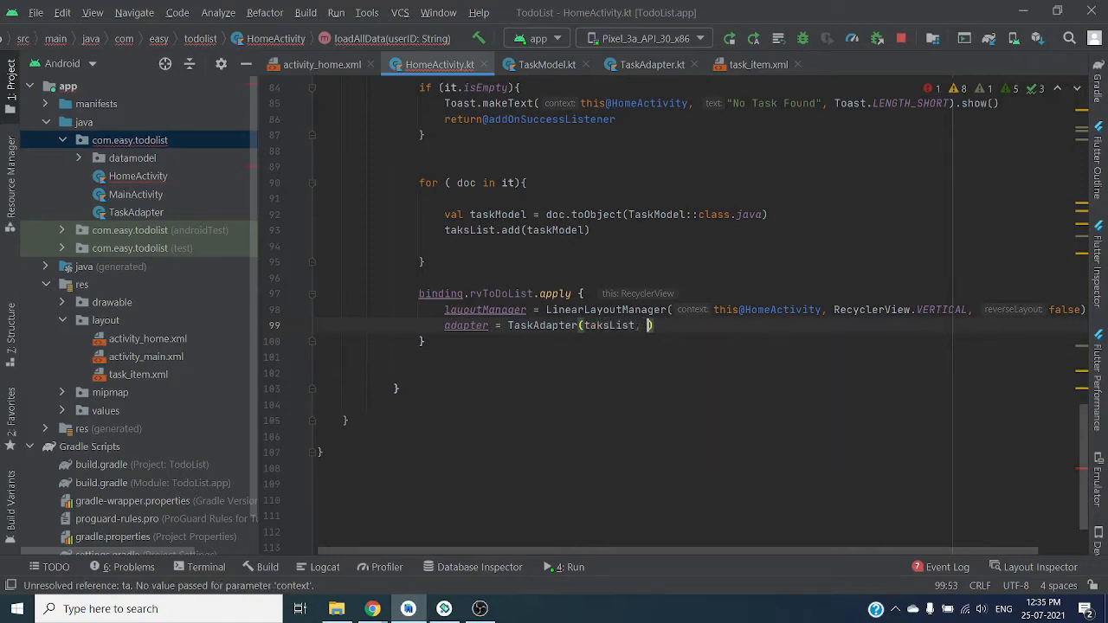
{"action": "type", "text": "c"}
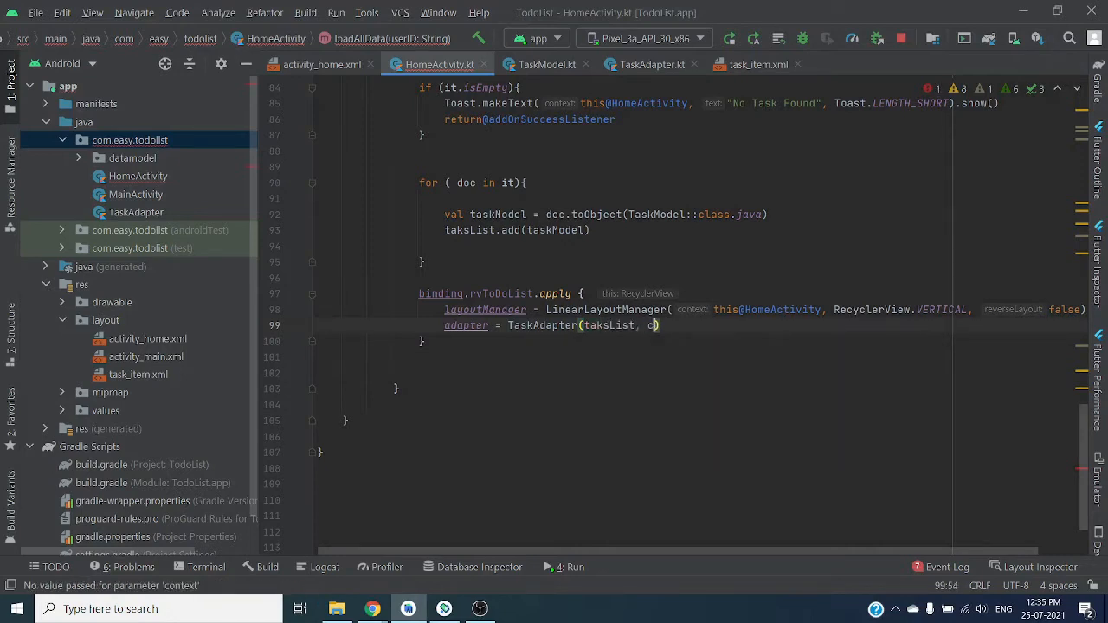
{"action": "type", "text": "his@HomeActivity"}
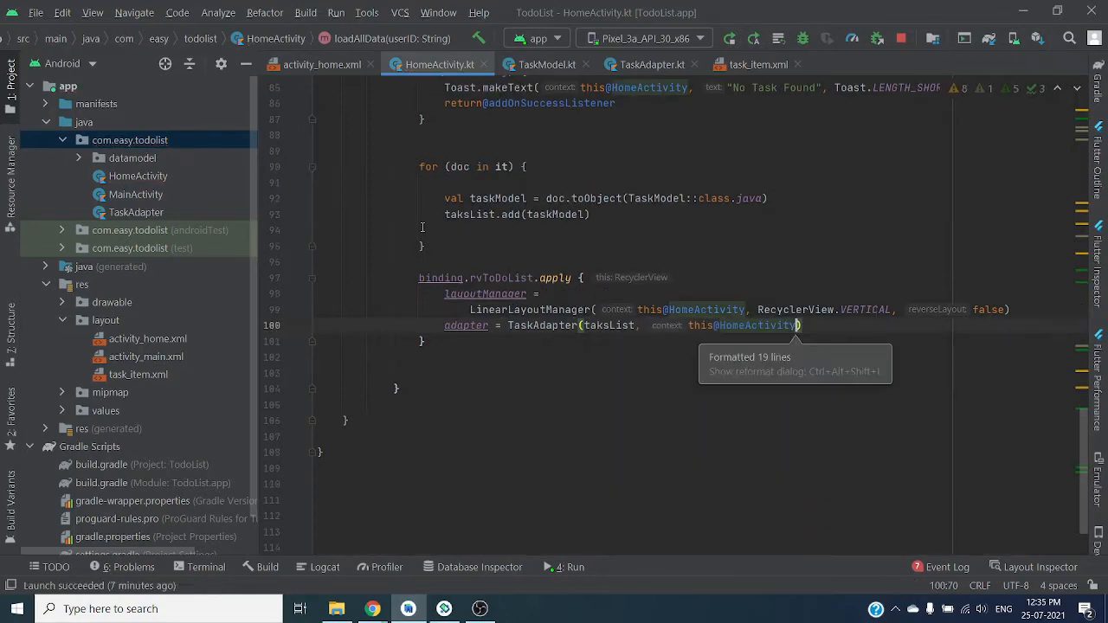
{"action": "scroll", "scroll_direction": "up", "scroll_amount": 3}
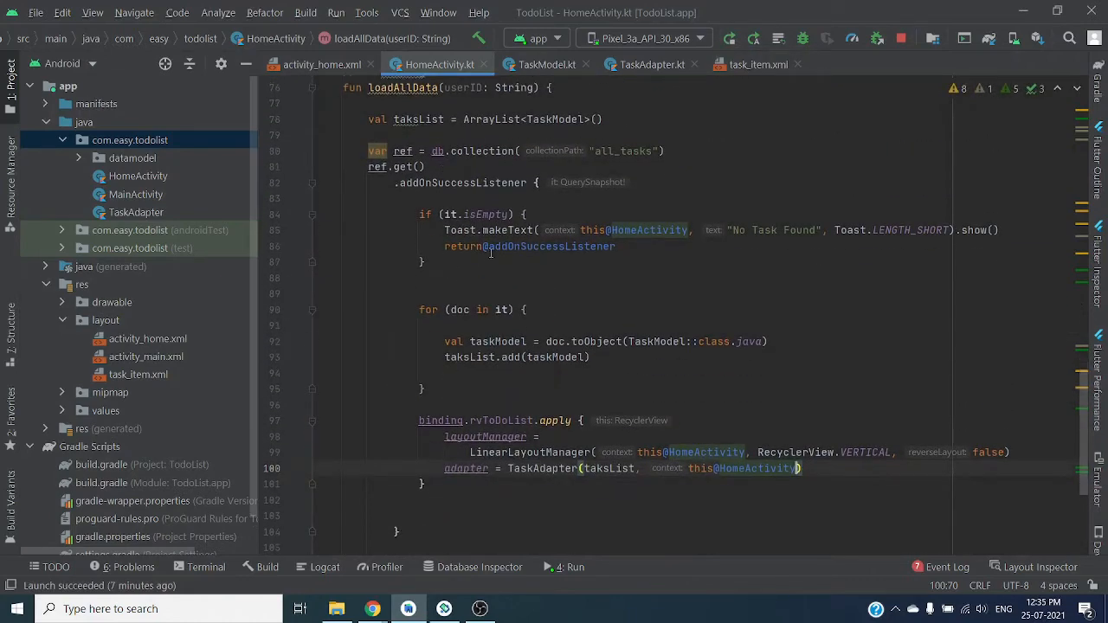
Run 'app' and retry until the Gradle build reports Launch succeeded.
{"action": "left_click", "coordinate": [730, 39]}
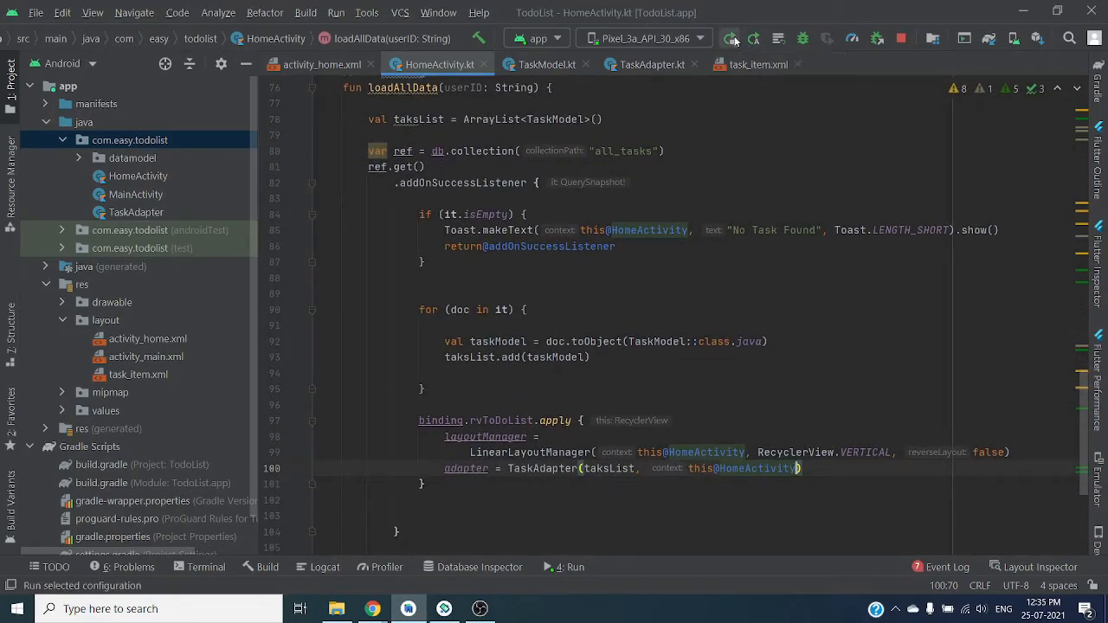
{"action": "left_click", "coordinate": [732, 38]}
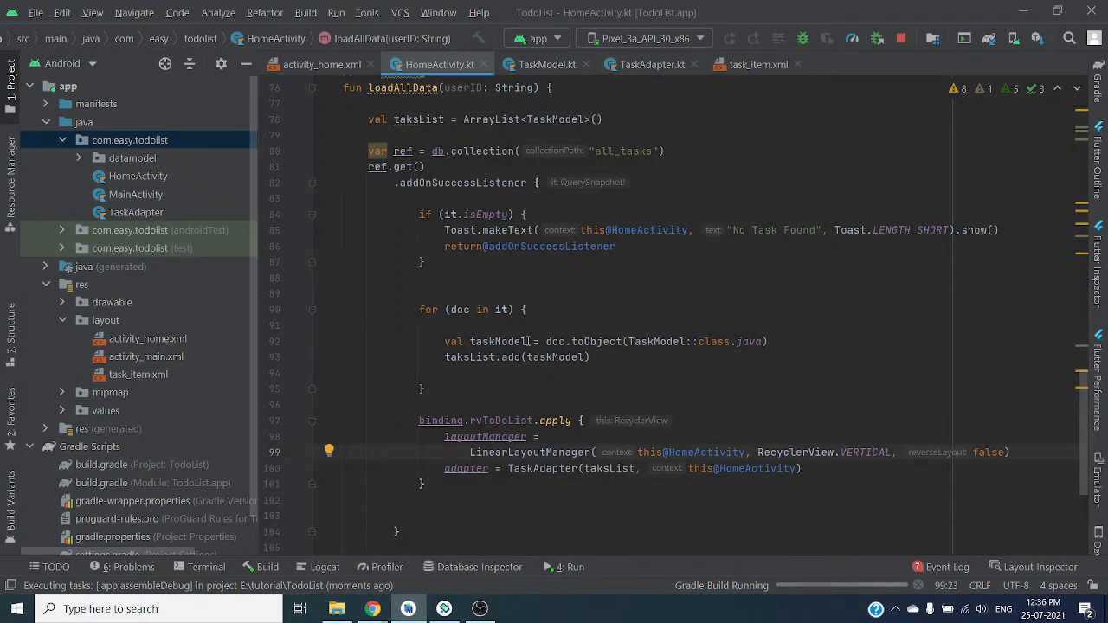
{"action": "mouse_move", "coordinate": [585, 297]}
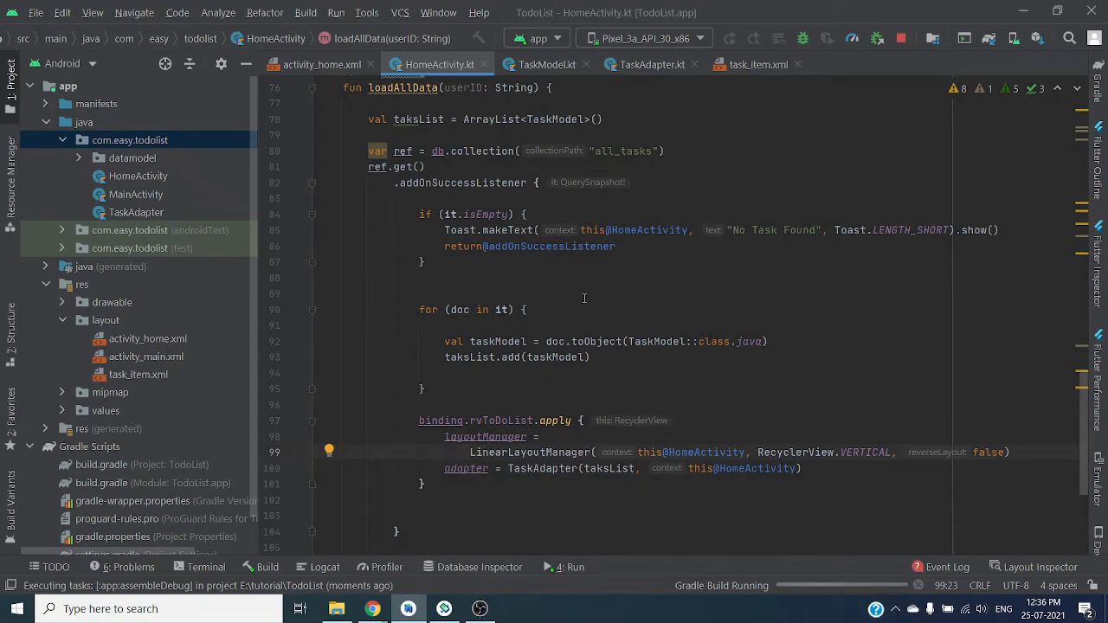
{"action": "left_click", "coordinate": [450, 292]}
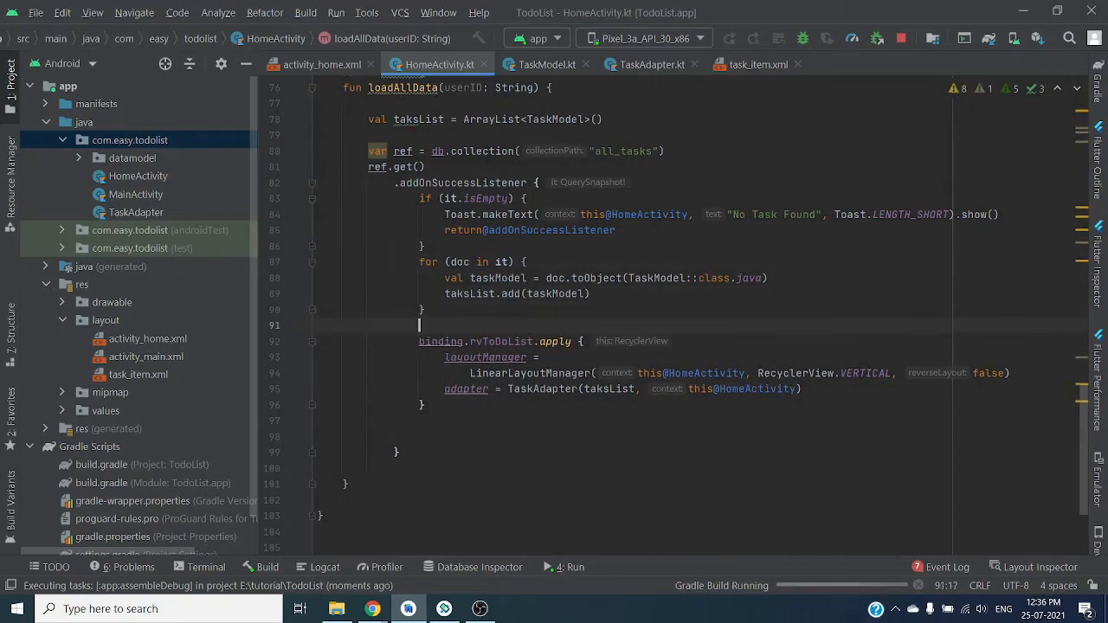
{"action": "mouse_move", "coordinate": [444, 607]}
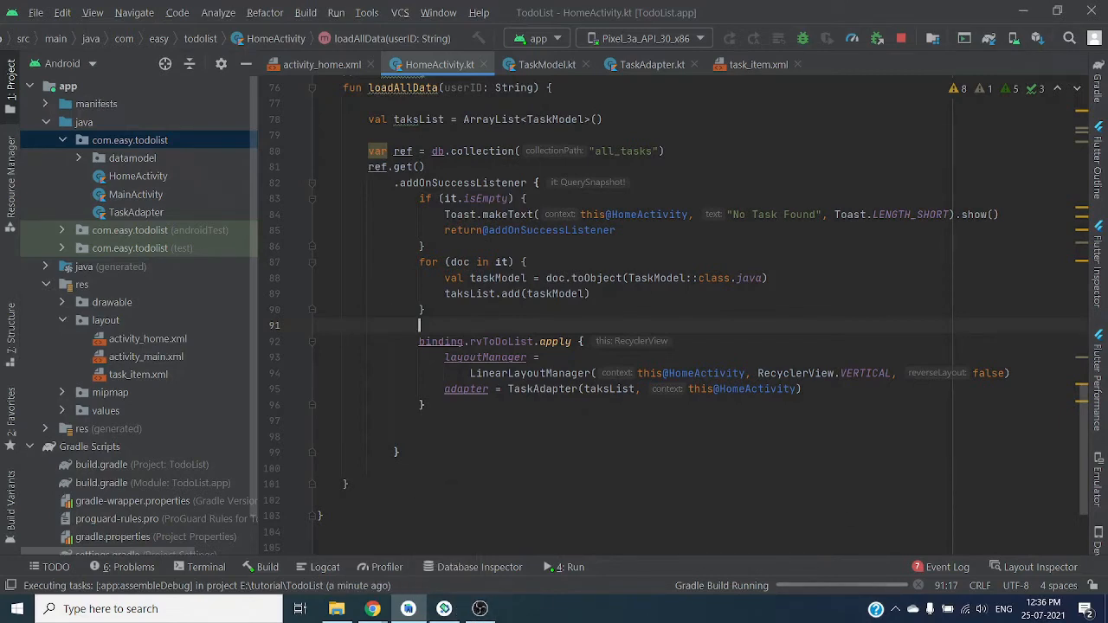
{"action": "left_click", "coordinate": [730, 38]}
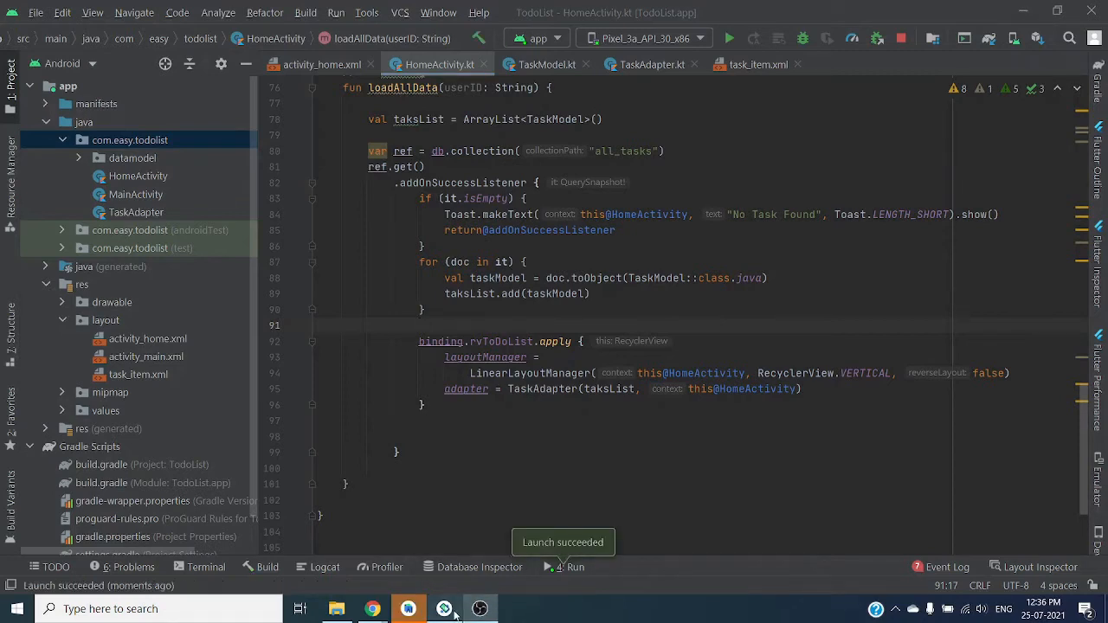
Focus the Enter Todo Task field in the running app and start typing "ne".
{"action": "left_click", "coordinate": [443, 609]}
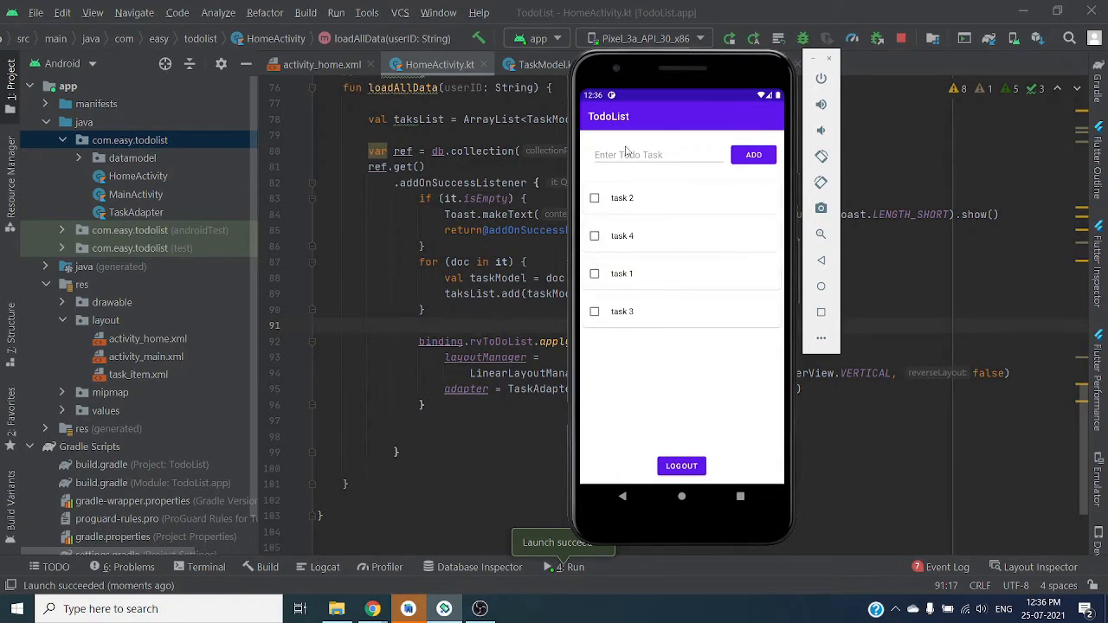
{"action": "left_click", "coordinate": [658, 154]}
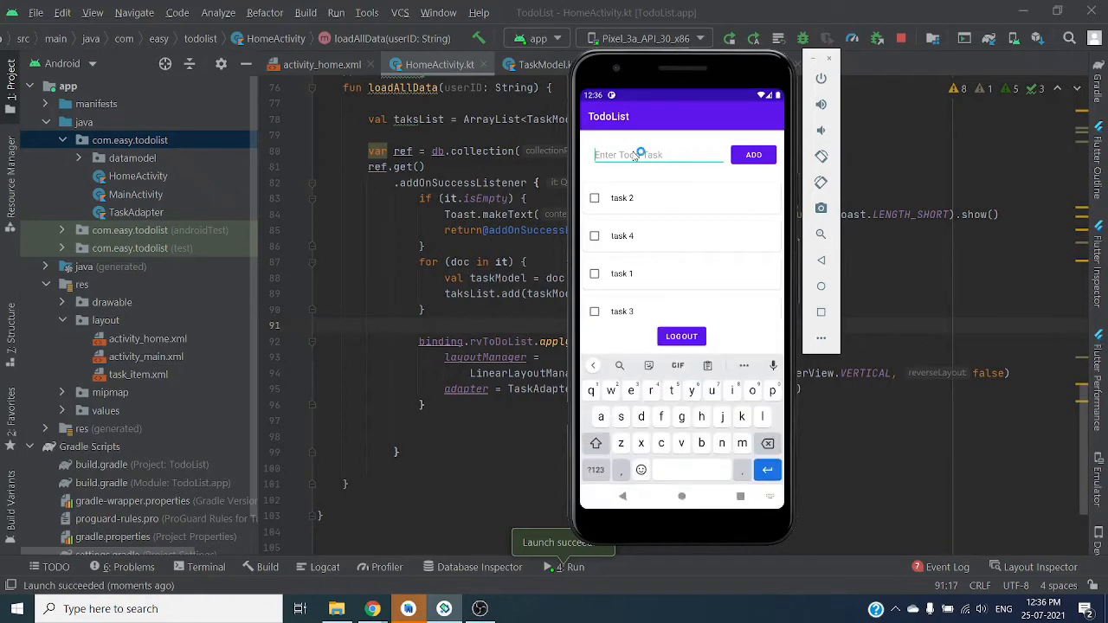
{"action": "type", "text": "new du"}
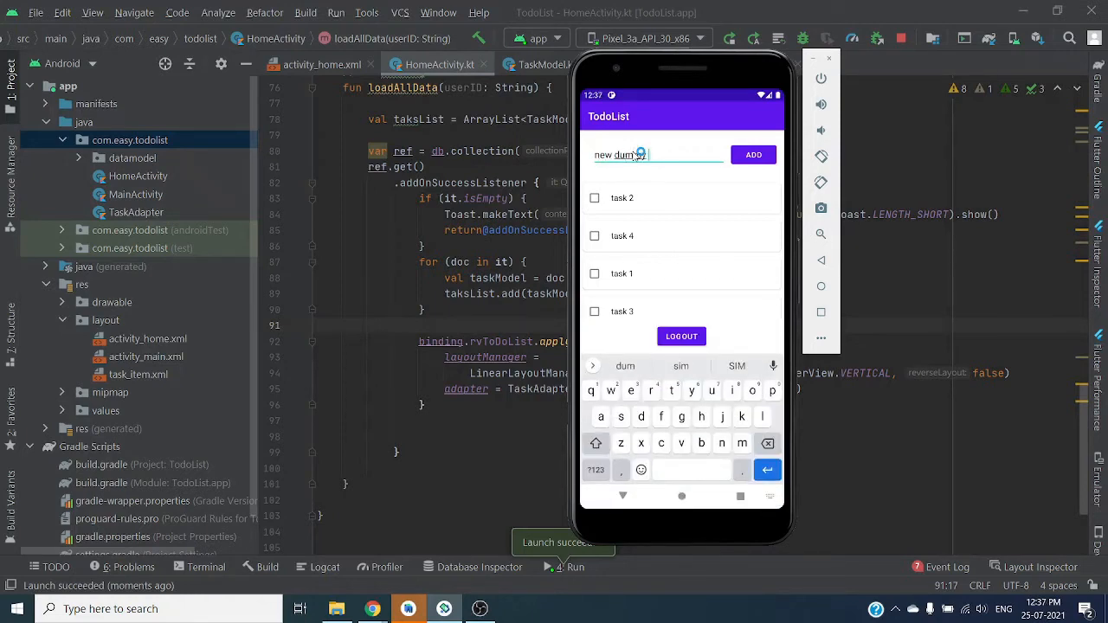
Complete the task field text 'new dummy 1' and put away the soft keyboard.
{"action": "type", "text": "my 1"}
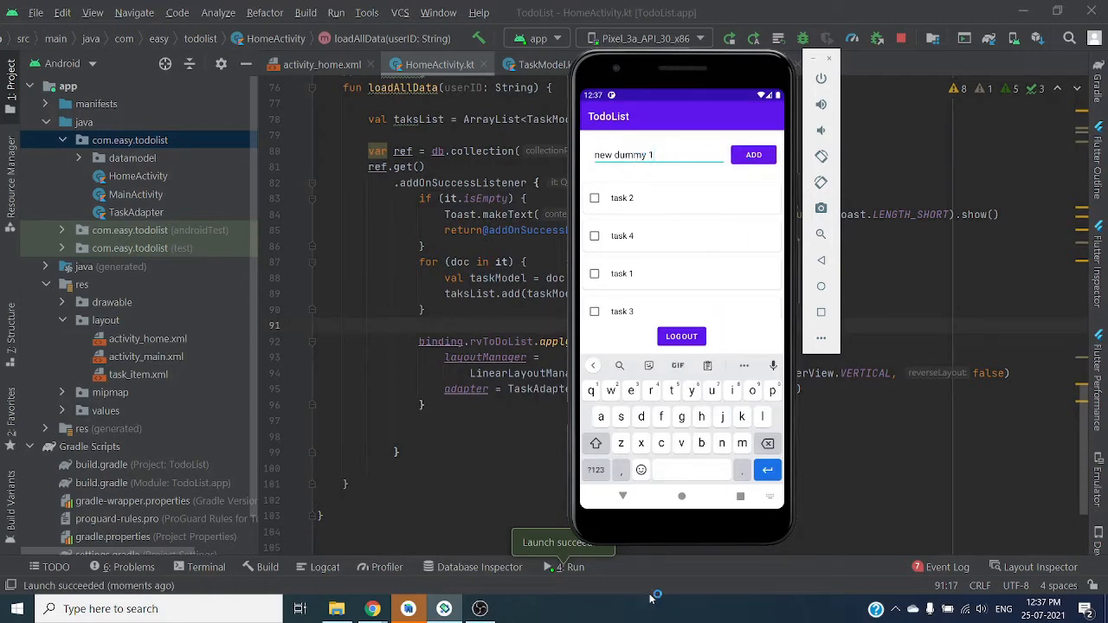
{"action": "left_click", "coordinate": [621, 495]}
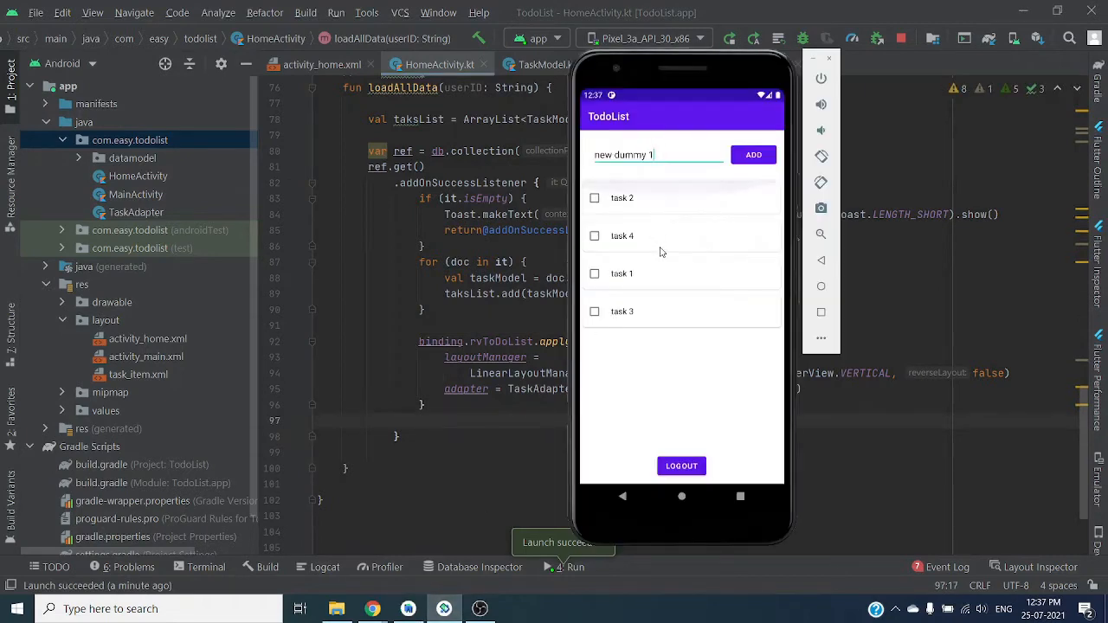
{"action": "mouse_move", "coordinate": [657, 229]}
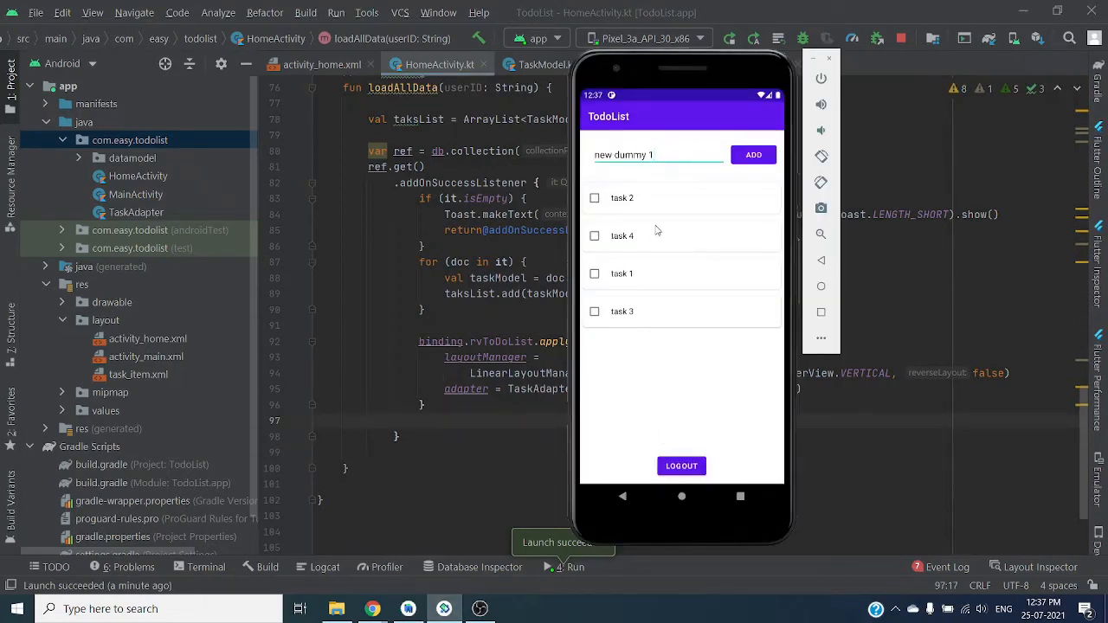
{"action": "left_click", "coordinate": [595, 235]}
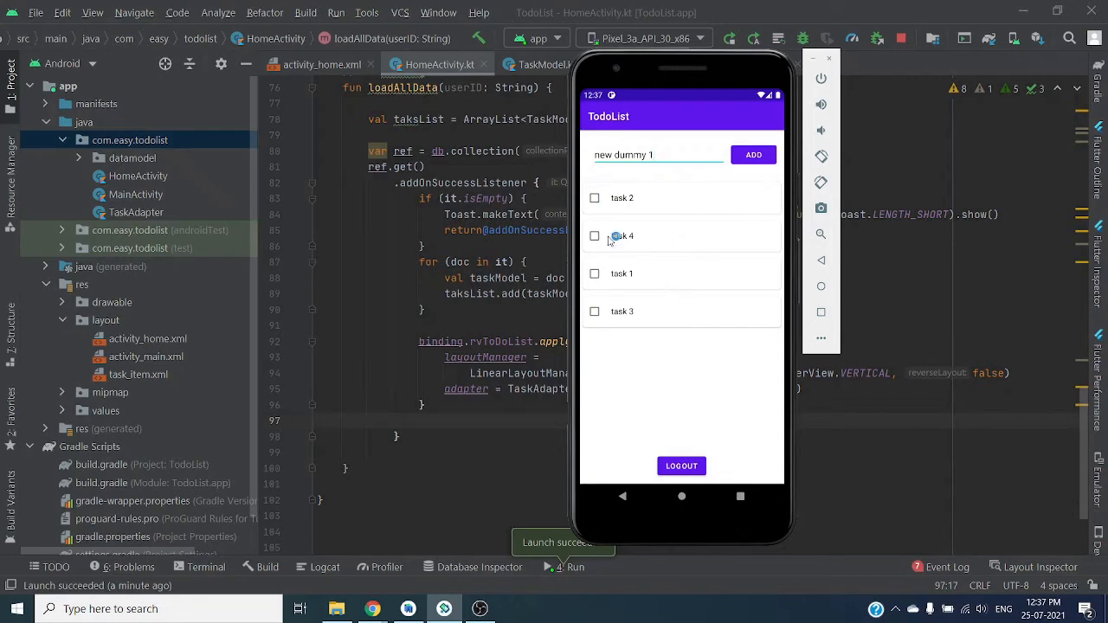
{"action": "mouse_move", "coordinate": [650, 232]}
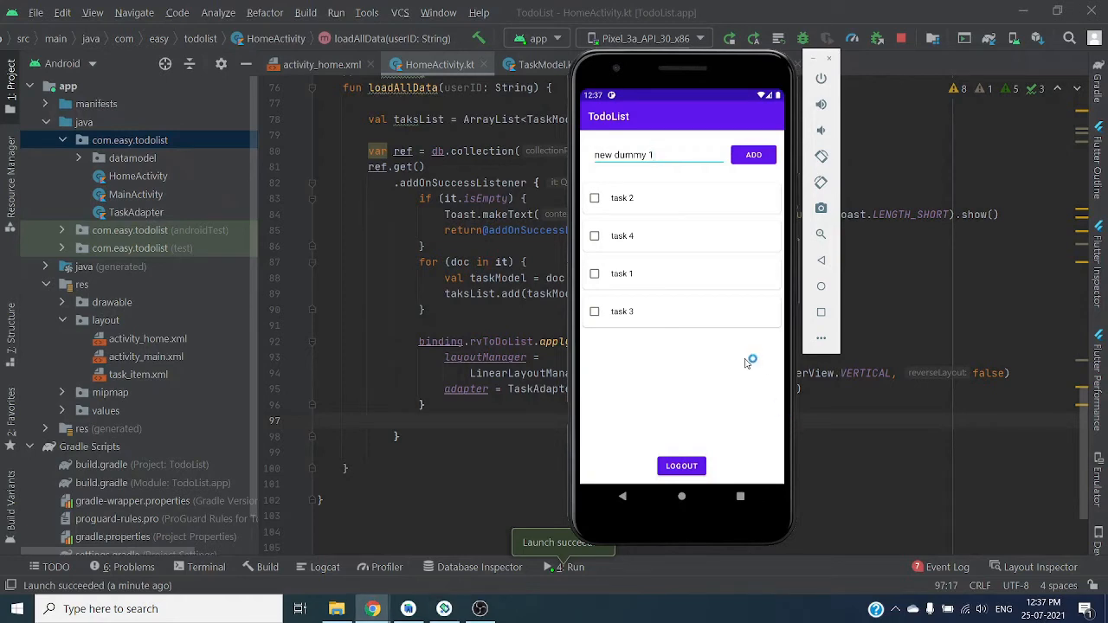
{"action": "mouse_move", "coordinate": [571, 263]}
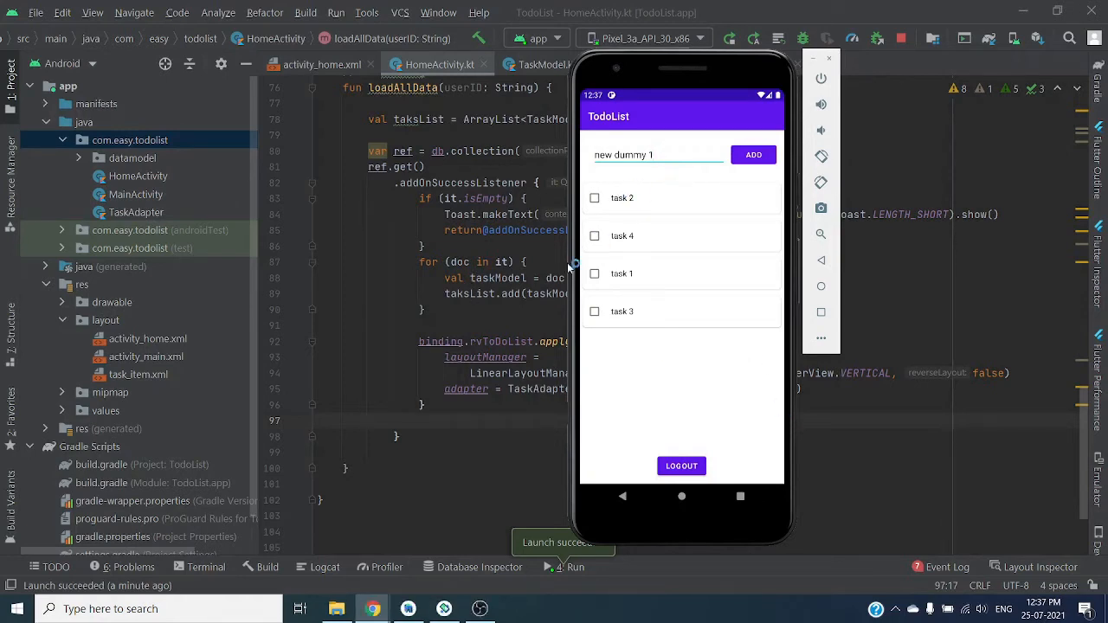
{"action": "mouse_move", "coordinate": [429, 229]}
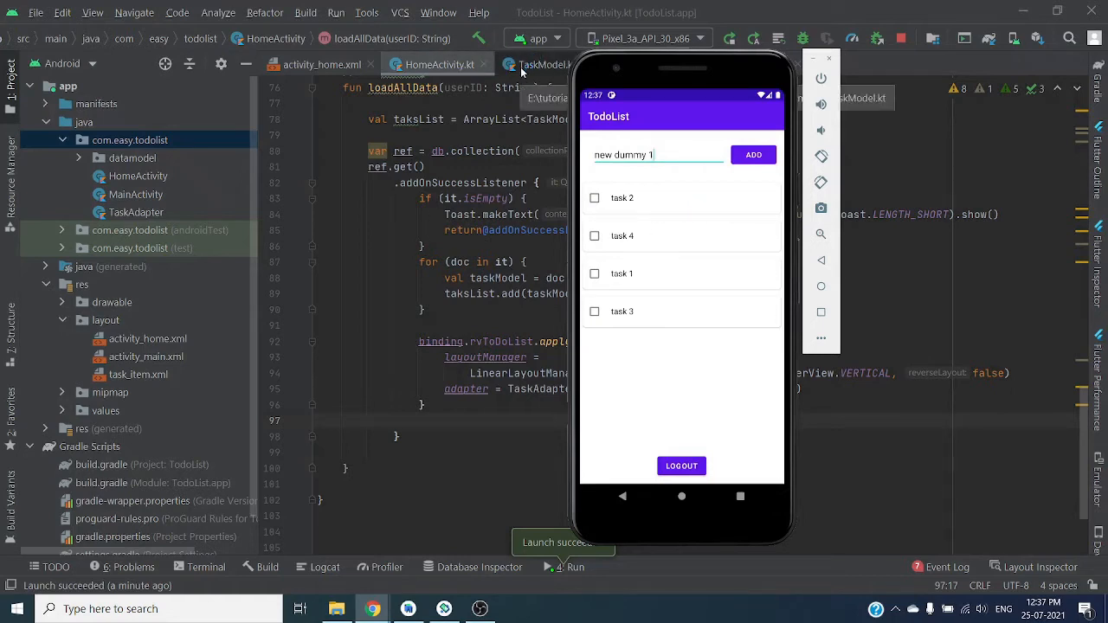
In activity_home.xml, wrap the RecyclerView in a SwipeRefreshLayout with android:id="@+id/refresh".
{"action": "left_click", "coordinate": [548, 64]}
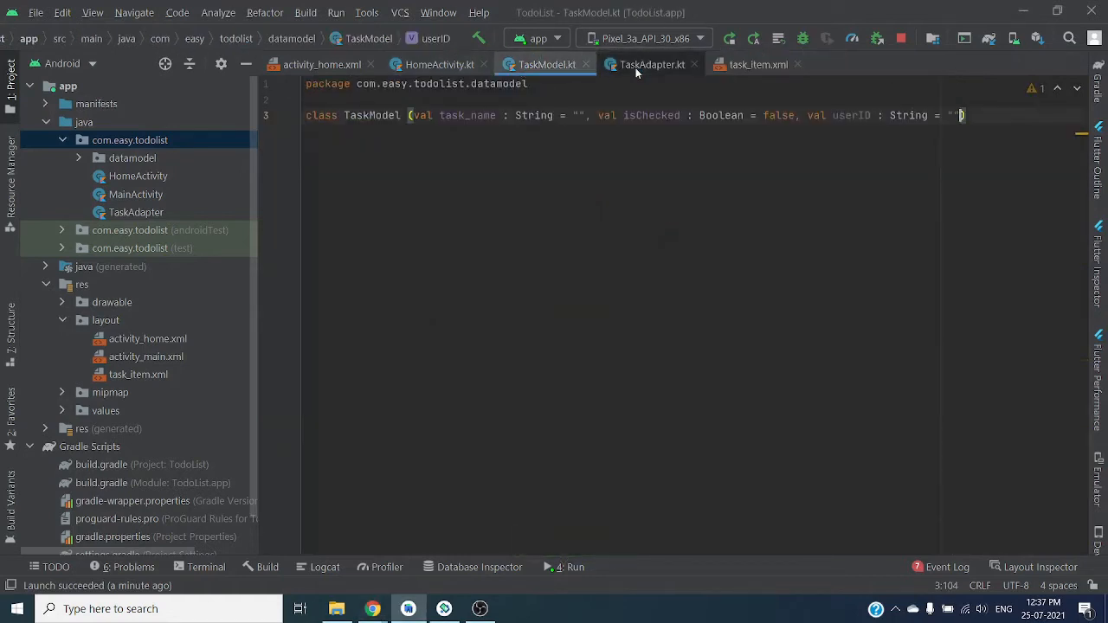
{"action": "left_click", "coordinate": [322, 64]}
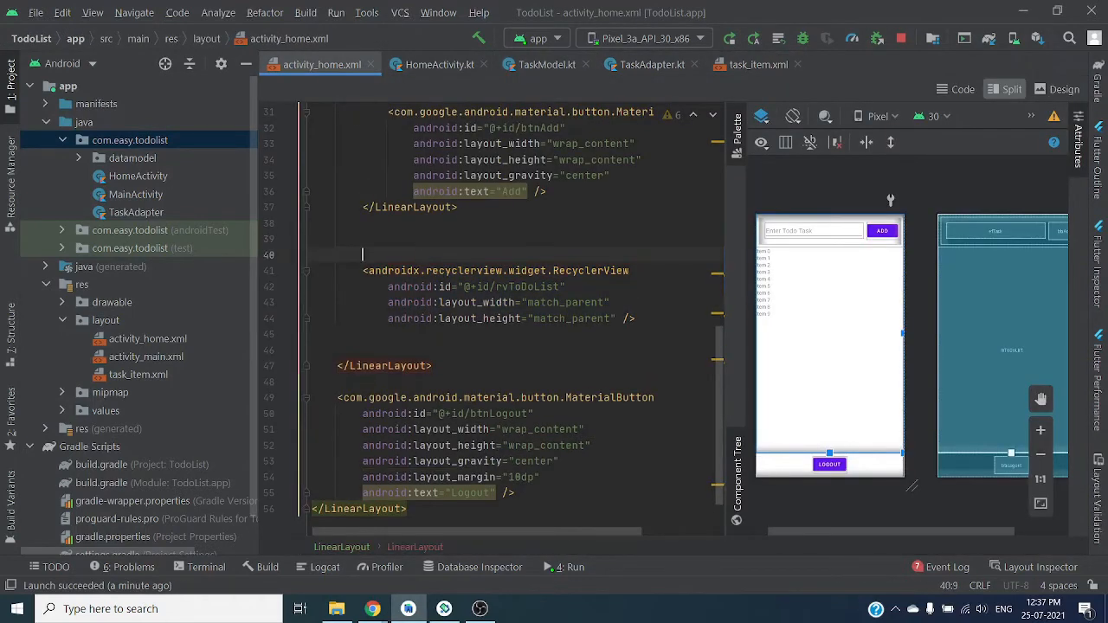
{"action": "type", "text": "<Swi"}
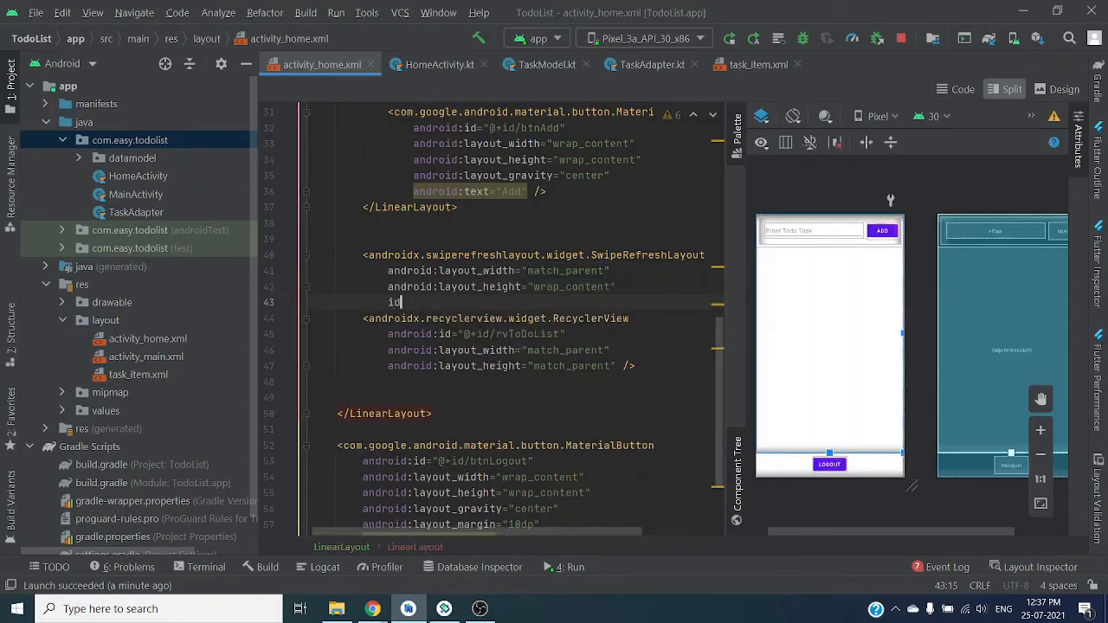
{"action": "type", "text": "android:id=\""}
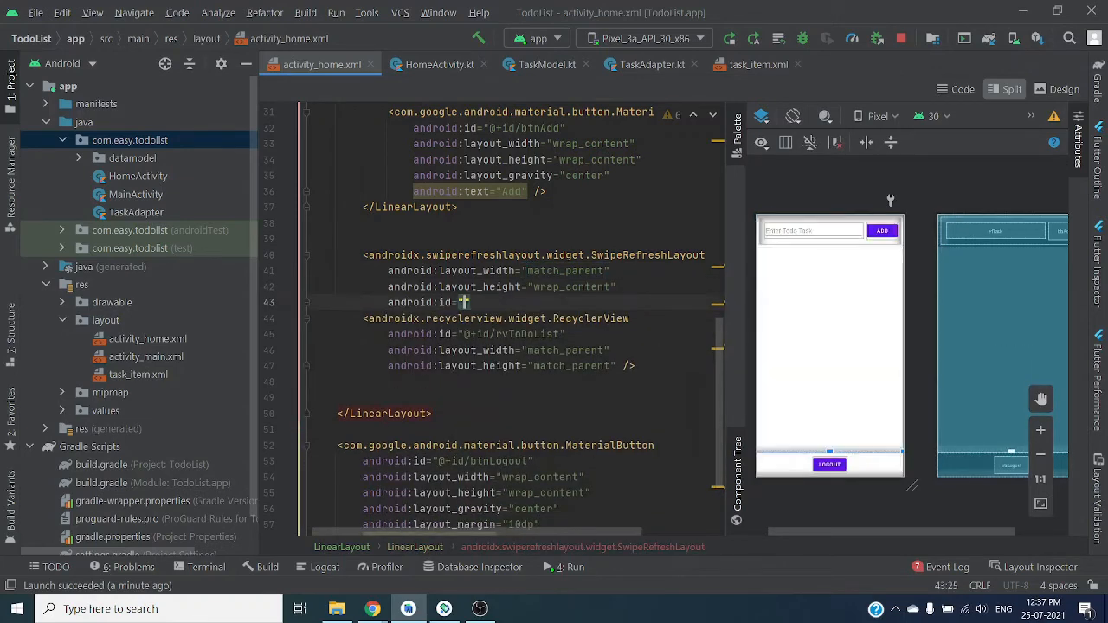
{"action": "type", "text": "@+id/"}
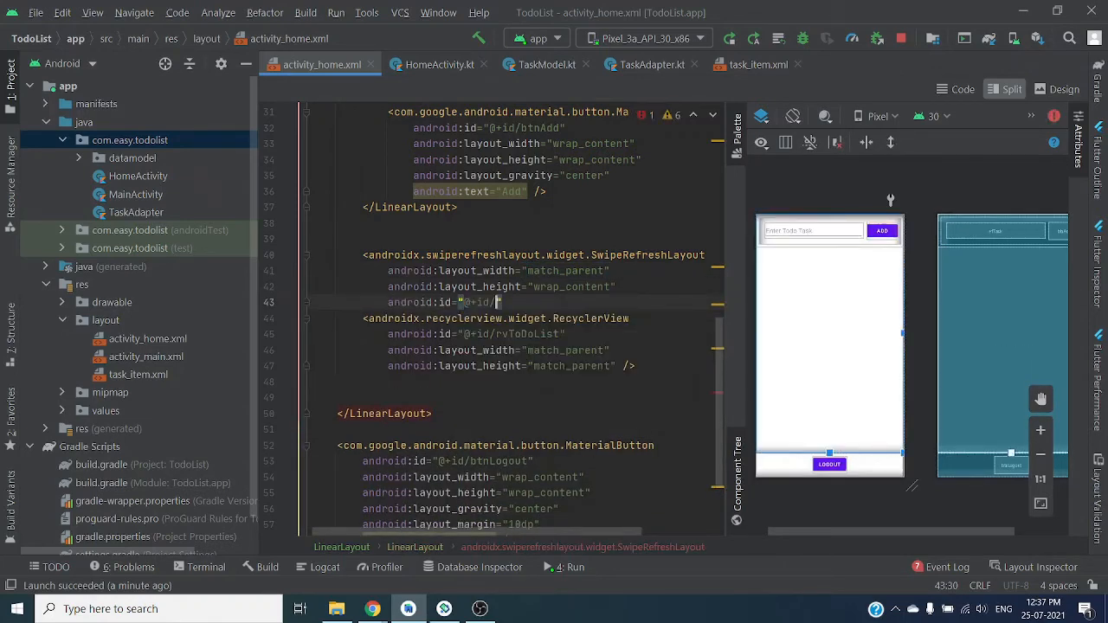
{"action": "type", "text": "refresh"}
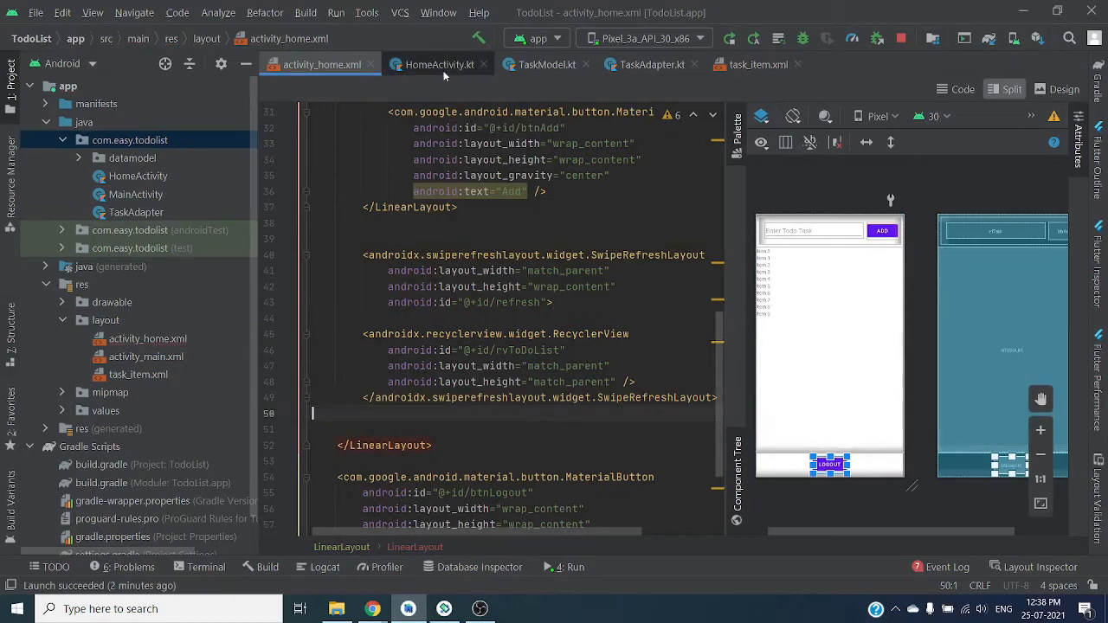
In HomeActivity.kt, add a '// swipe refresh' comment and start binding.refresh.setOnRefreshListener.
{"action": "left_click", "coordinate": [439, 64]}
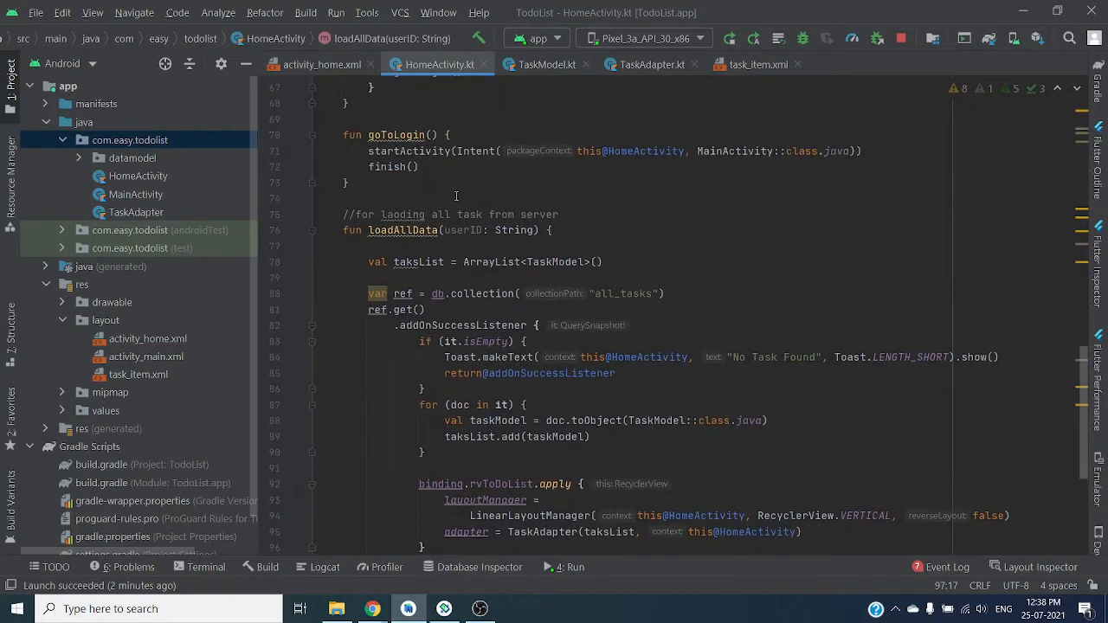
{"action": "scroll", "scroll_direction": "up", "scroll_amount": 3}
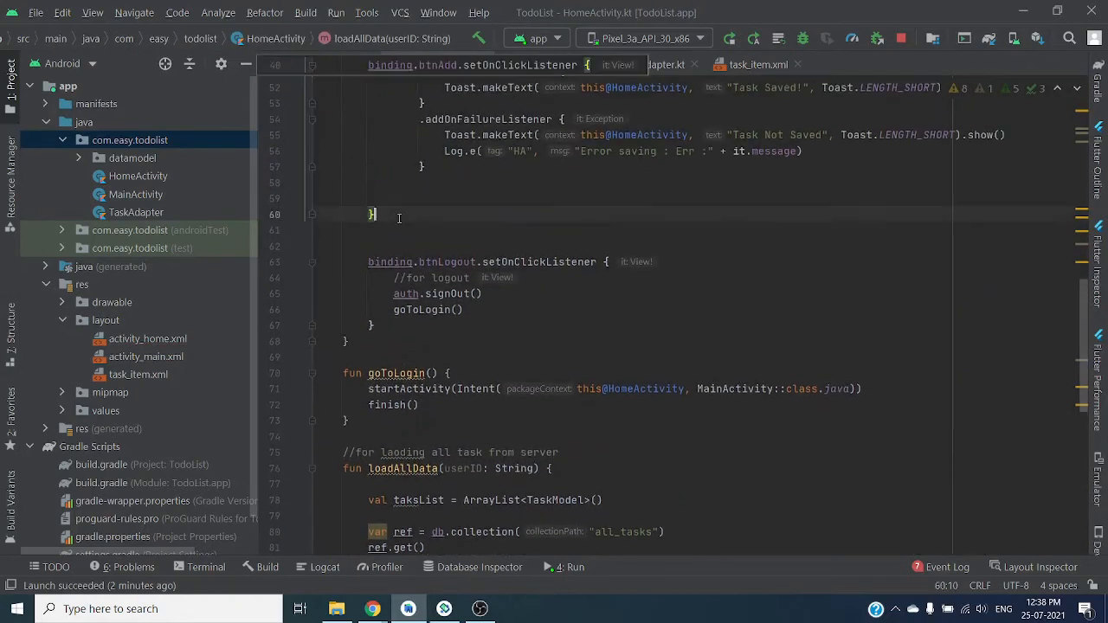
{"action": "type", "text": "//"}
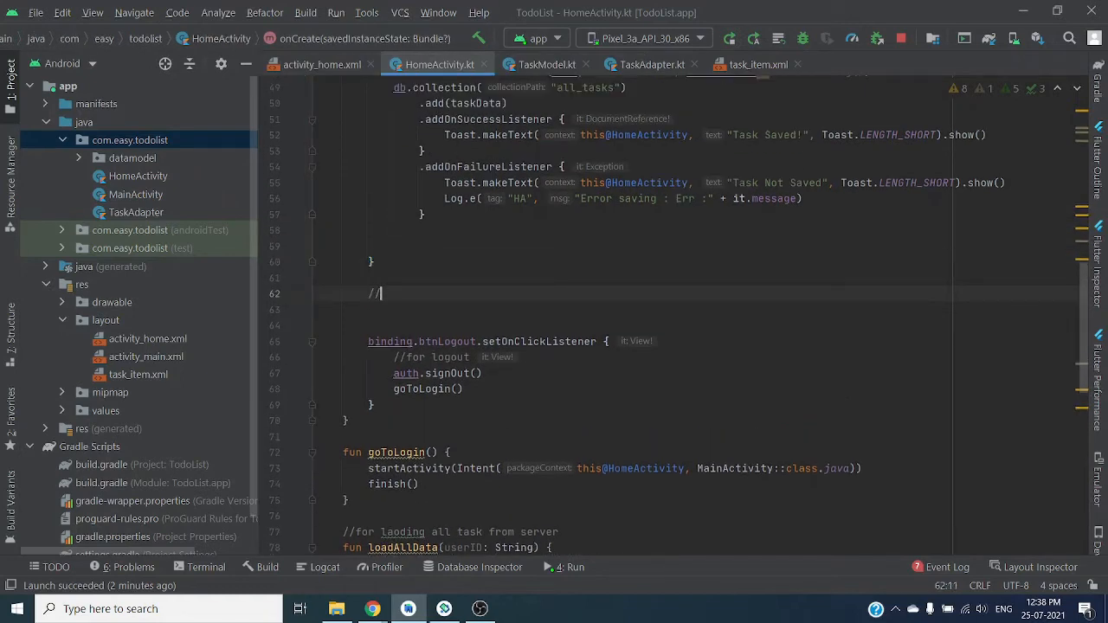
{"action": "type", "text": "swipe refresh"}
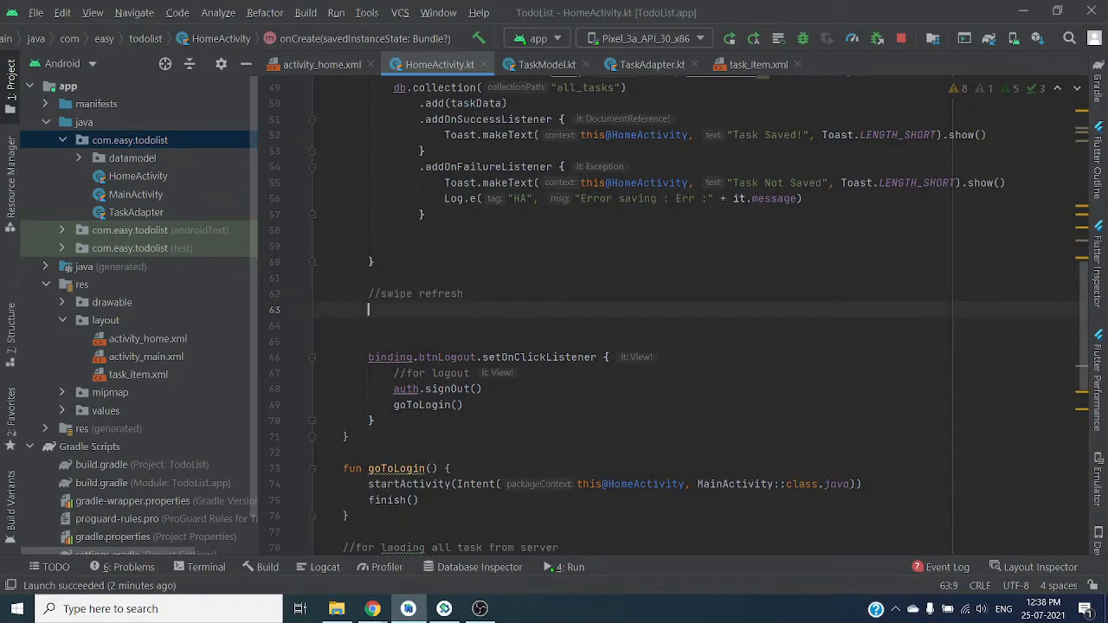
{"action": "type", "text": "binding."}
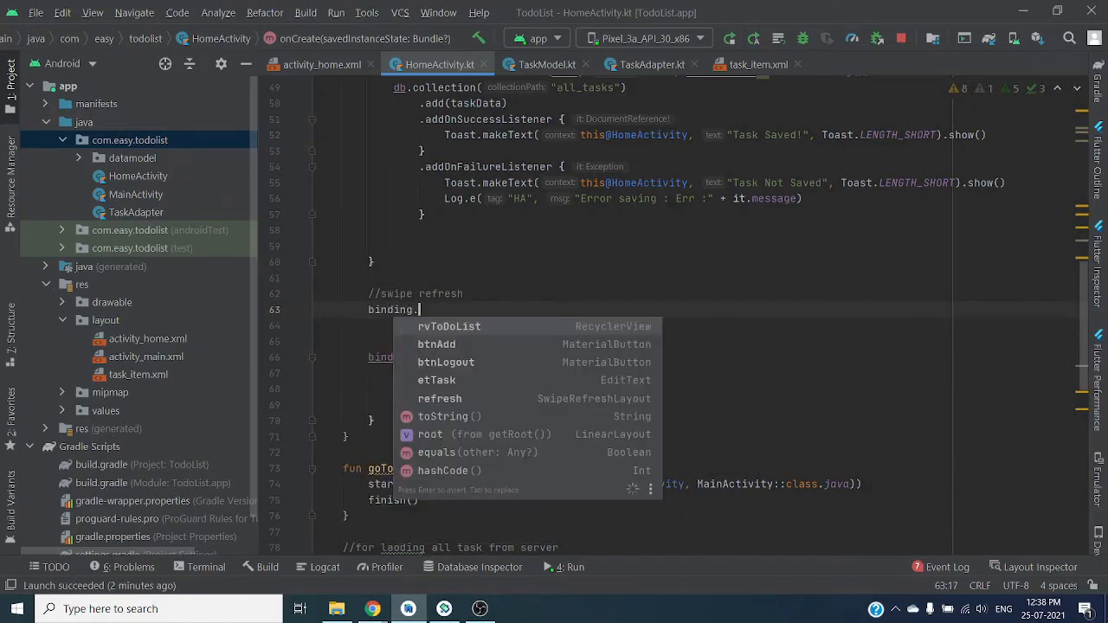
{"action": "key", "text": "Escape"}
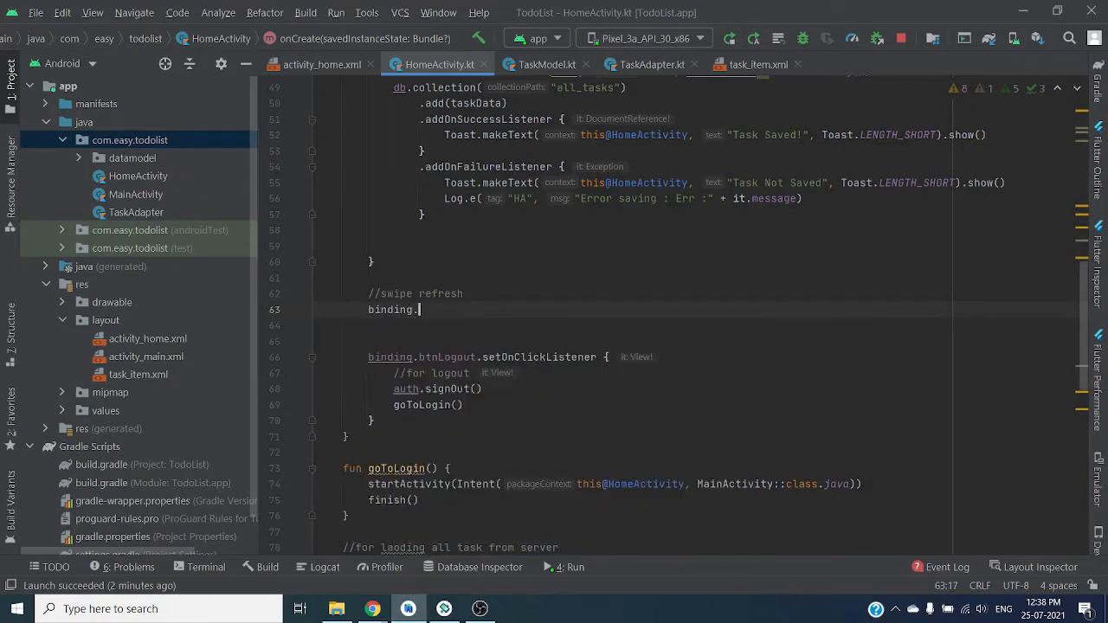
{"action": "type", "text": "refresh.add"}
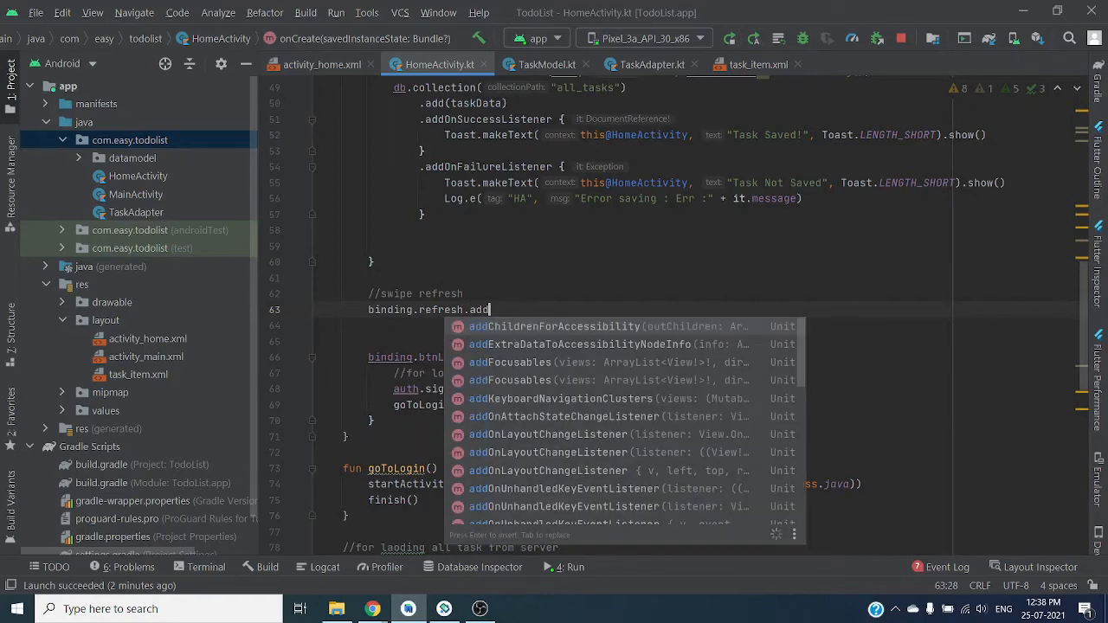
{"action": "type", "text": "seton"}
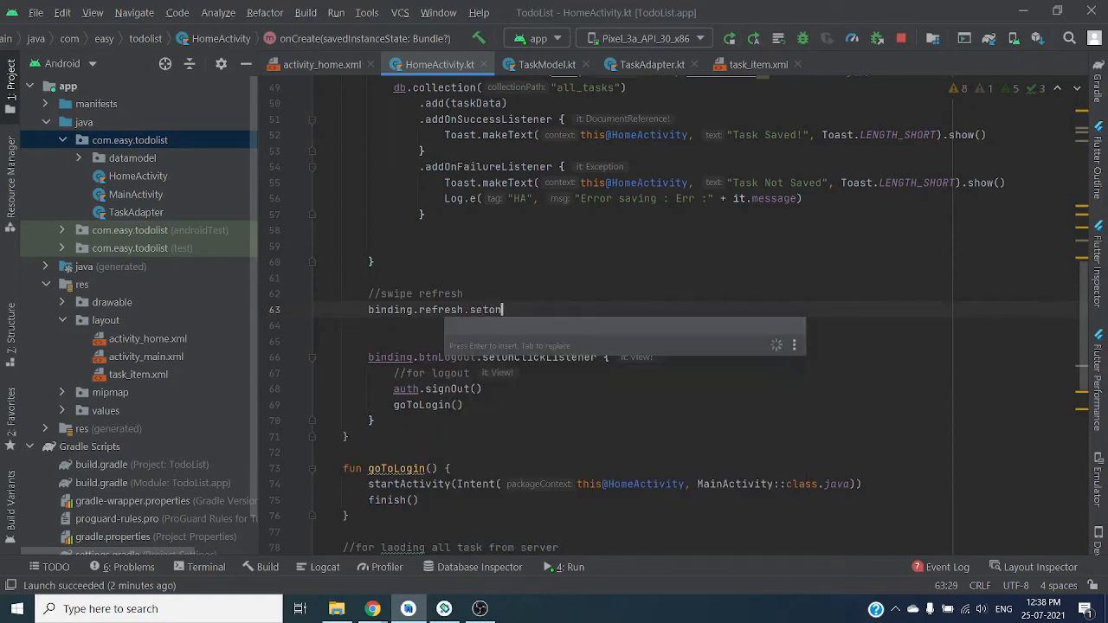
{"action": "type", "text": "OnRefreshListener {"}
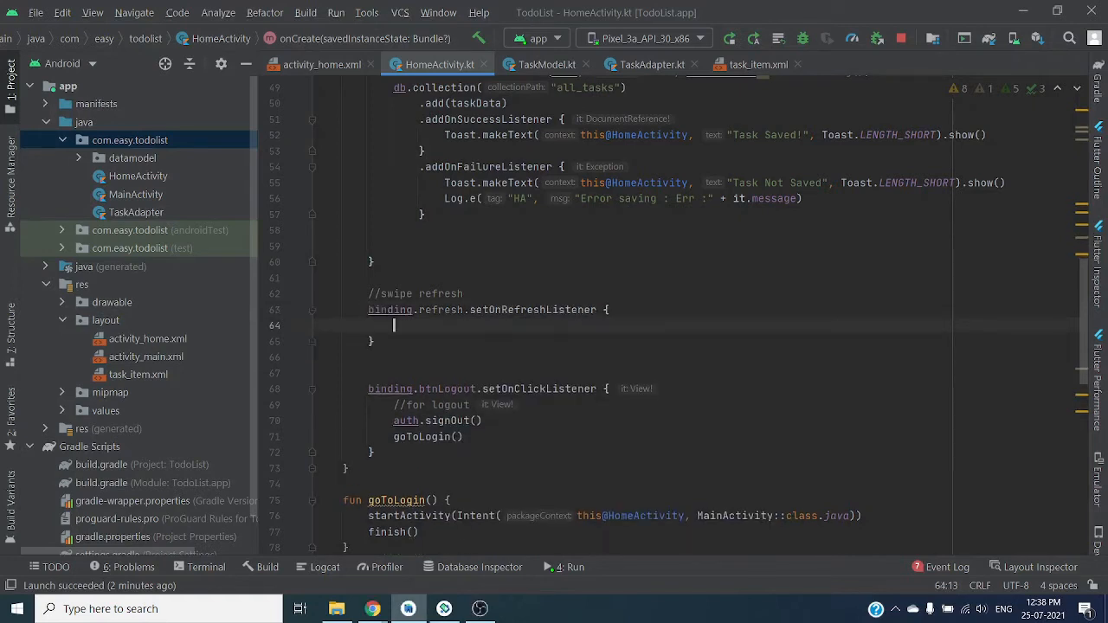
{"action": "type", "text": "id"}
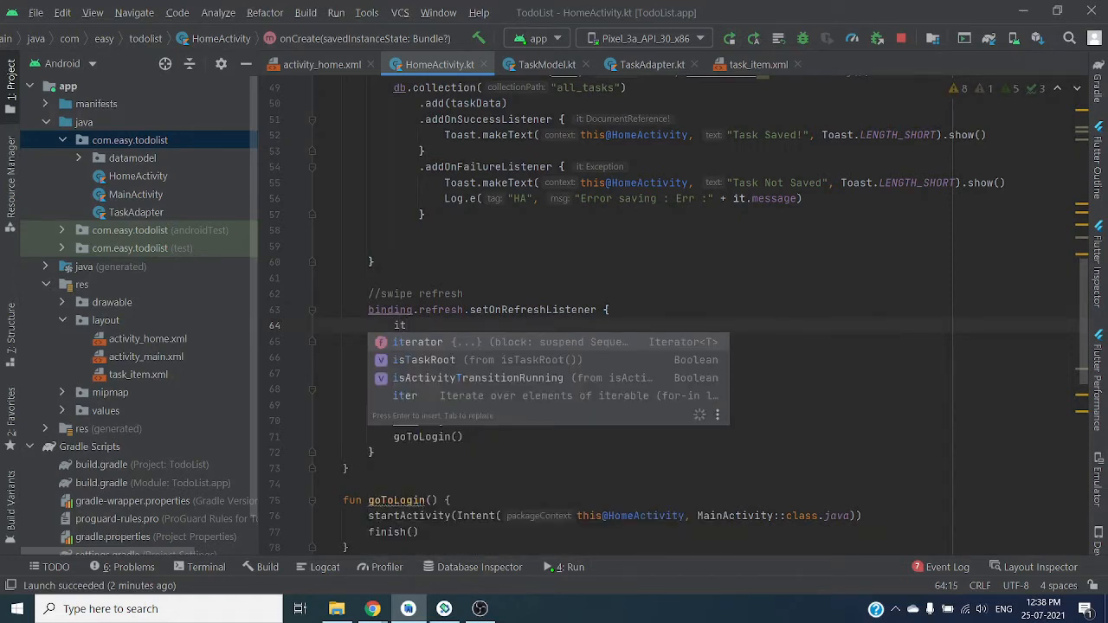
{"action": "key", "text": "Escape"}
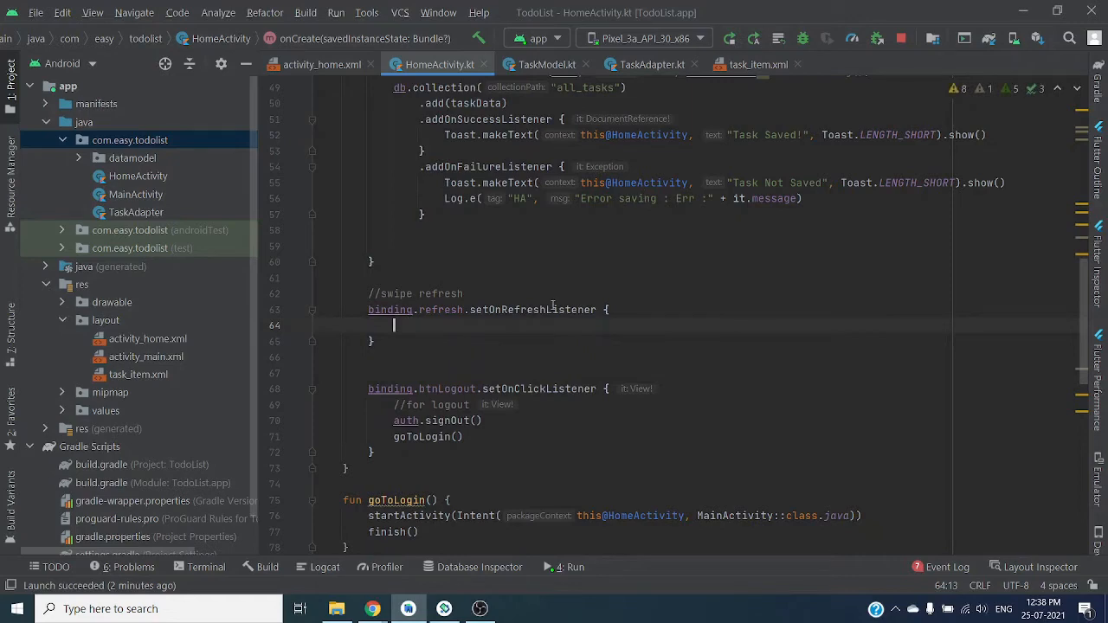
Inside the listener, set binding.refresh.isRefreshing = false when it is refreshing.
{"action": "type", "text": "bi"}
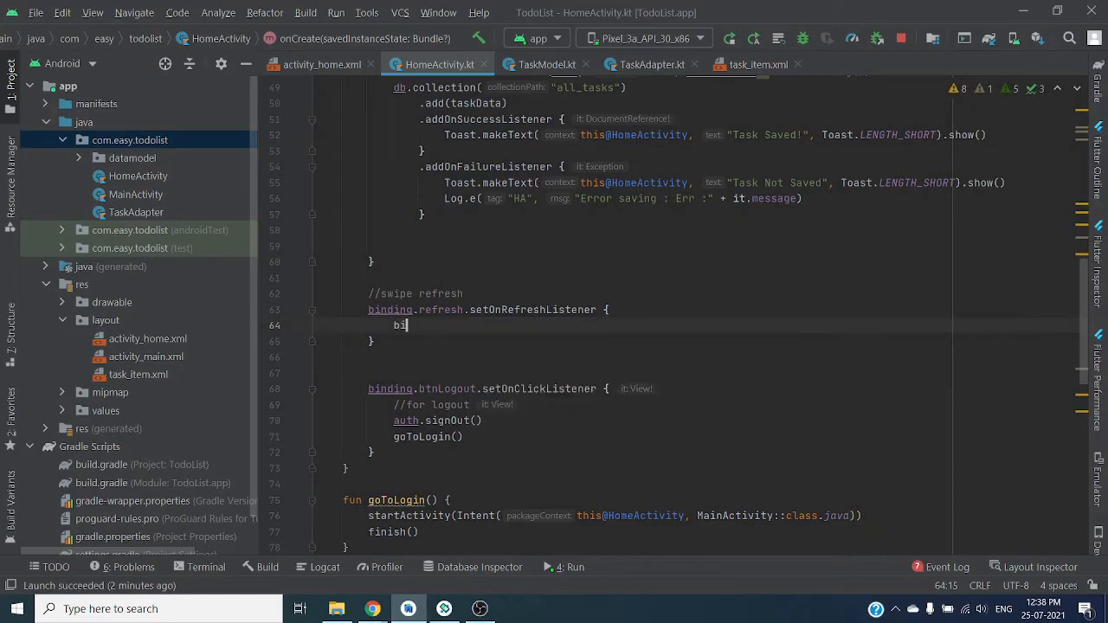
{"action": "type", "text": "if"}
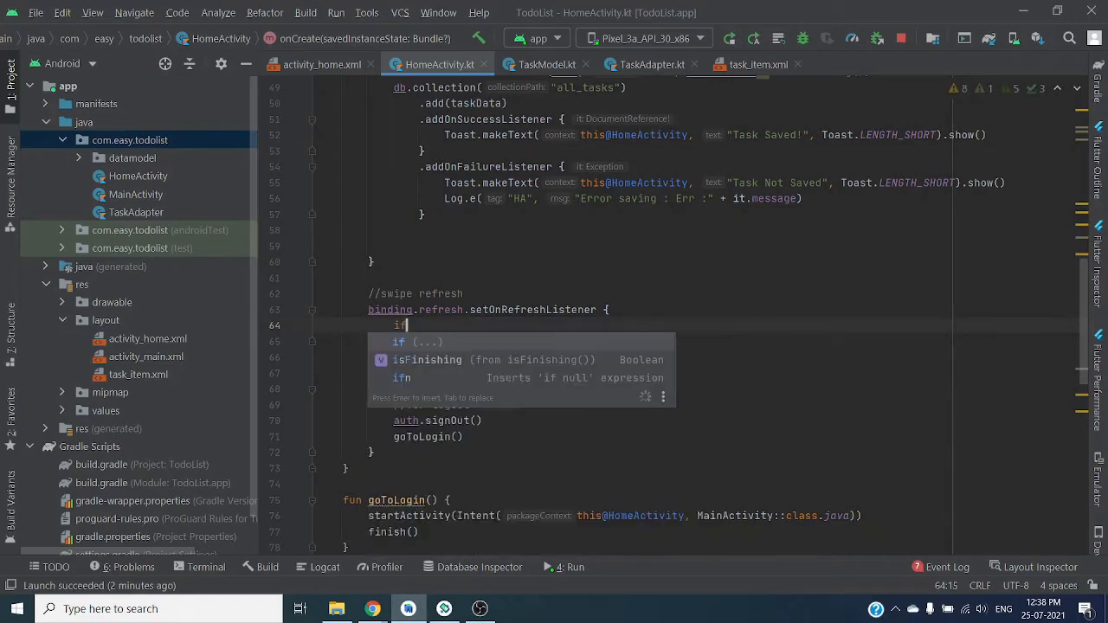
{"action": "type", "text": "binding)"}
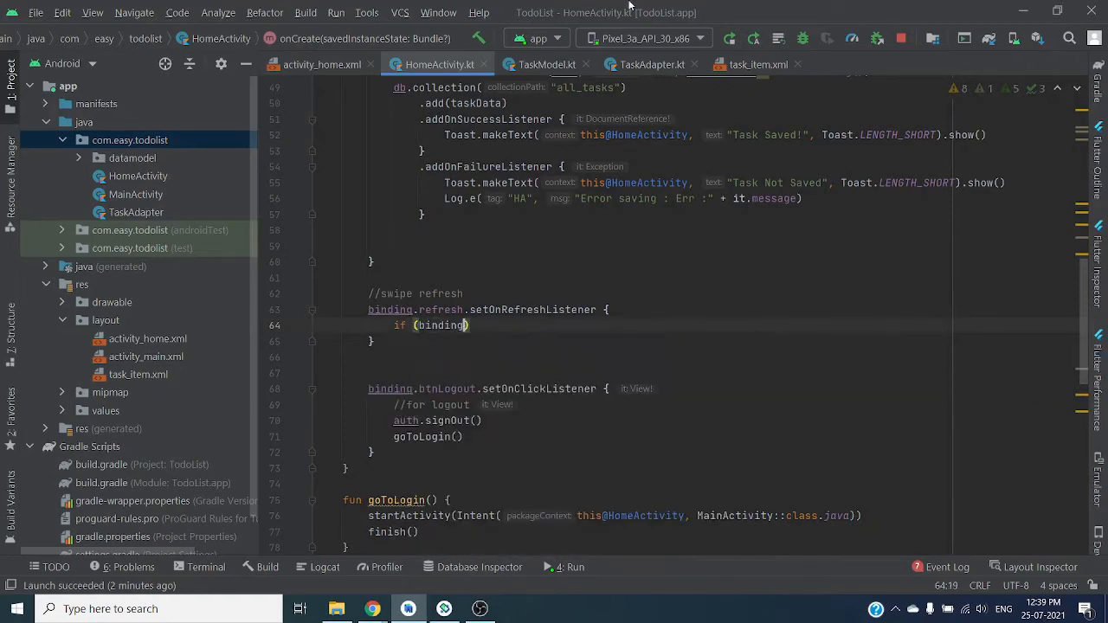
{"action": "type", "text": "refresh."}
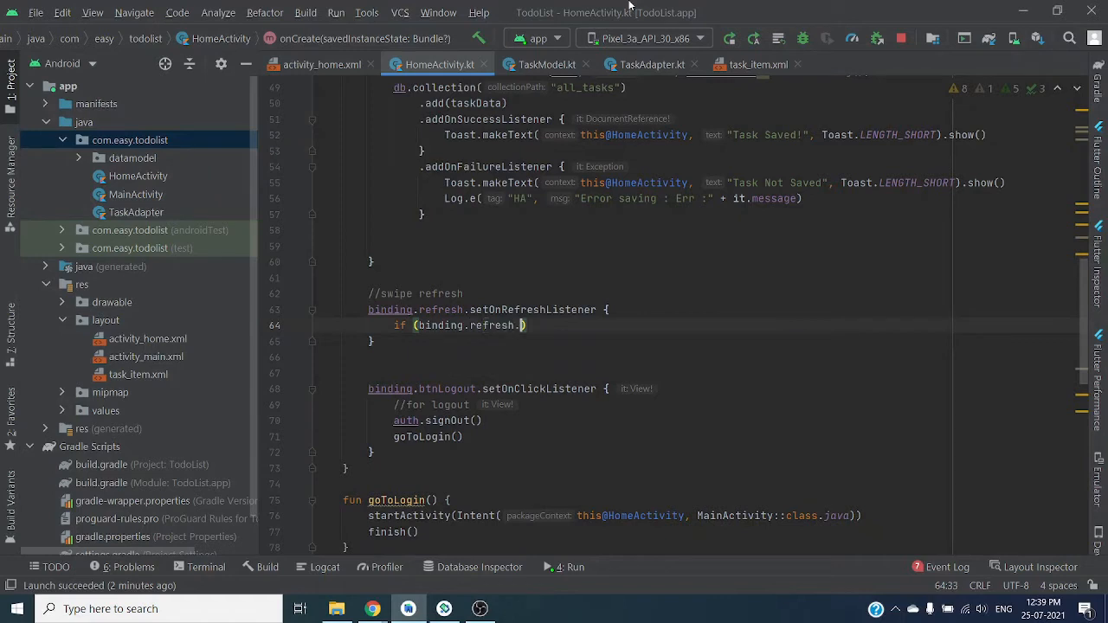
{"action": "type", "text": "isRefreshing"}
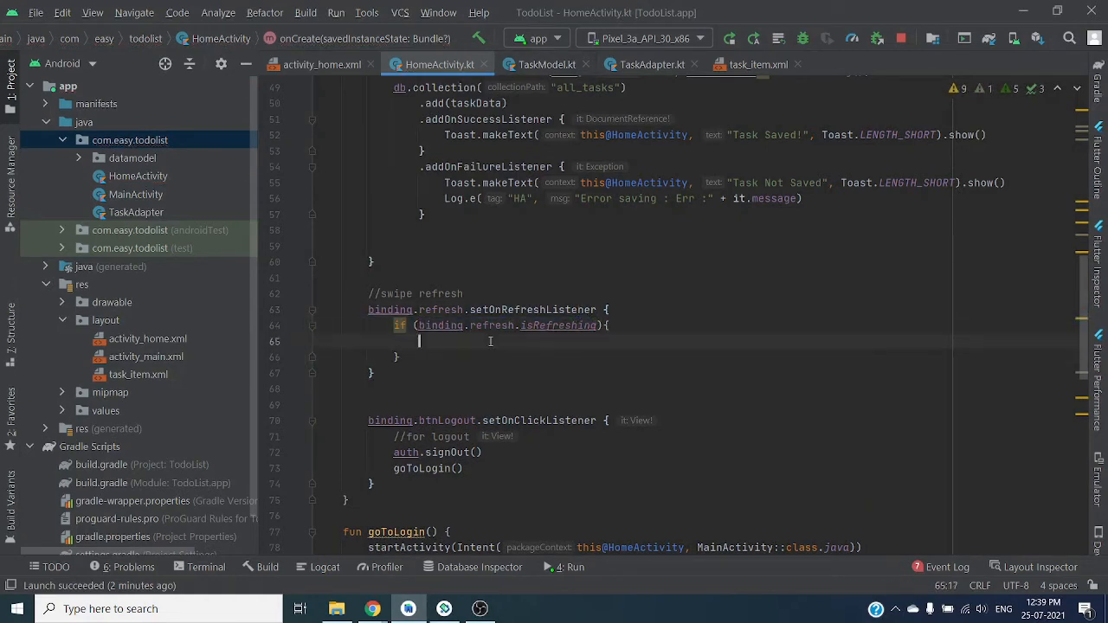
{"action": "type", "text": "binding.refresh.isRefreshing."}
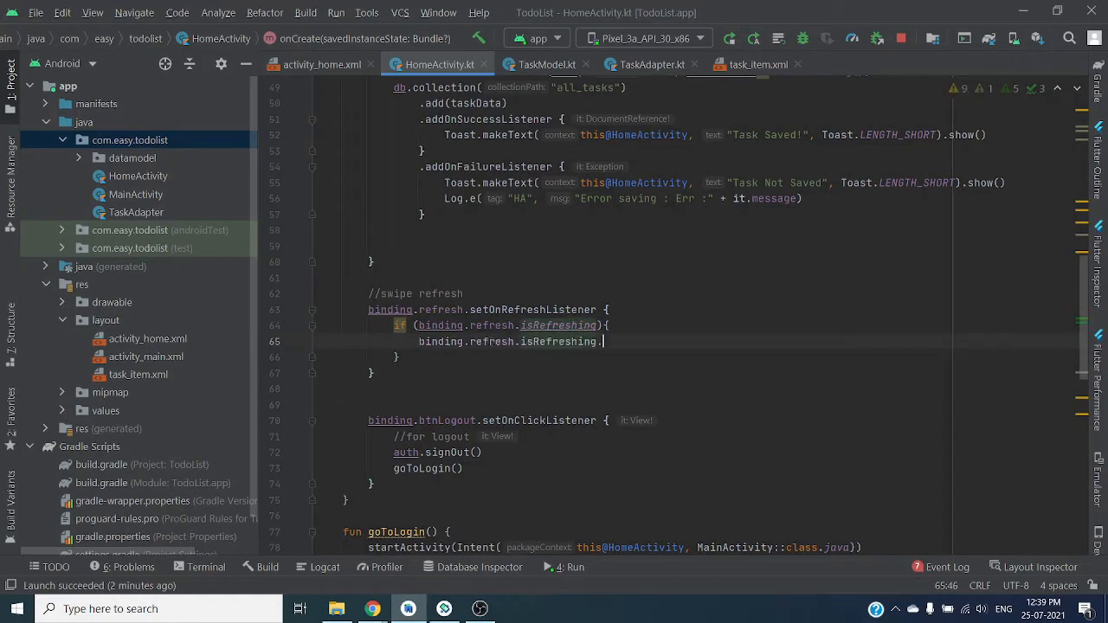
{"action": "type", "text": "= false"}
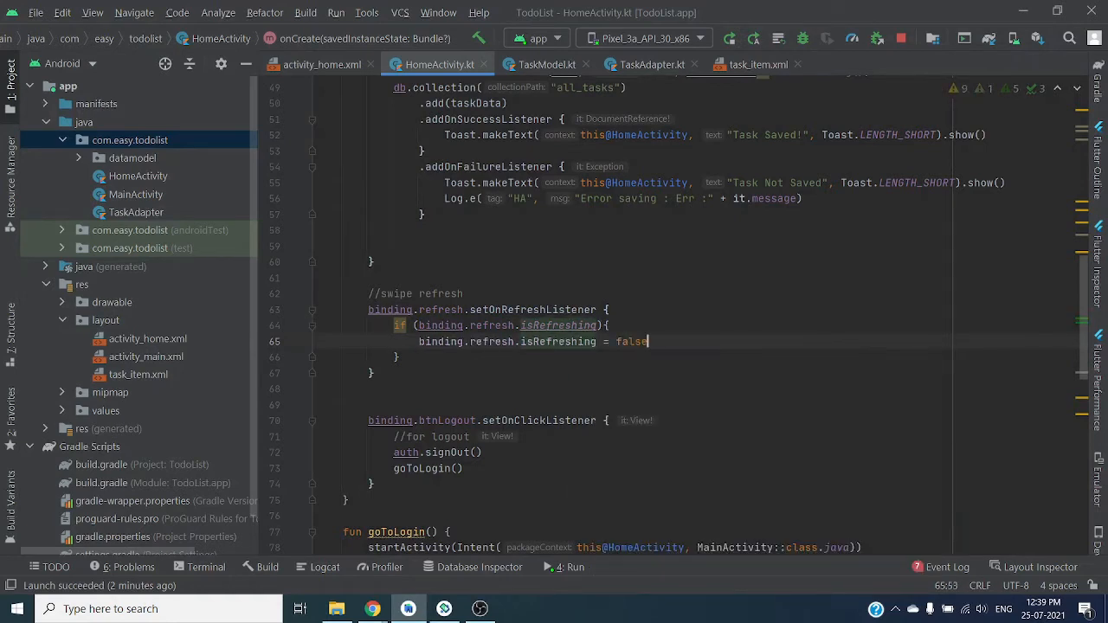
Reload the tasks with loadAllData(currentUser!!.uid) after stopping the indicator.
{"action": "key", "text": "enter"}
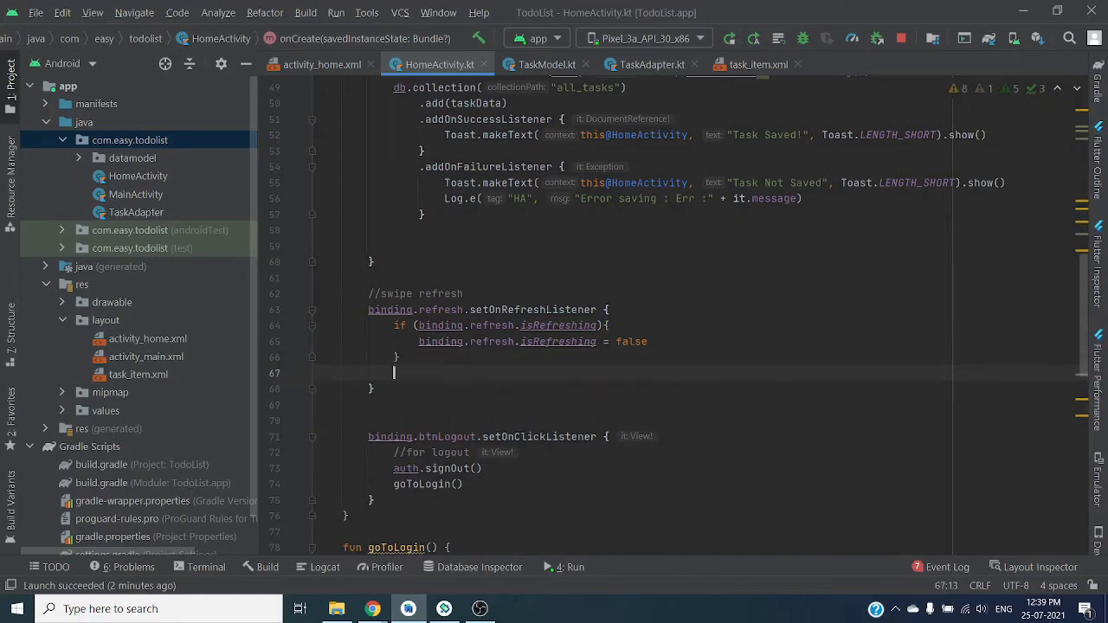
{"action": "type", "text": "loadAllData("}
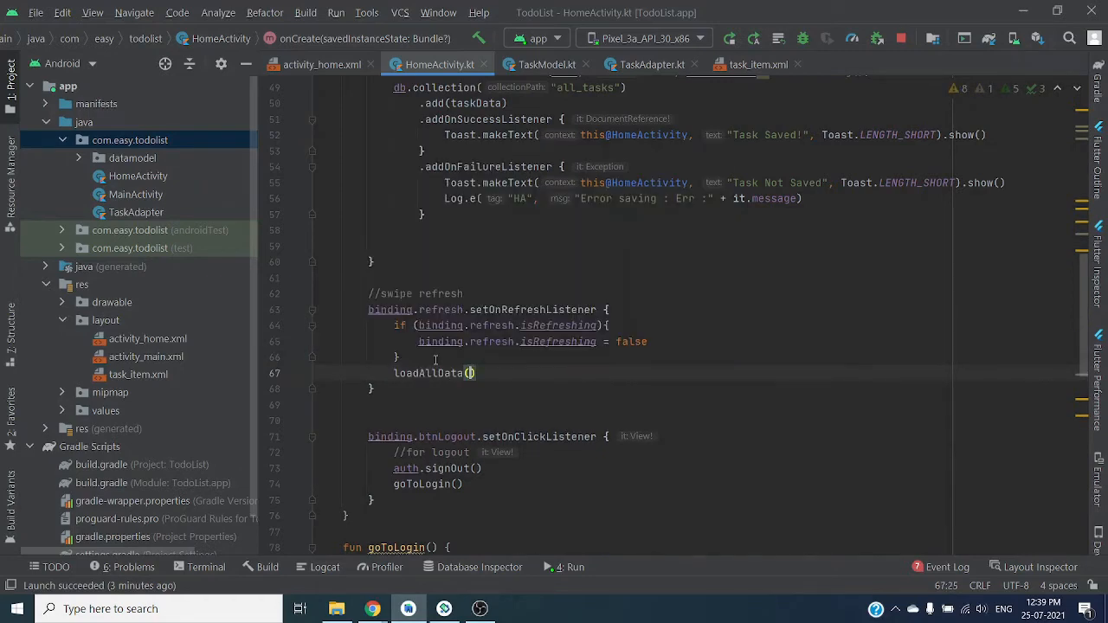
{"action": "type", "text": "user"}
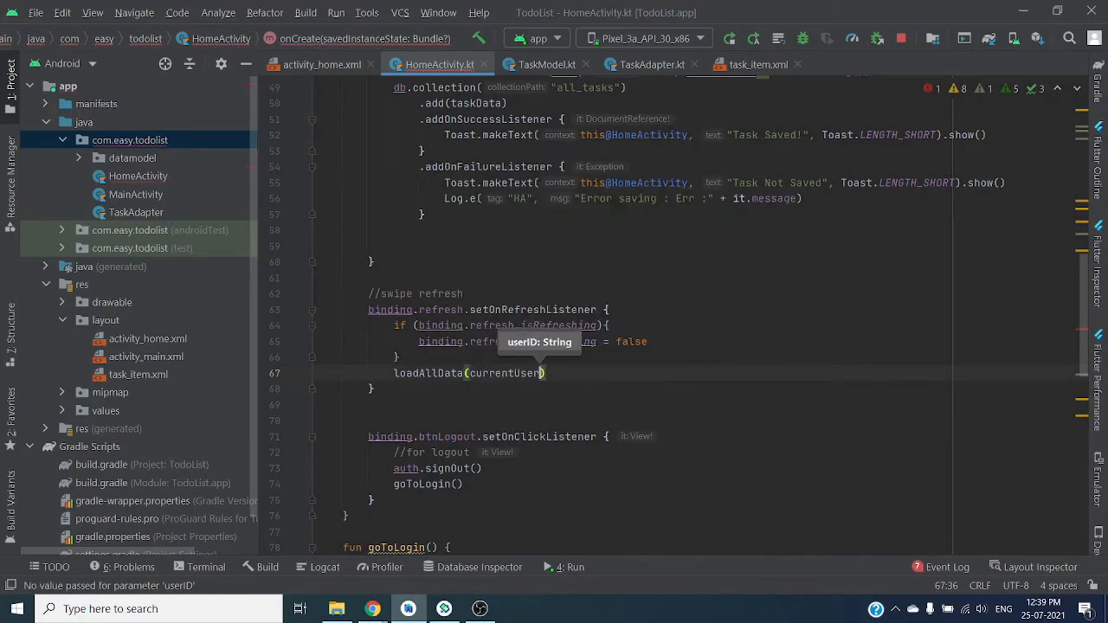
{"action": "type", "text": "!!."}
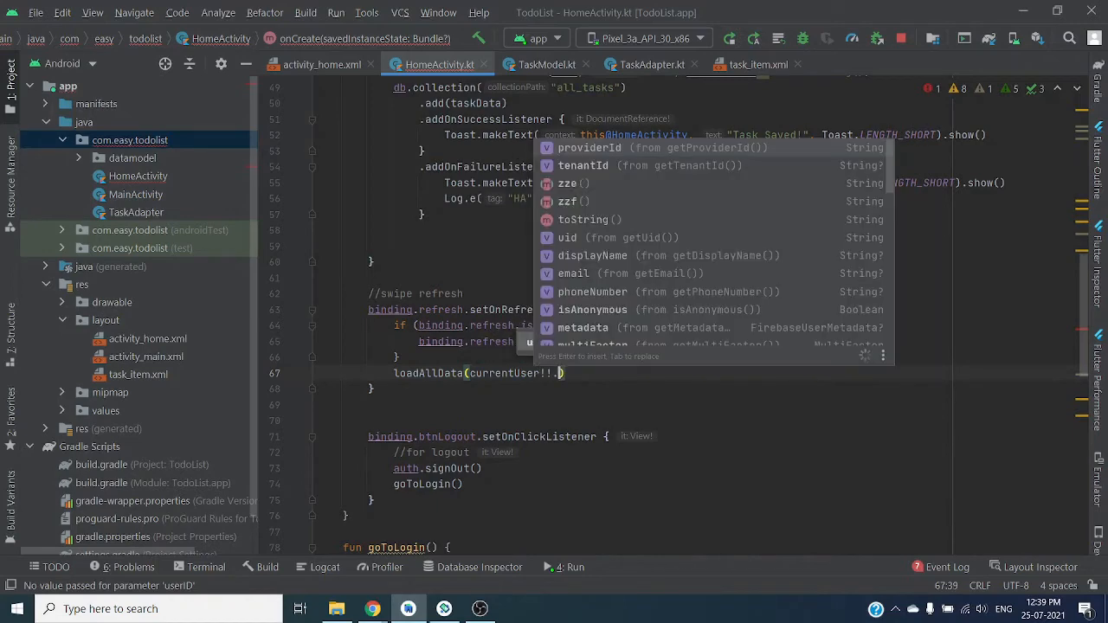
{"action": "type", "text": "uid"}
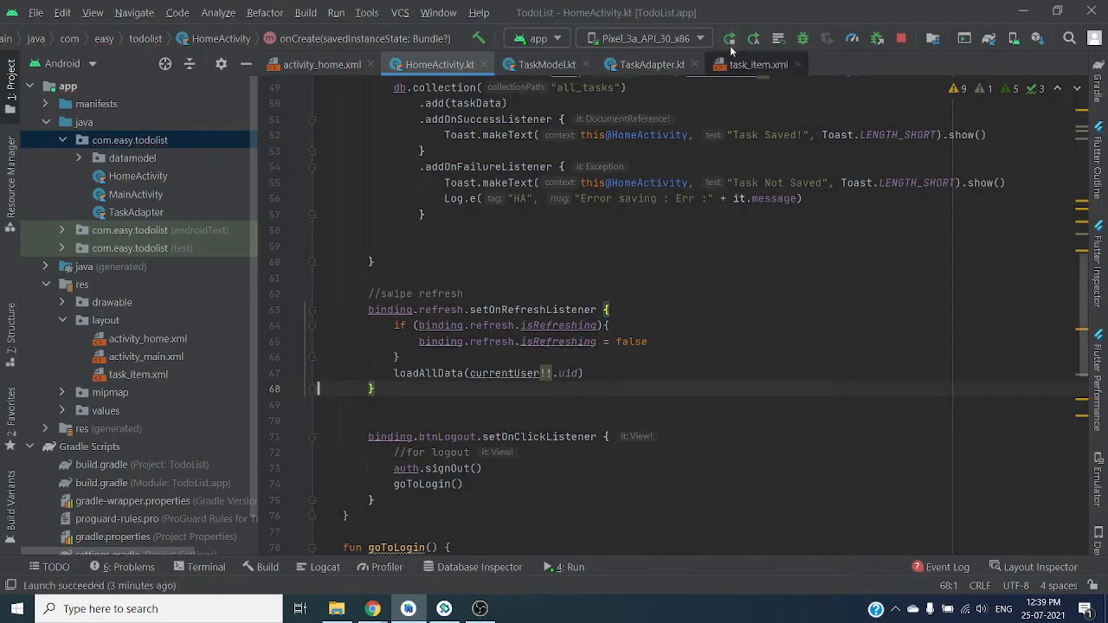
Run the updated app on the emulator and enter 'second dummy' in the task field.
{"action": "left_click", "coordinate": [729, 38]}
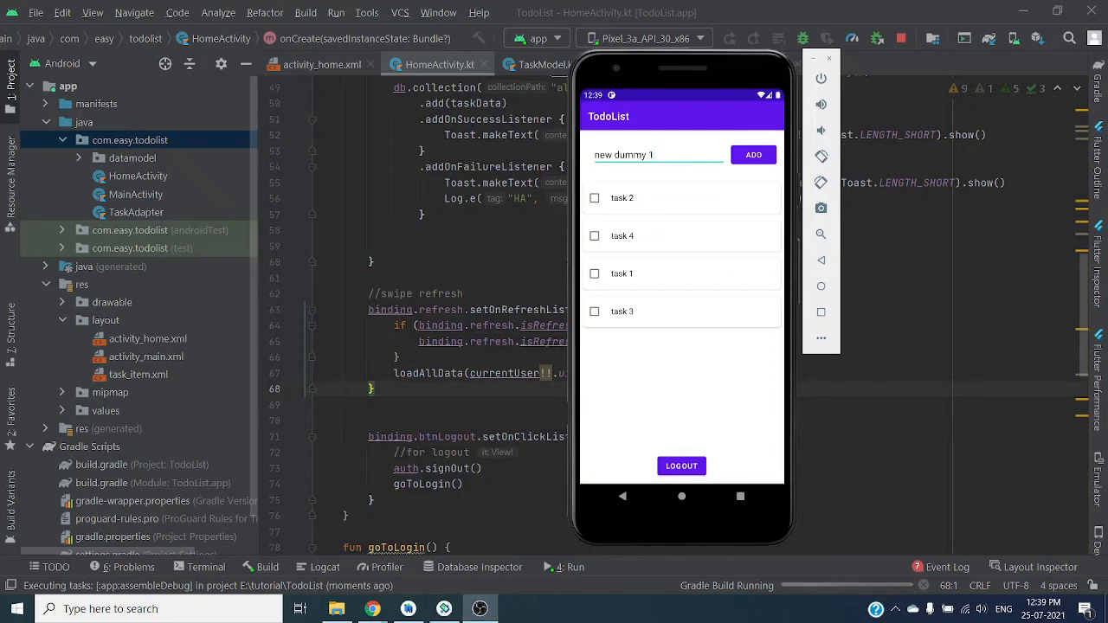
{"action": "left_click", "coordinate": [731, 38]}
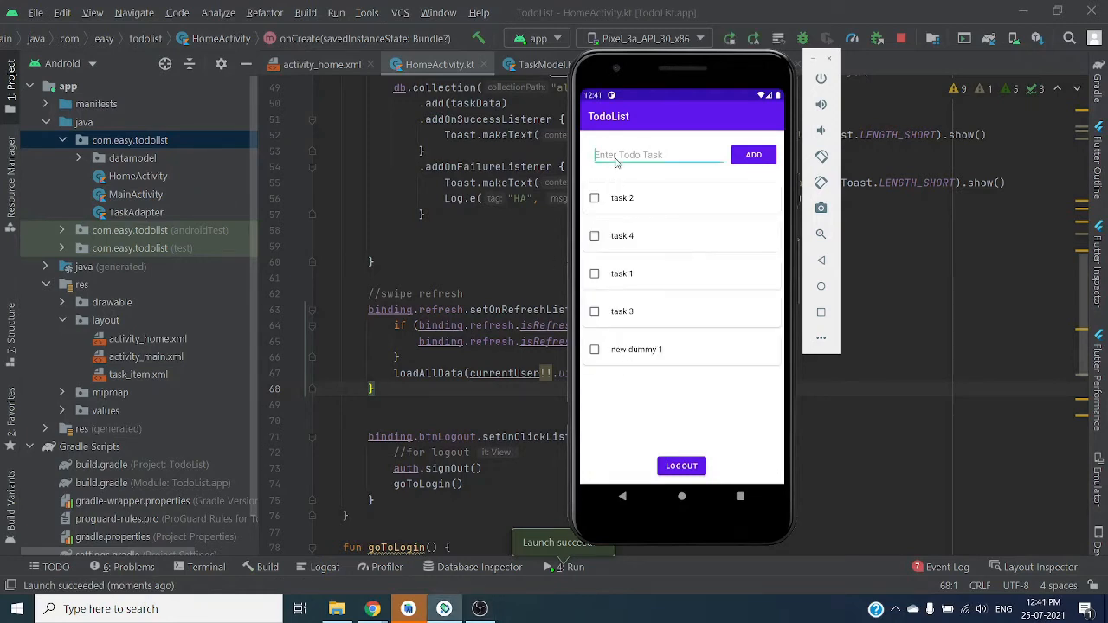
{"action": "left_click", "coordinate": [658, 154]}
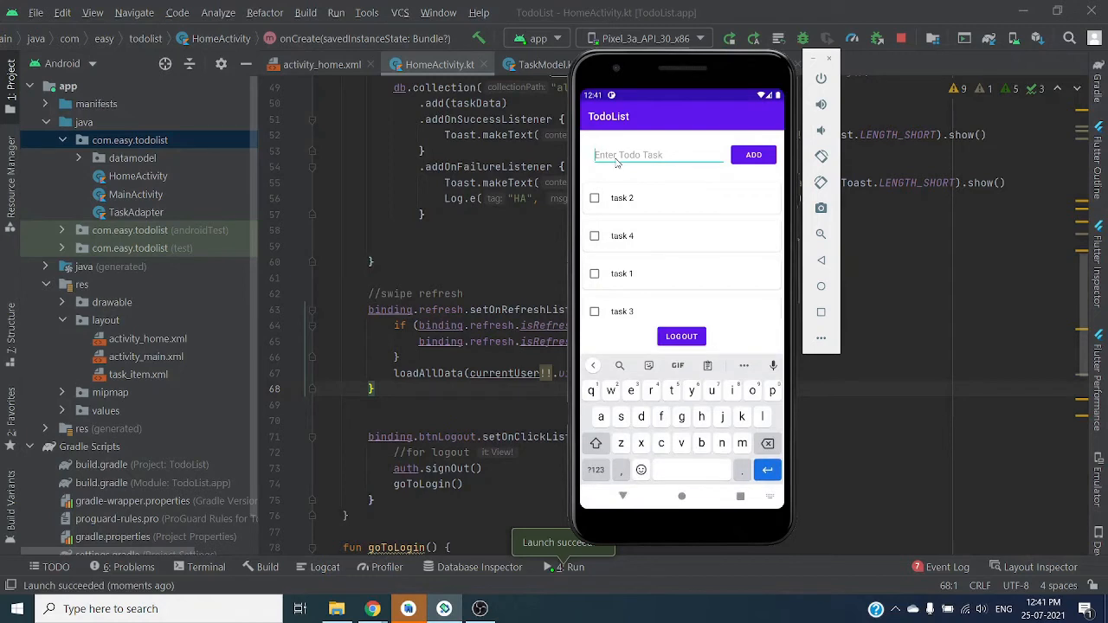
{"action": "type", "text": "second du"}
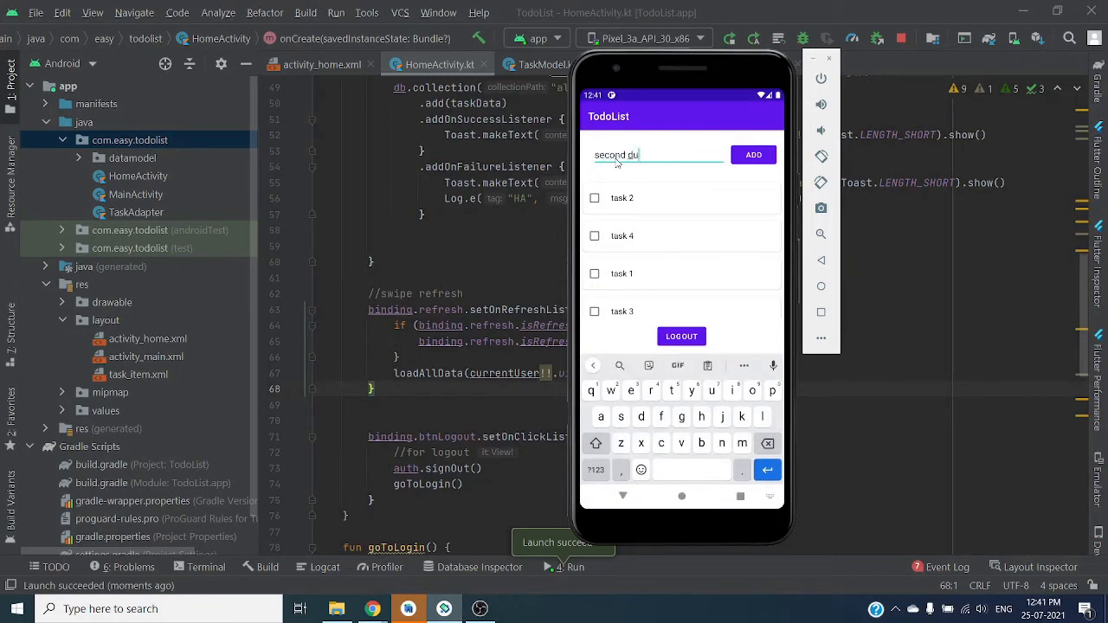
{"action": "type", "text": "mmy"}
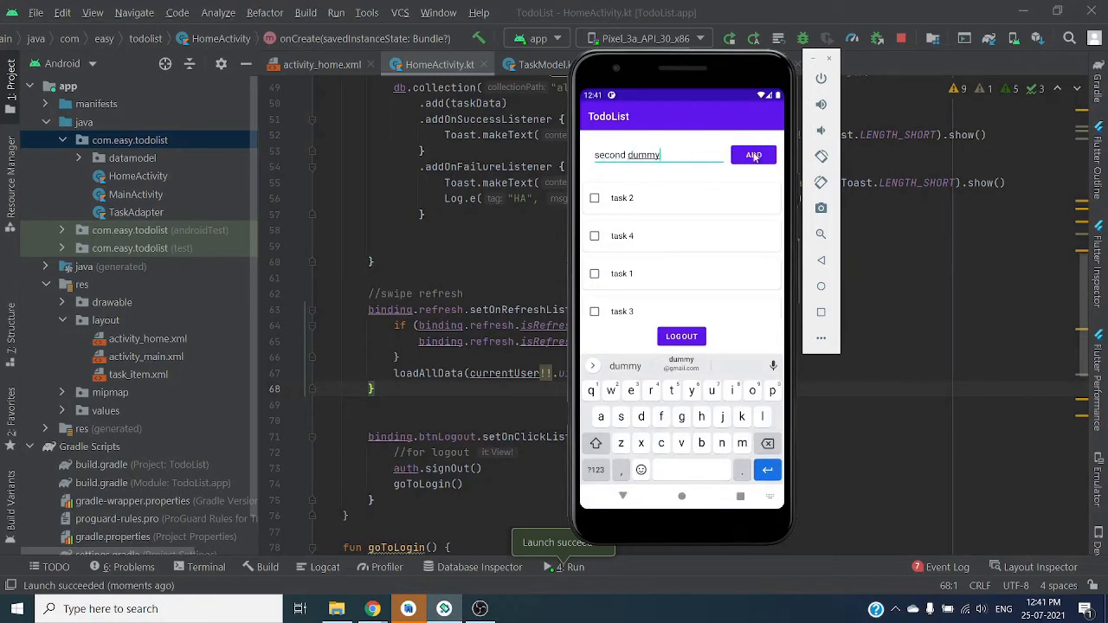
Add the 'second dummy' task and swipe to refresh so it appears in the list.
{"action": "left_click", "coordinate": [753, 154]}
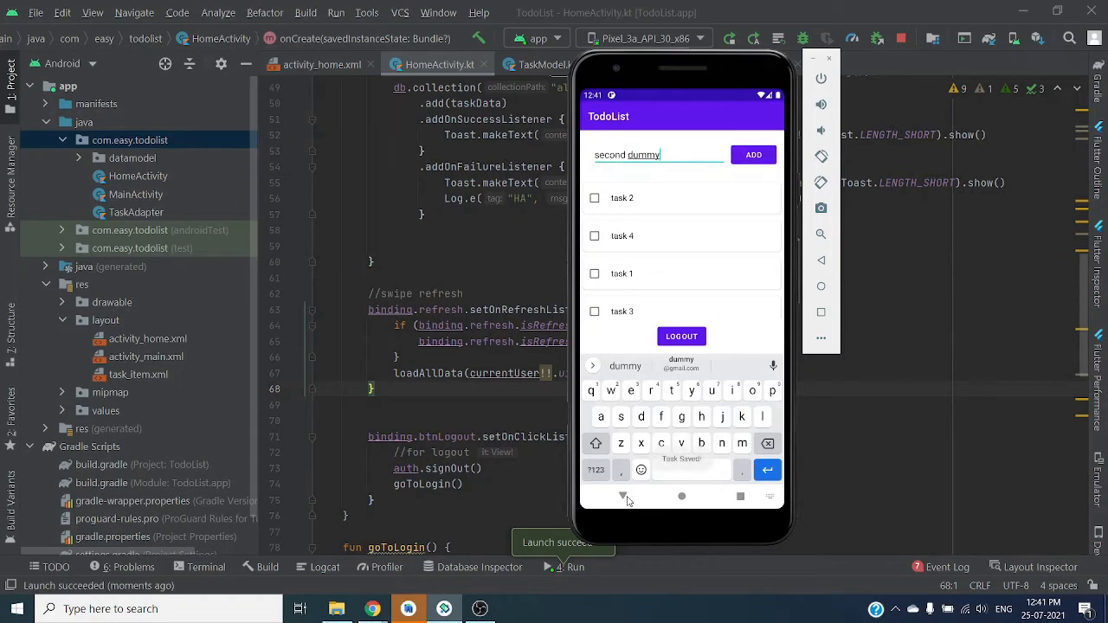
{"action": "left_click", "coordinate": [752, 154]}
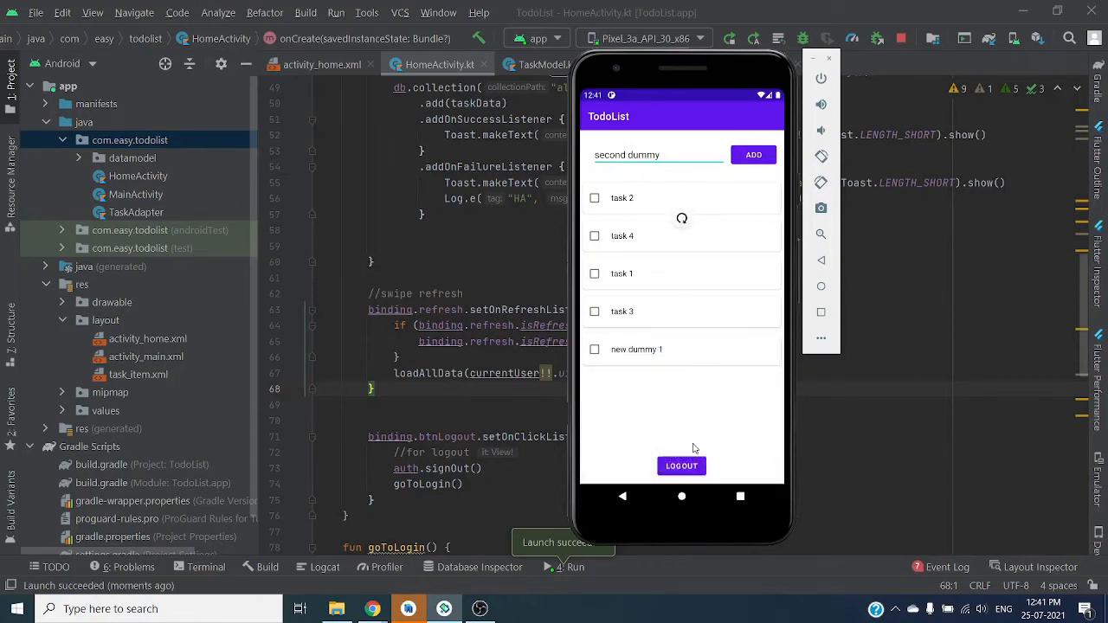
{"action": "left_click", "coordinate": [751, 154]}
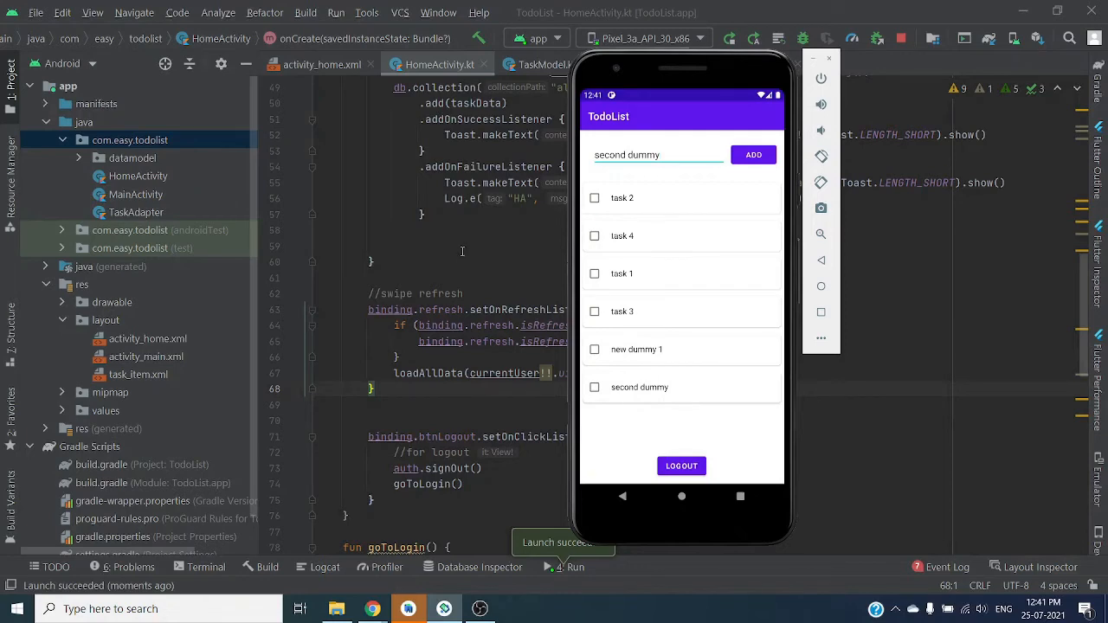
{"action": "mouse_move", "coordinate": [464, 257]}
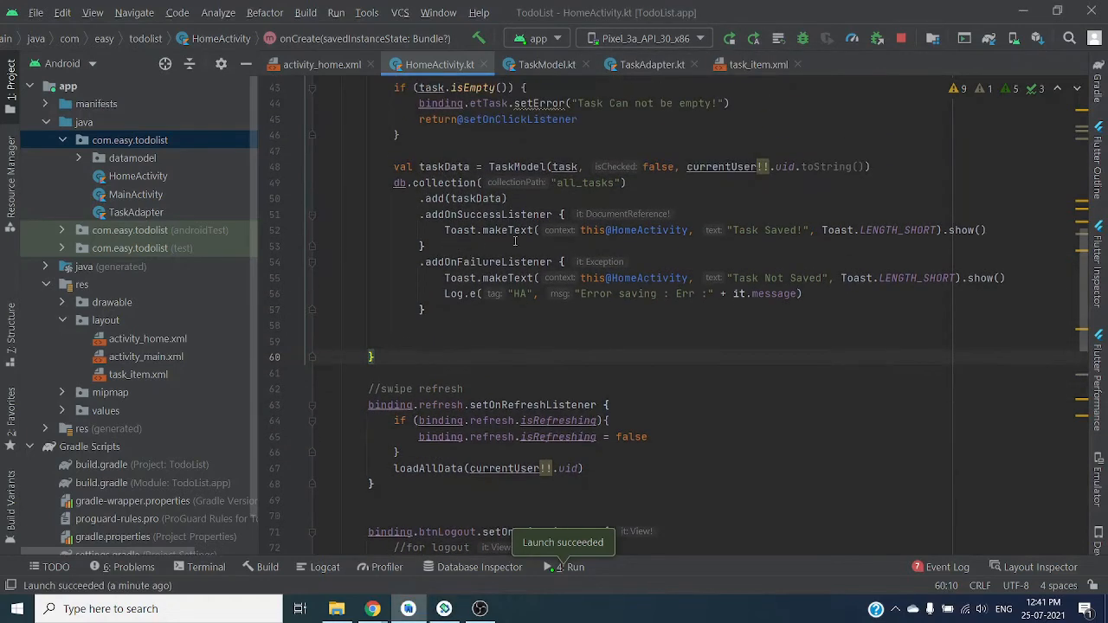
Scroll to loadAllData and move .get() onto its own line after ref.
{"action": "scroll", "scroll_direction": "up", "scroll_amount": 3}
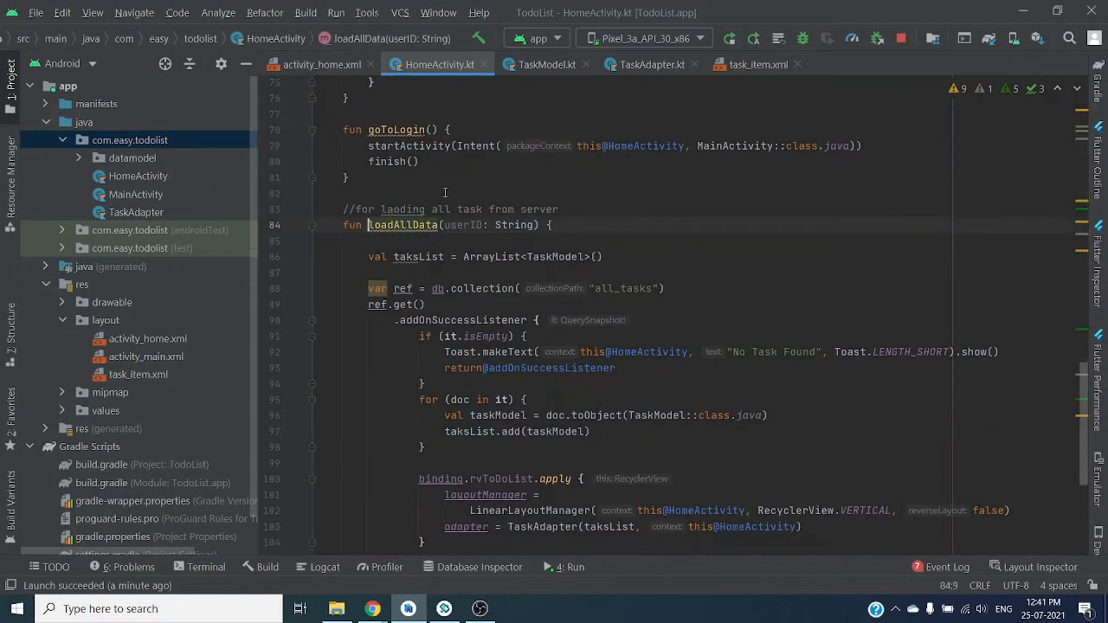
{"action": "scroll", "scroll_direction": "down", "scroll_amount": 3}
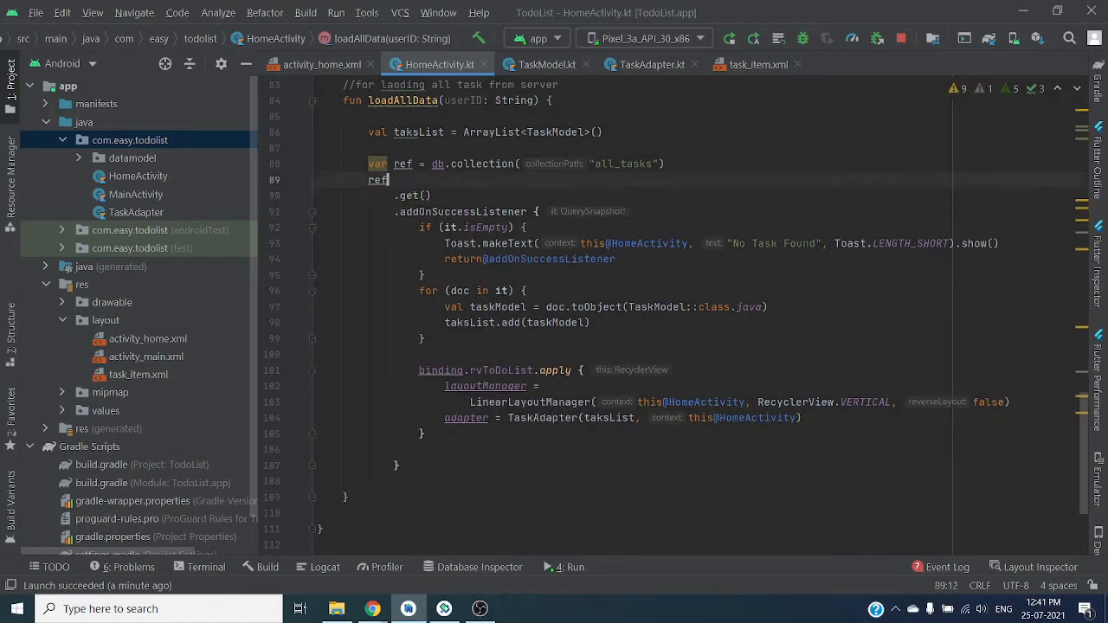
Start a .whereEqualTo filter on the all_tasks query after ref.
{"action": "type", "text": "."}
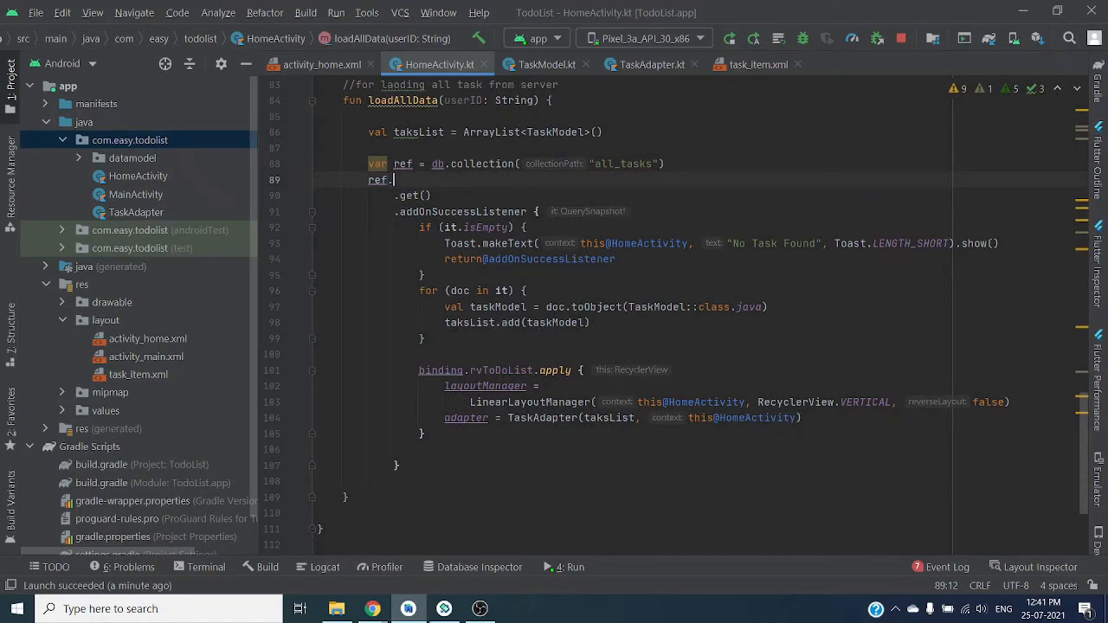
{"action": "type", "text": "whe"}
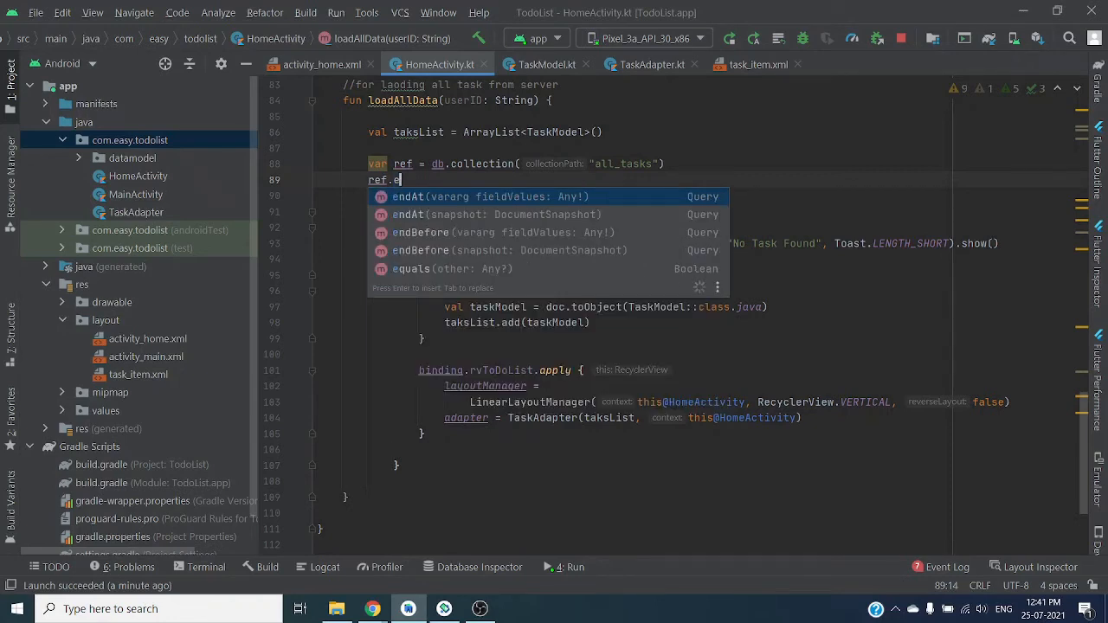
{"action": "type", "text": "whe"}
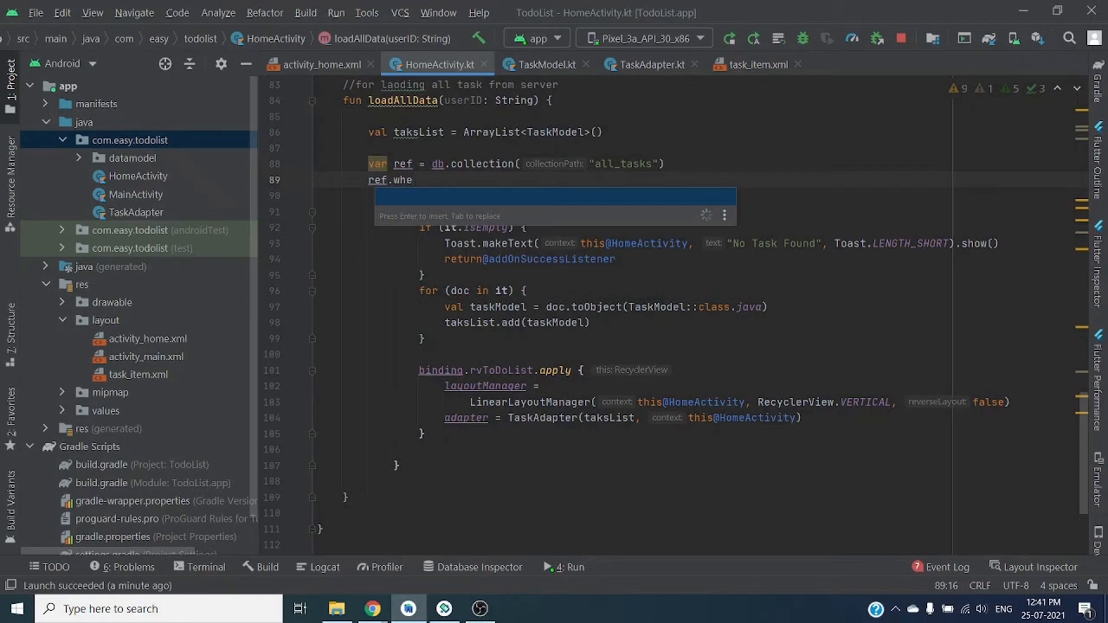
{"action": "type", "text": "eEqualTo(\""}
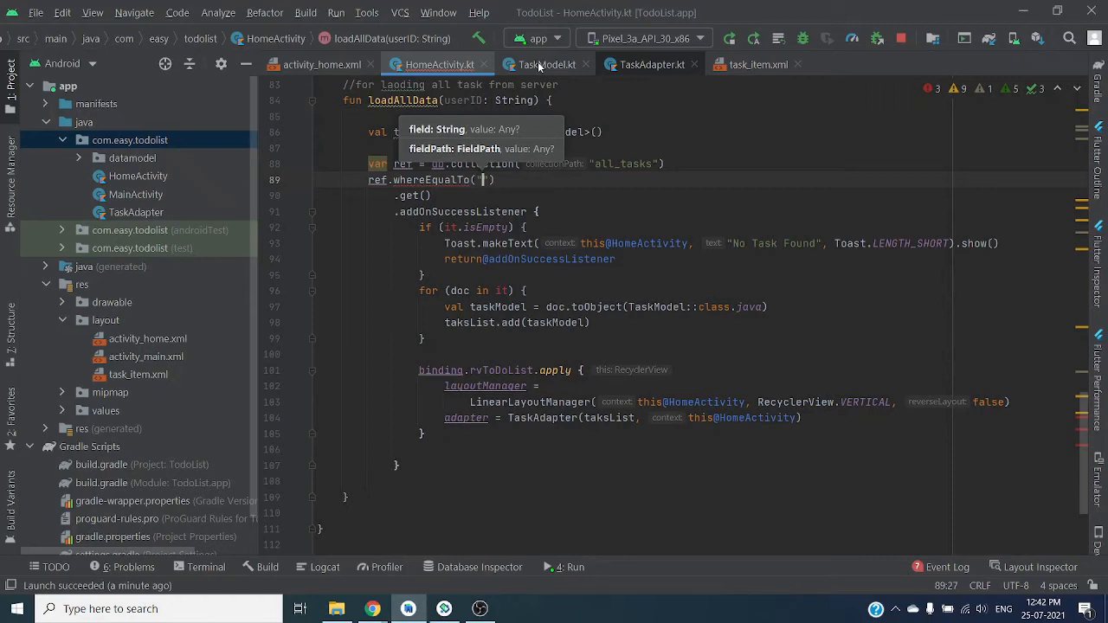
Copy the userID field name from TaskModel.kt and complete whereEqualTo("userID", userID).
{"action": "left_click", "coordinate": [547, 64]}
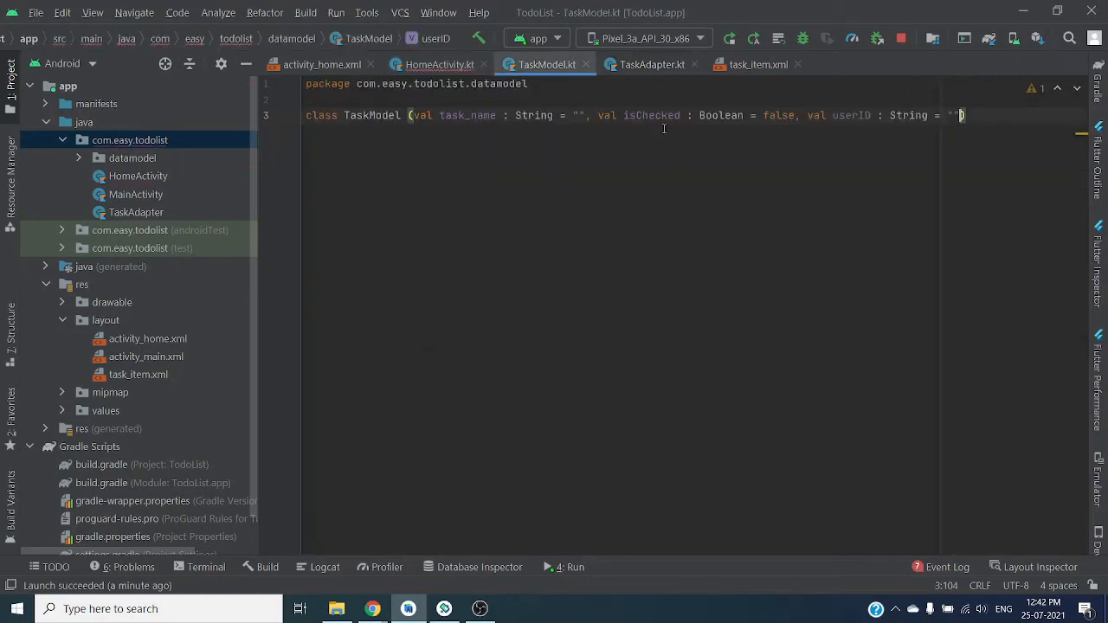
{"action": "double_click", "coordinate": [850, 114]}
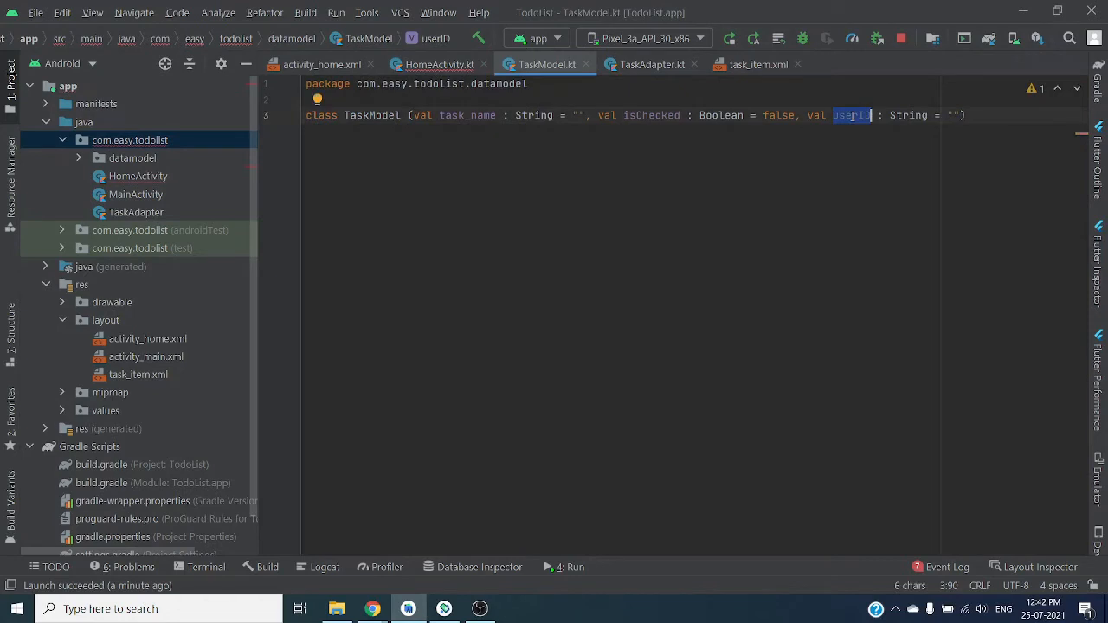
{"action": "left_click", "coordinate": [440, 64]}
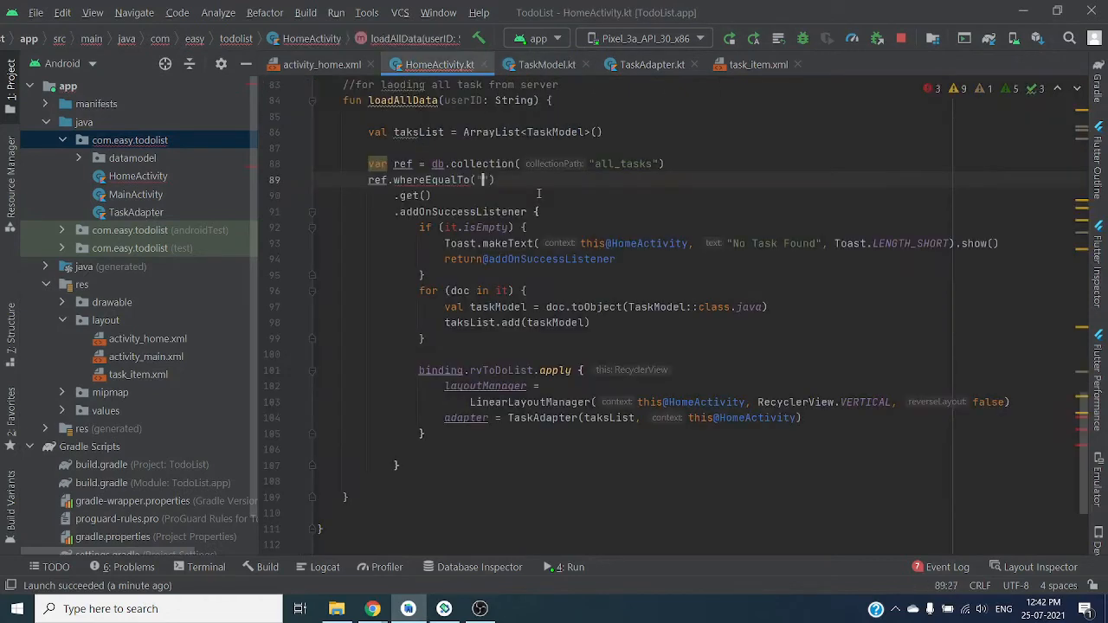
{"action": "type", "text": "userID"}
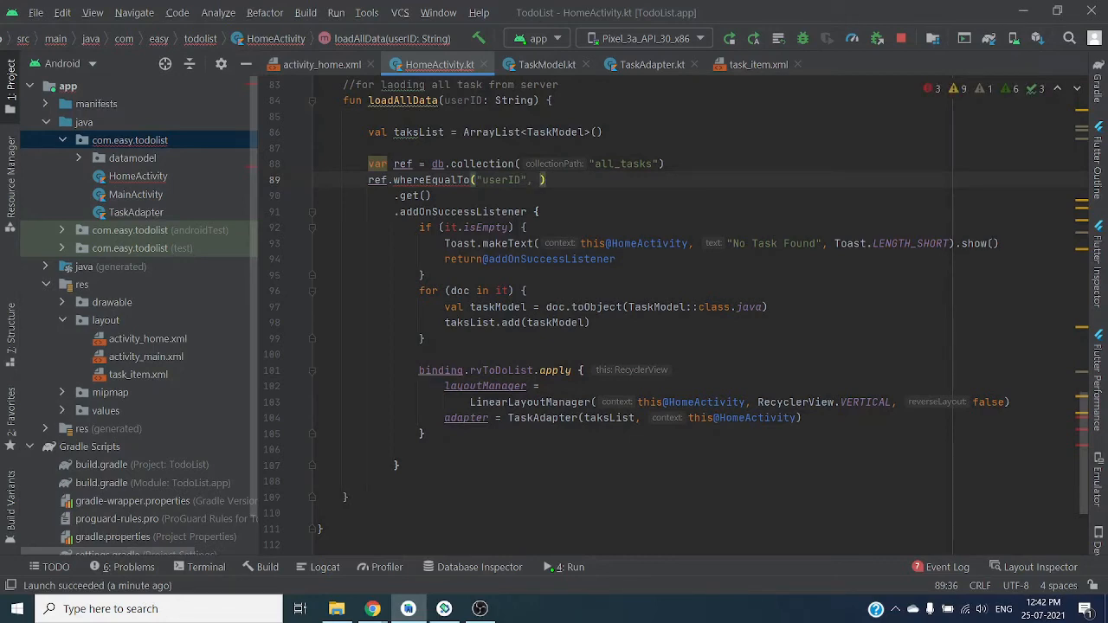
{"action": "type", "text": "userID"}
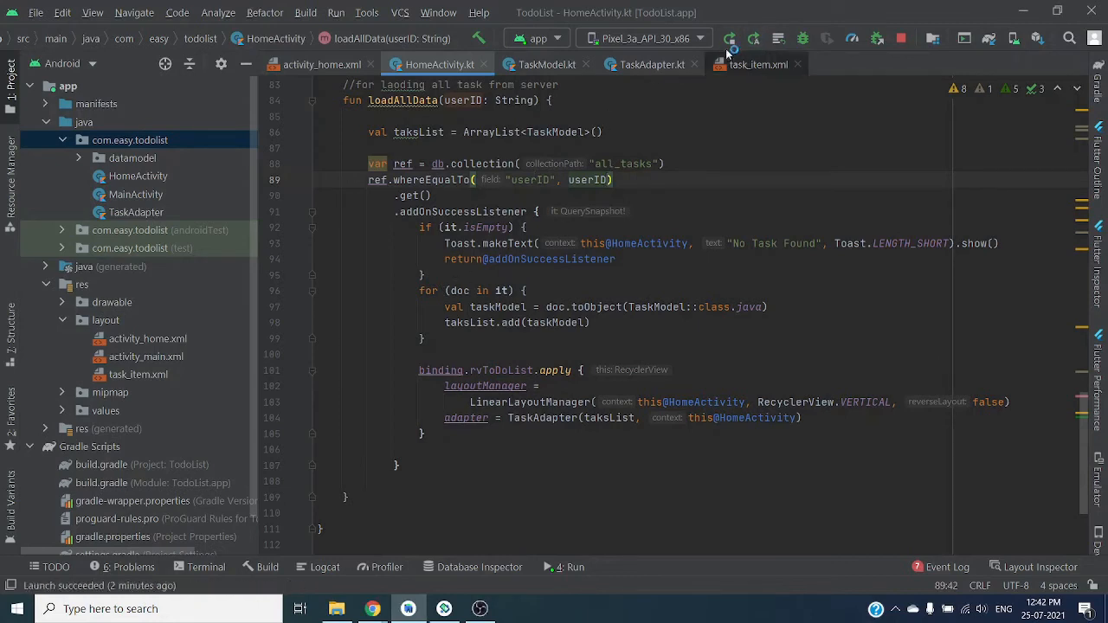
{"action": "mouse_move", "coordinate": [731, 38]}
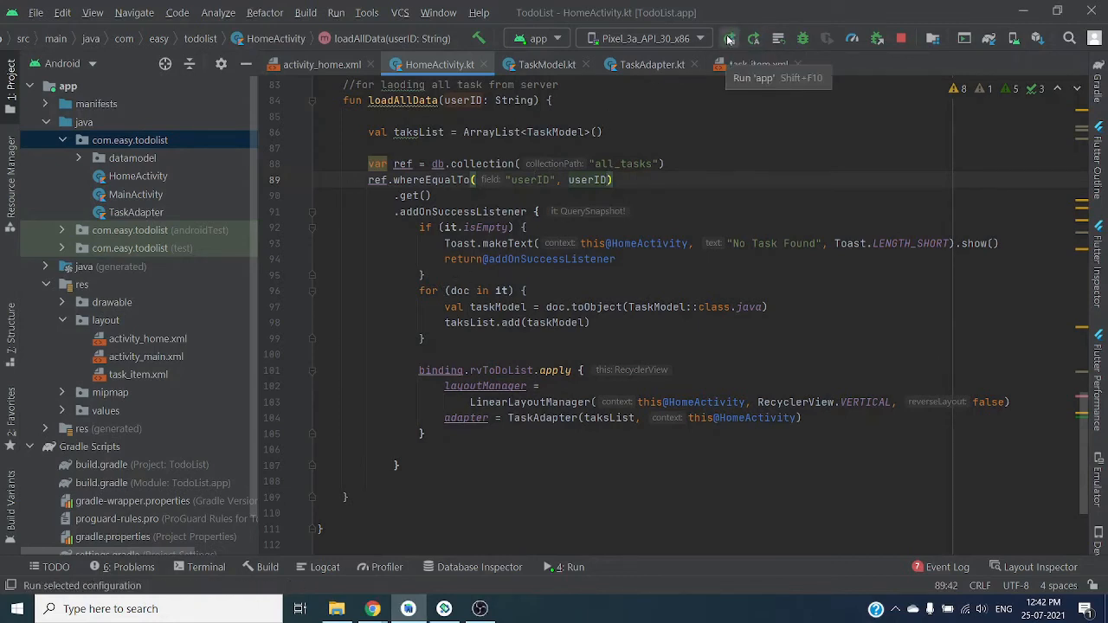
Run the filtered app on the emulator and switch to the Firestore console in Chrome.
{"action": "left_click", "coordinate": [729, 39]}
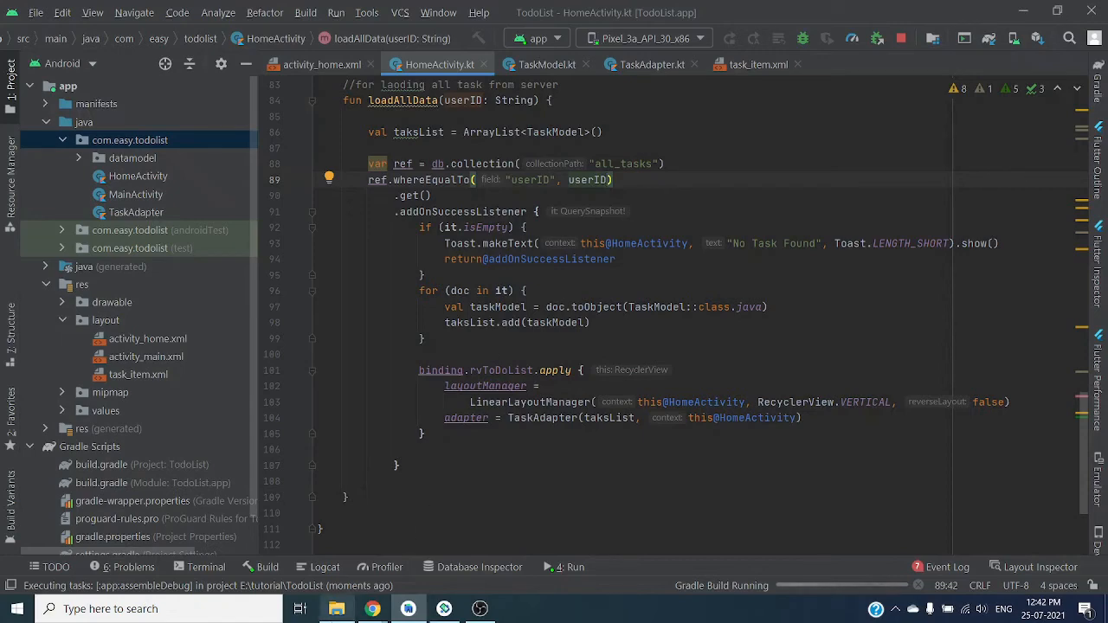
{"action": "mouse_move", "coordinate": [371, 609]}
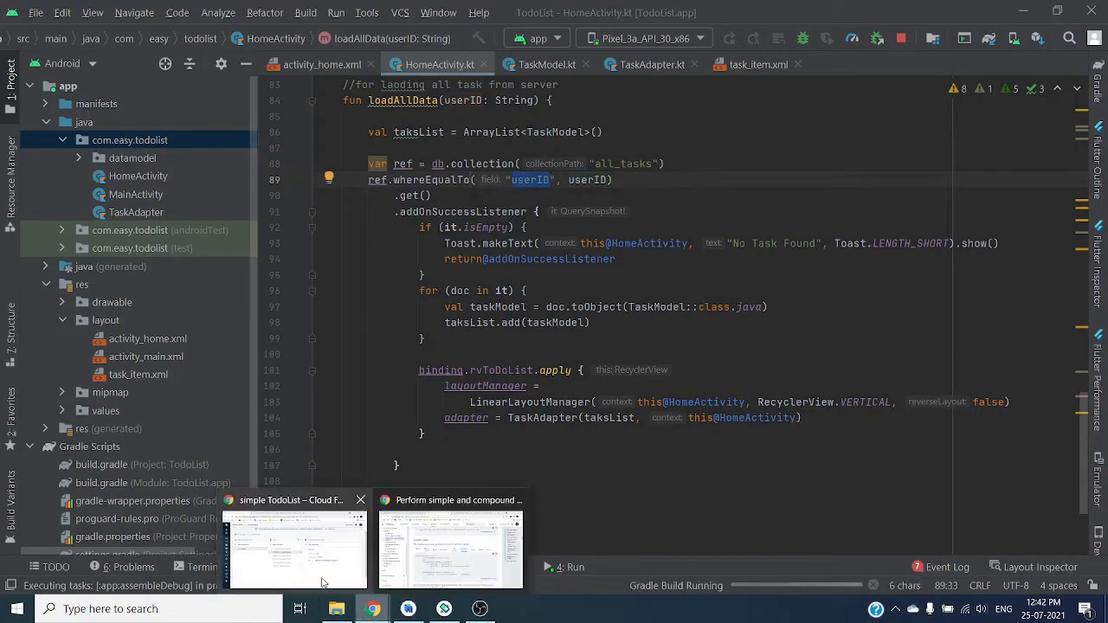
{"action": "left_click", "coordinate": [295, 551]}
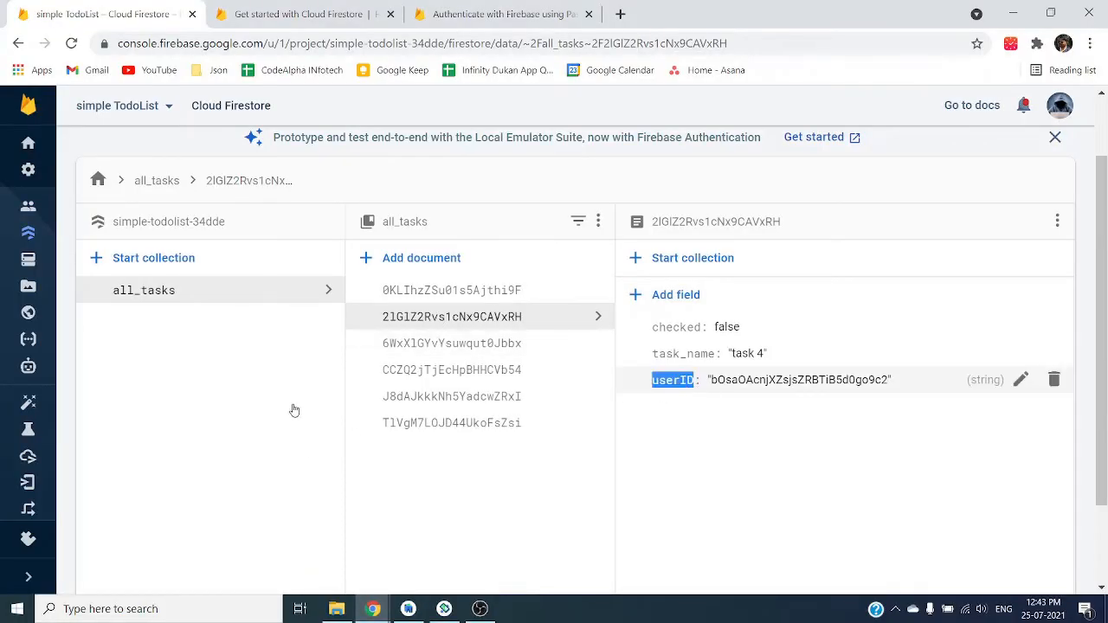
{"action": "left_click", "coordinate": [1022, 380]}
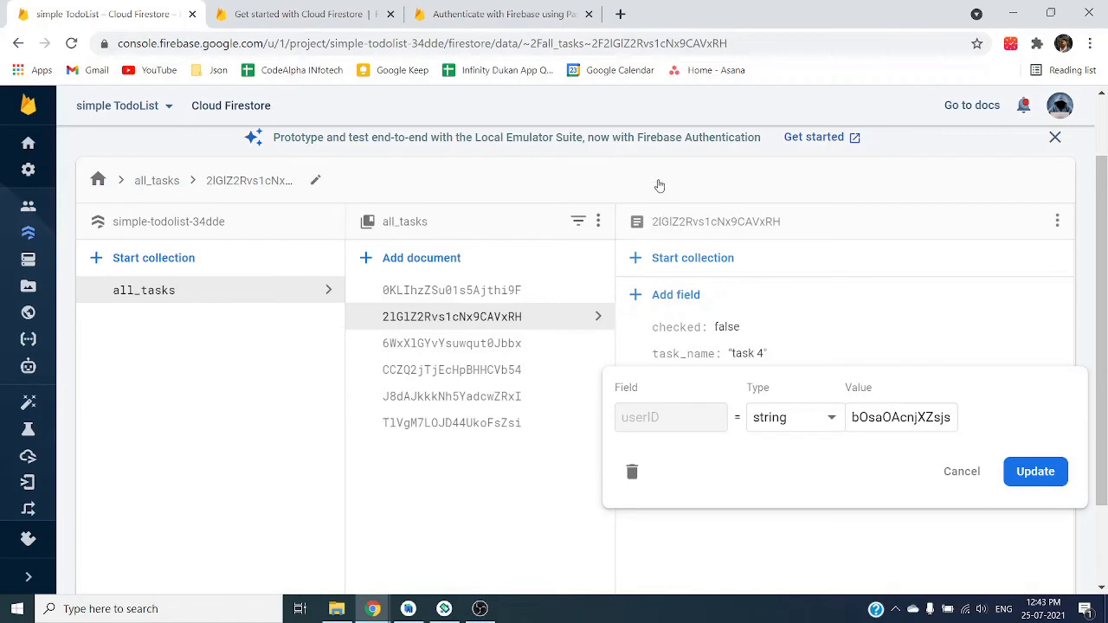
{"action": "left_click", "coordinate": [315, 181]}
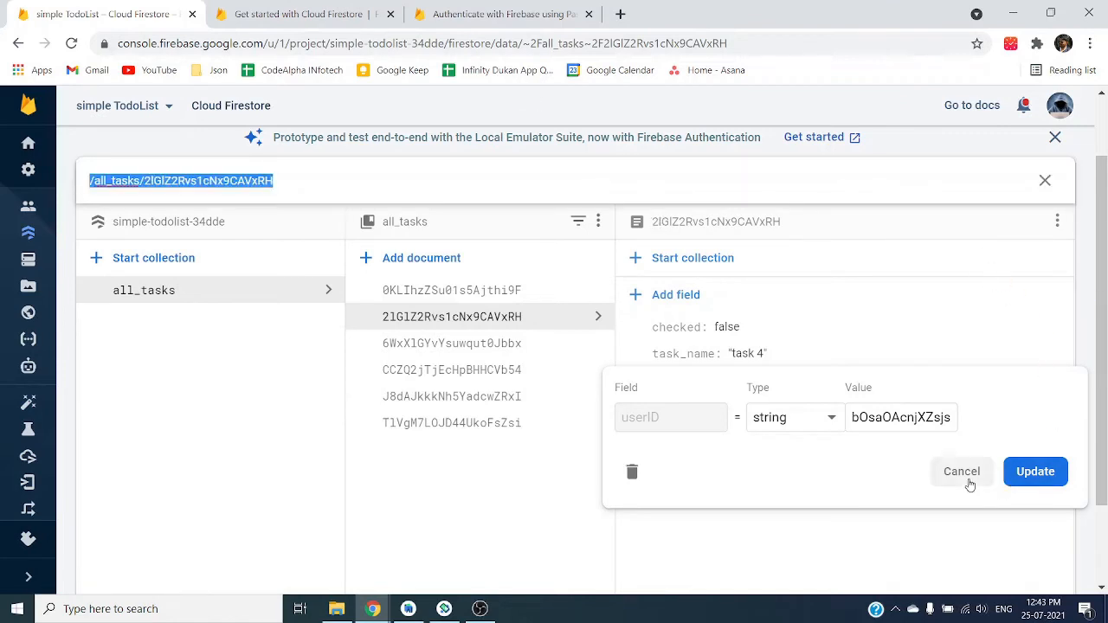
{"action": "left_click", "coordinate": [1035, 471]}
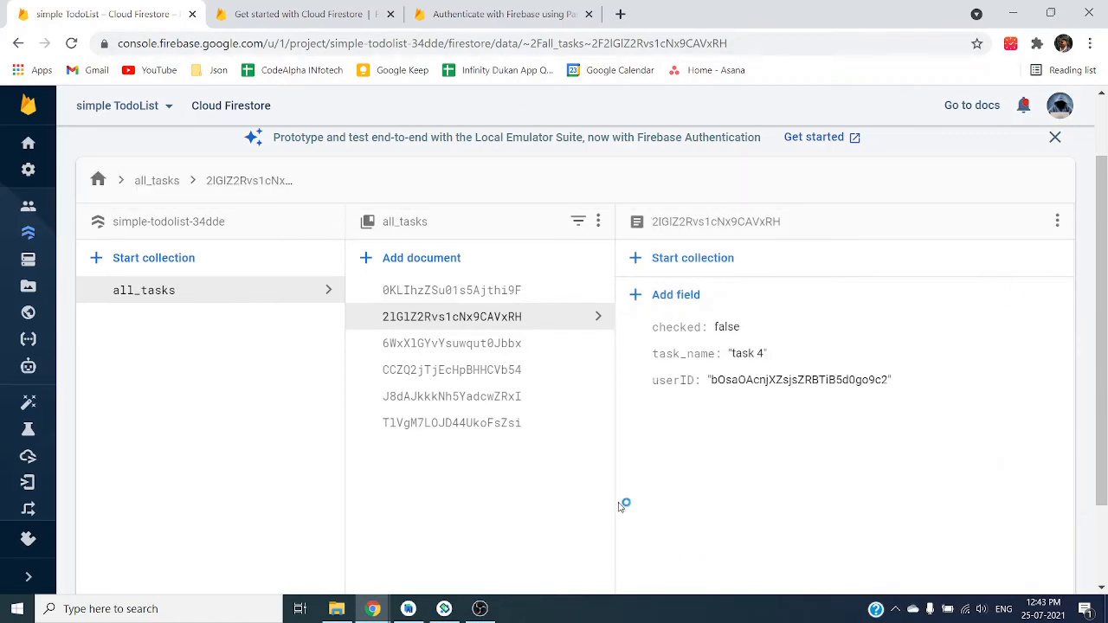
{"action": "left_click", "coordinate": [480, 609]}
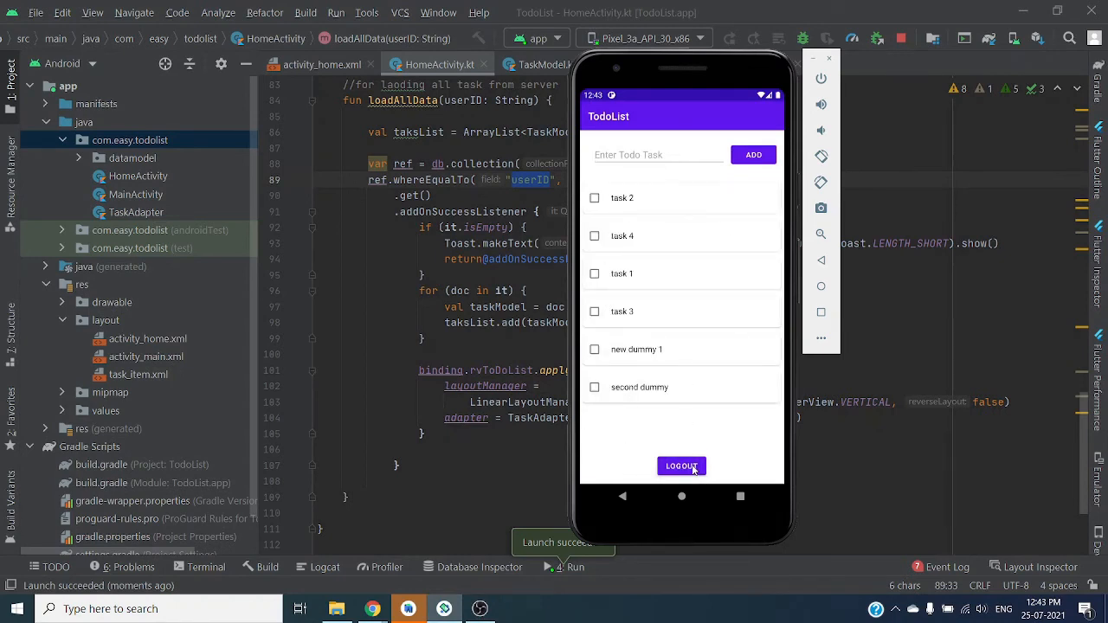
{"action": "left_click", "coordinate": [683, 466]}
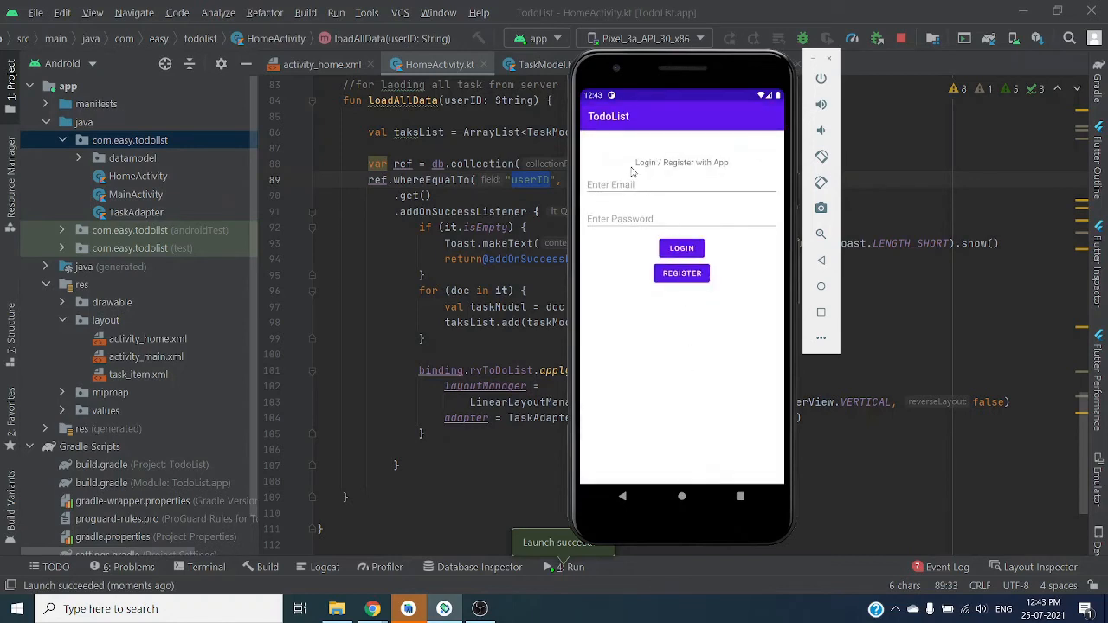
{"action": "left_click", "coordinate": [682, 184]}
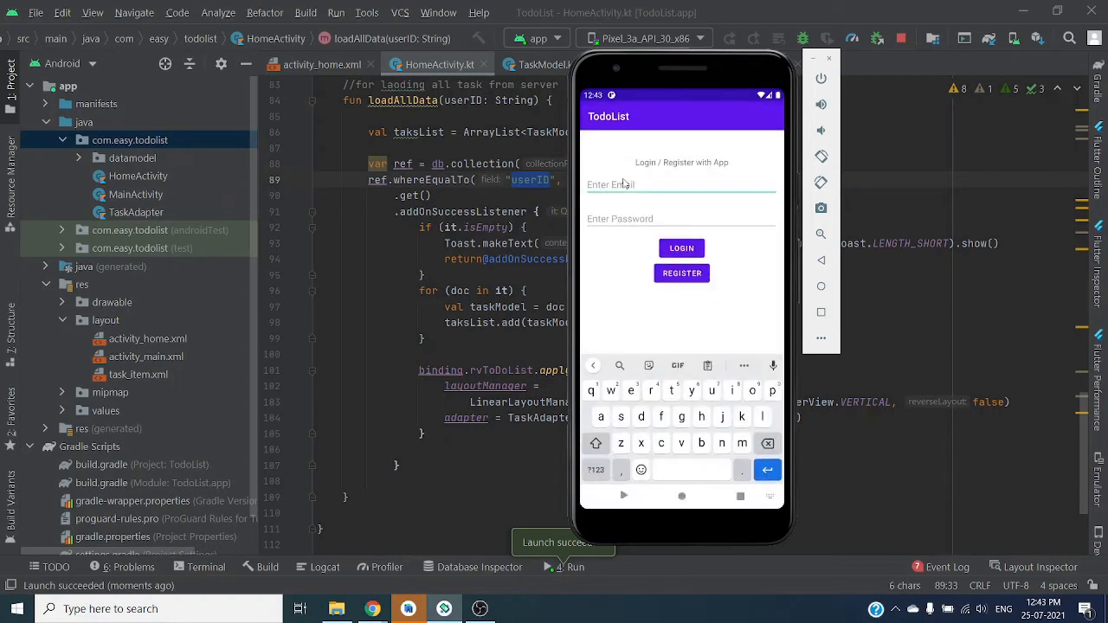
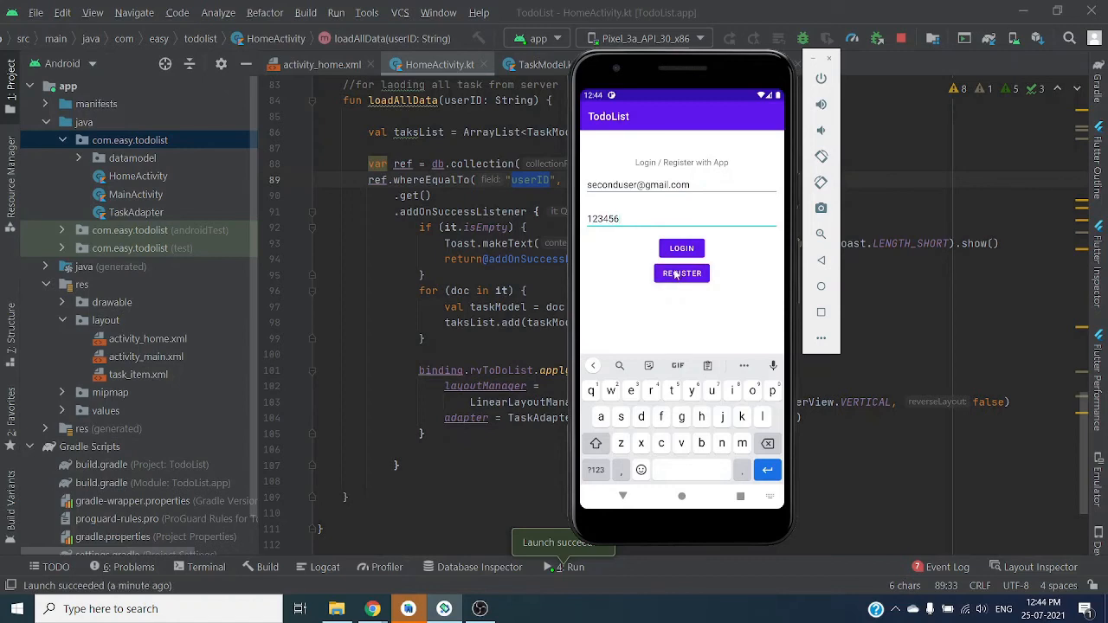
{"action": "left_click", "coordinate": [682, 250]}
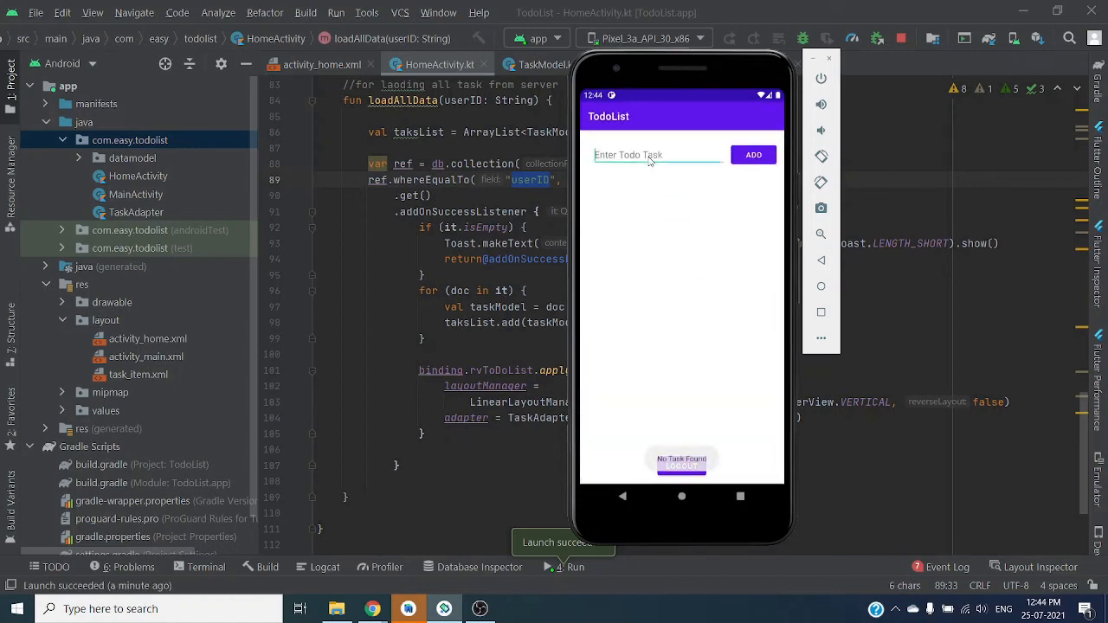
{"action": "left_click", "coordinate": [658, 156]}
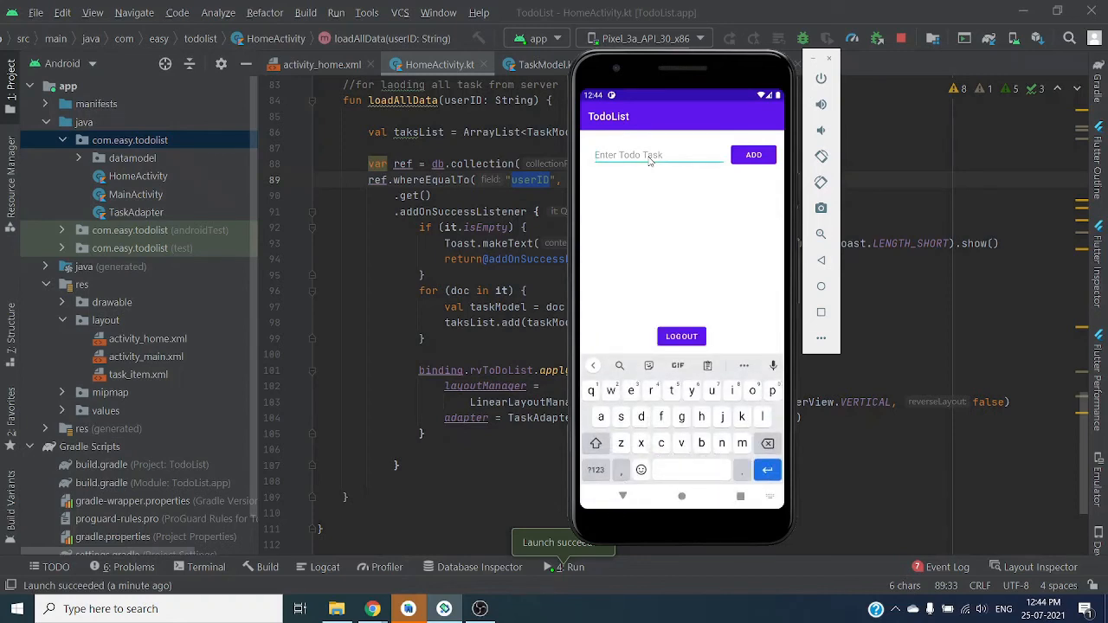
Add the tasks 'qwert' and 'qwert 111' to the second user's list.
{"action": "type", "text": "qwert"}
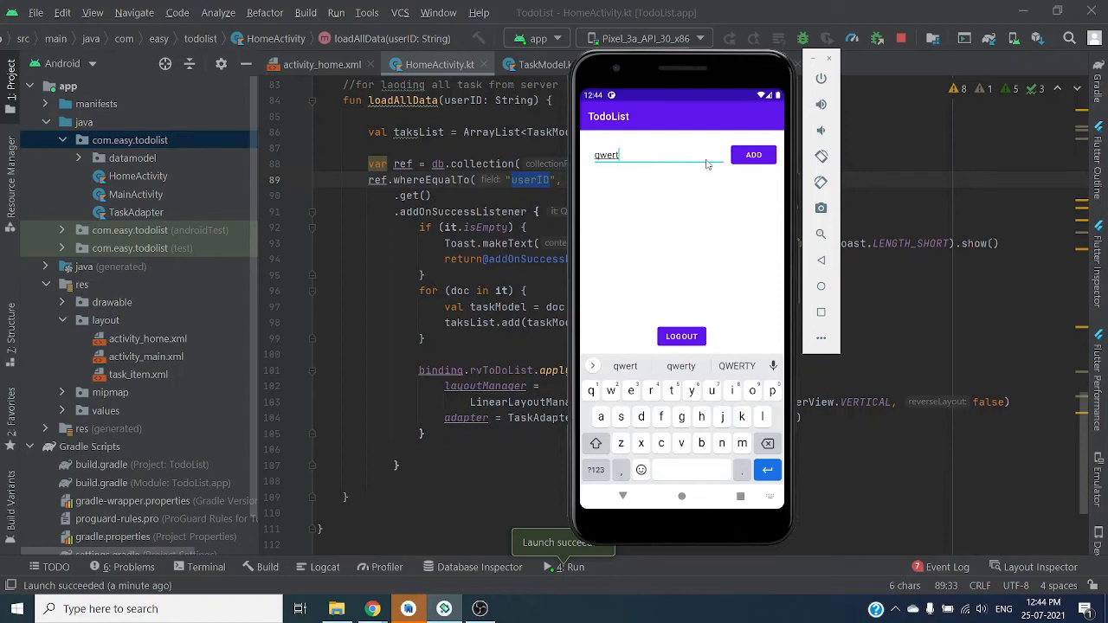
{"action": "left_click", "coordinate": [752, 154]}
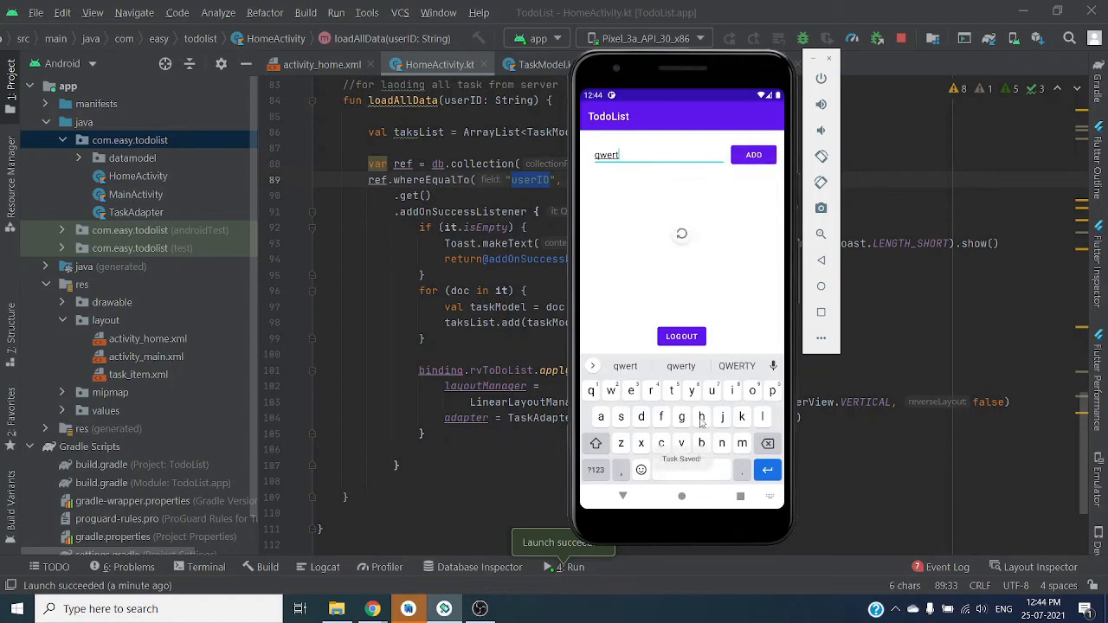
{"action": "left_click", "coordinate": [751, 154]}
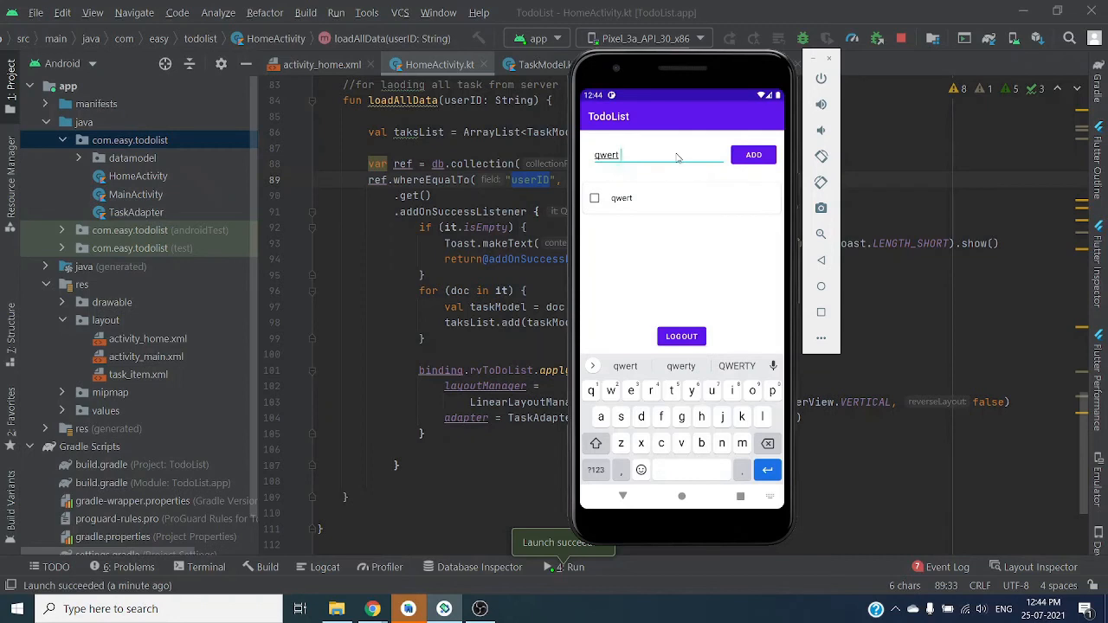
{"action": "type", "text": "111"}
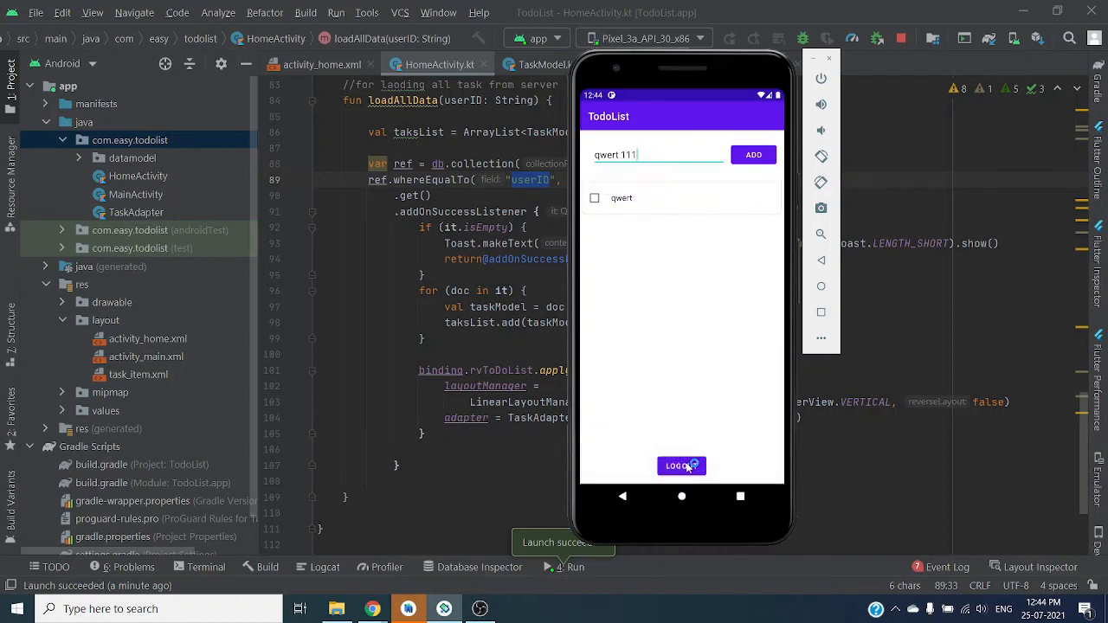
{"action": "left_click", "coordinate": [752, 154]}
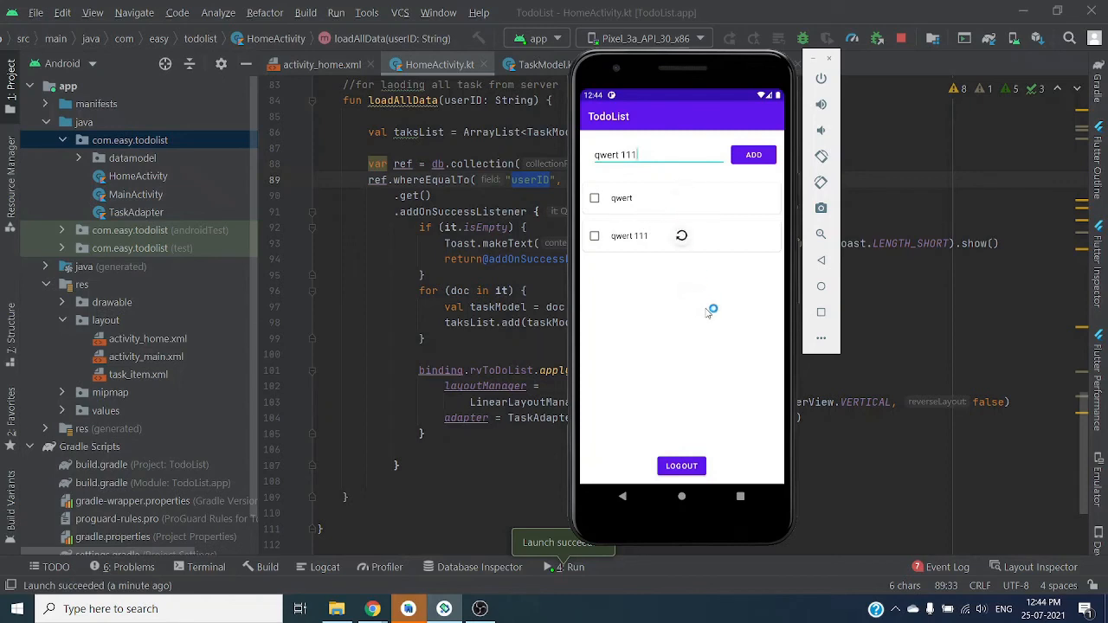
{"action": "mouse_move", "coordinate": [698, 436]}
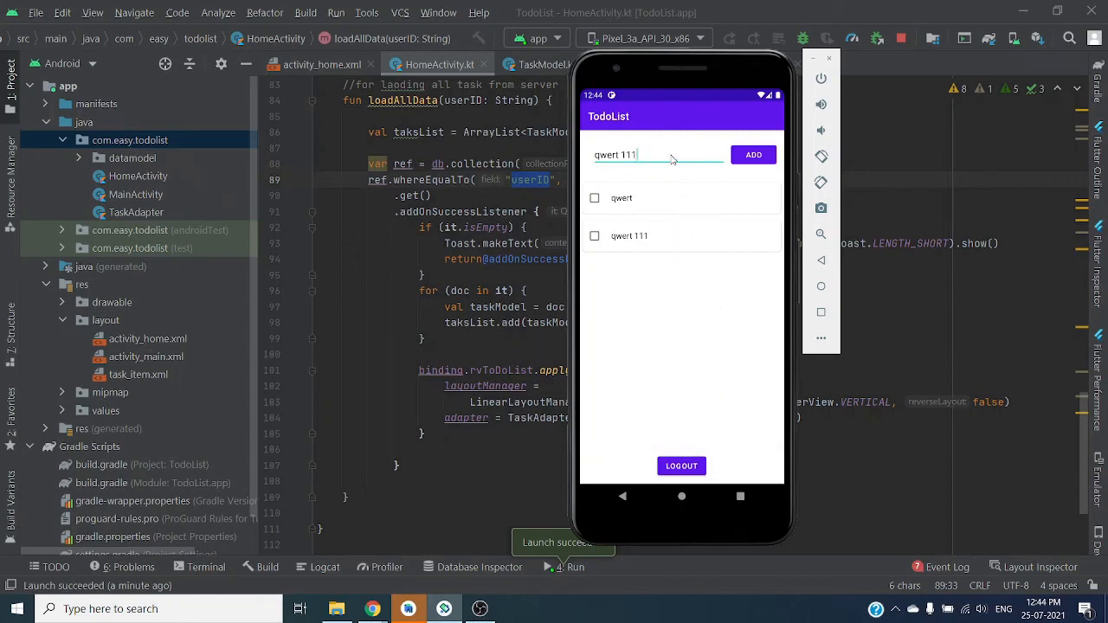
{"action": "type", "text": "34"}
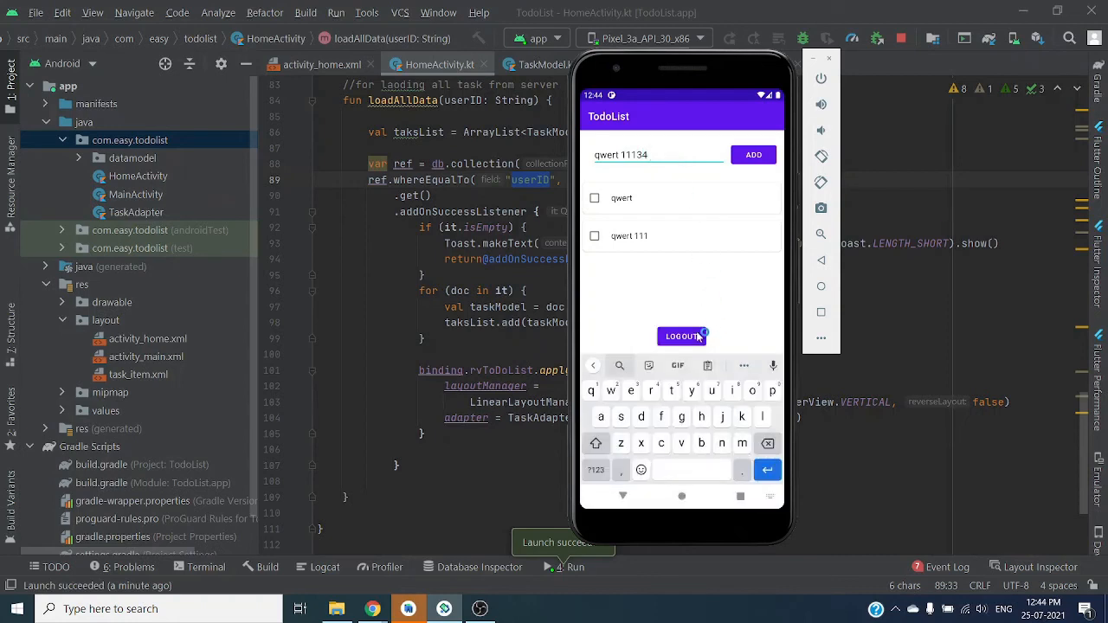
{"action": "left_click", "coordinate": [682, 336]}
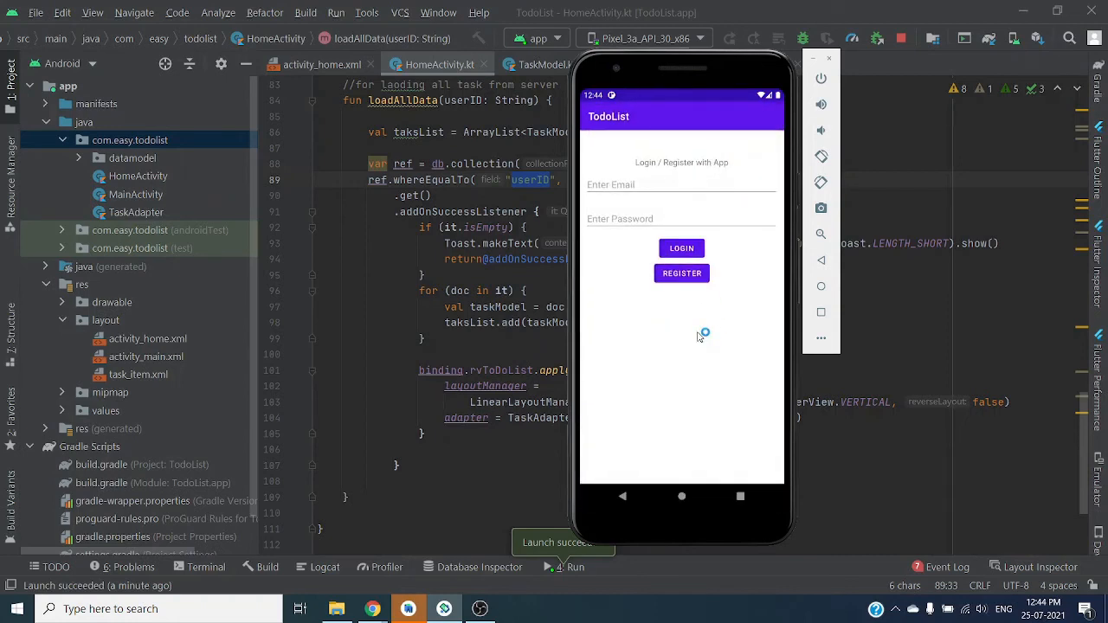
{"action": "left_click", "coordinate": [682, 184]}
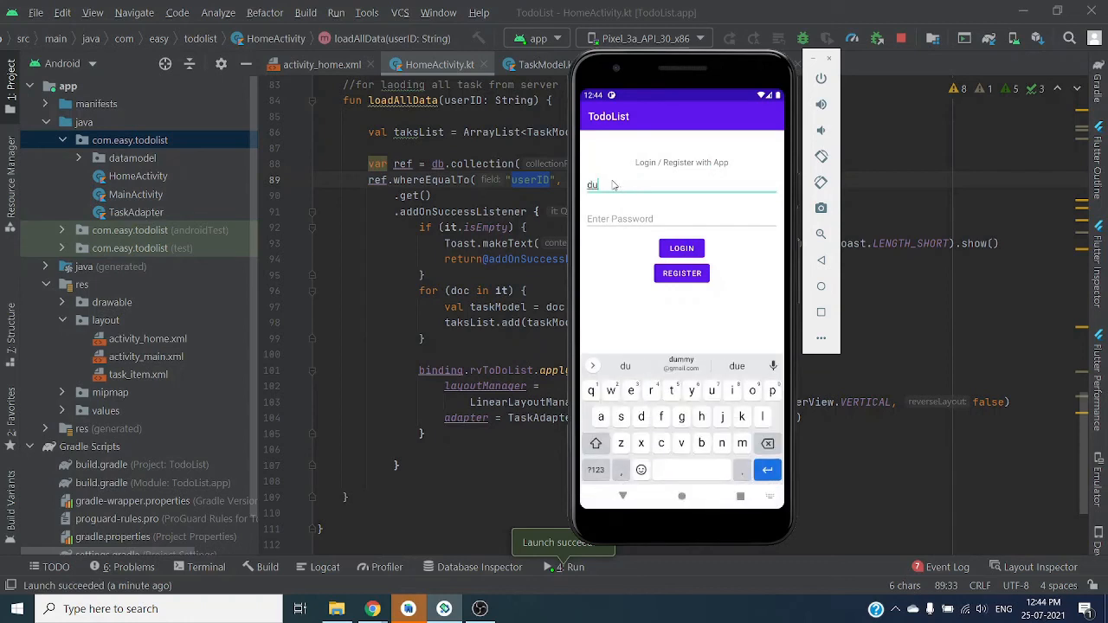
{"action": "left_click", "coordinate": [683, 366]}
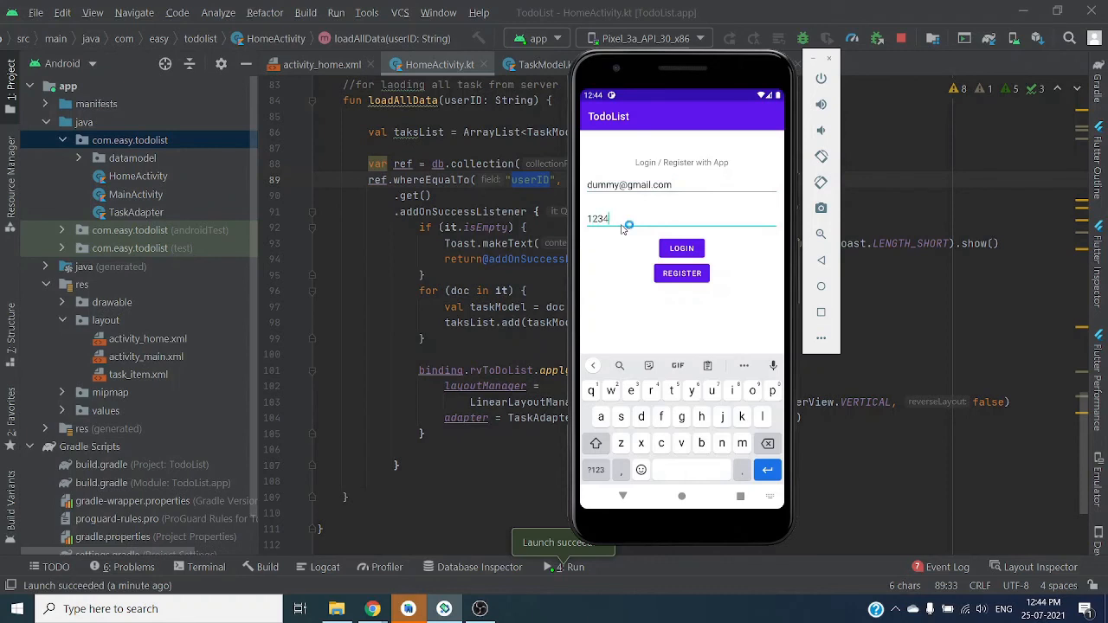
{"action": "type", "text": "56"}
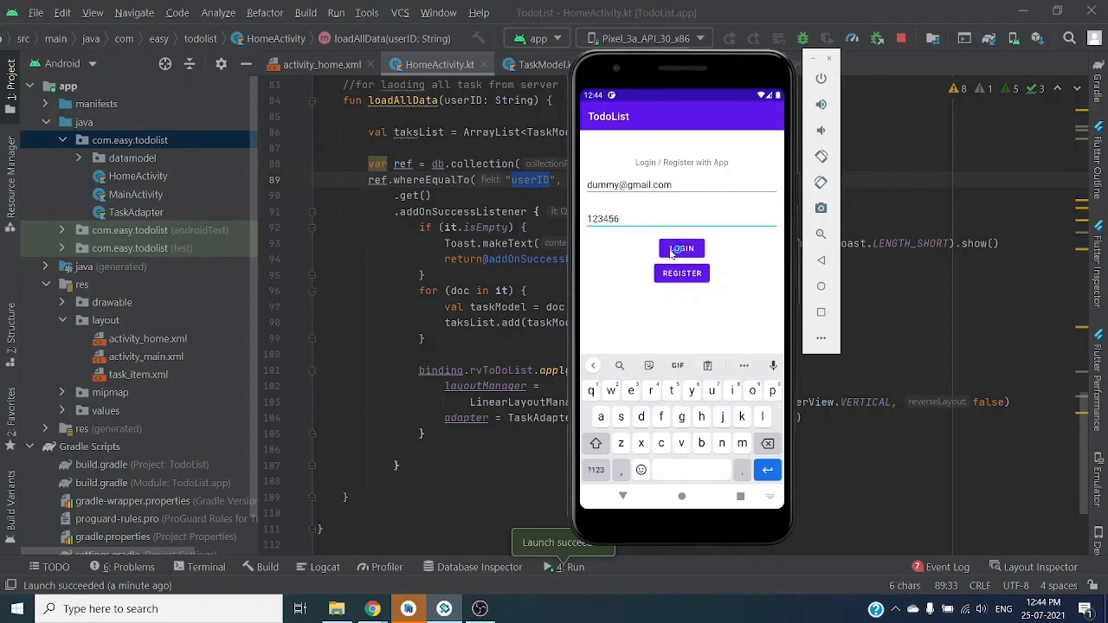
{"action": "left_click", "coordinate": [683, 250]}
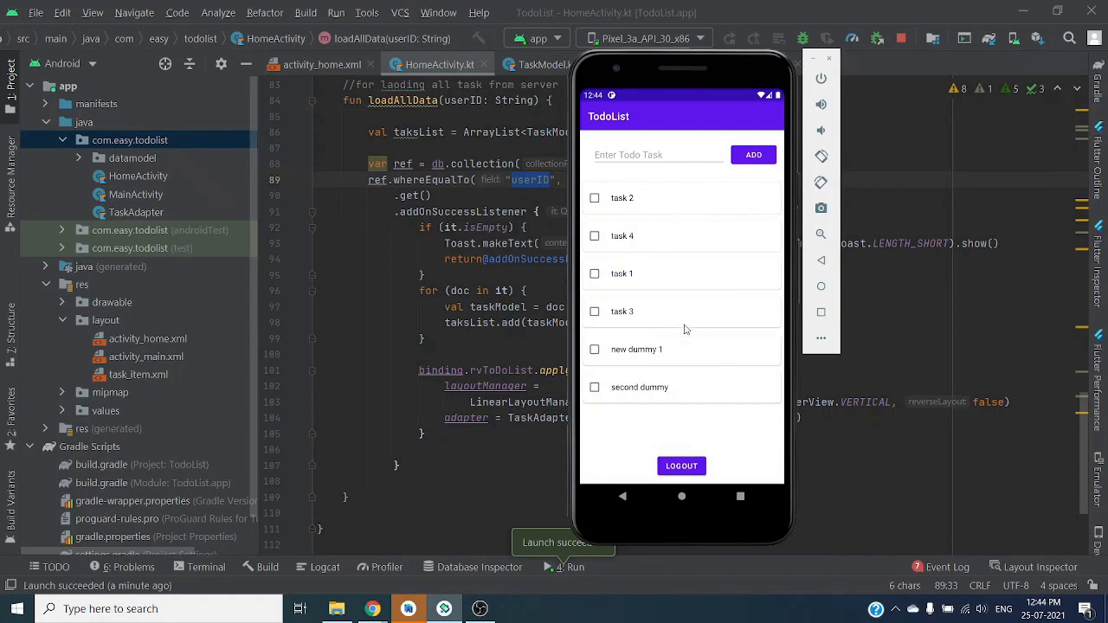
{"action": "mouse_move", "coordinate": [682, 333]}
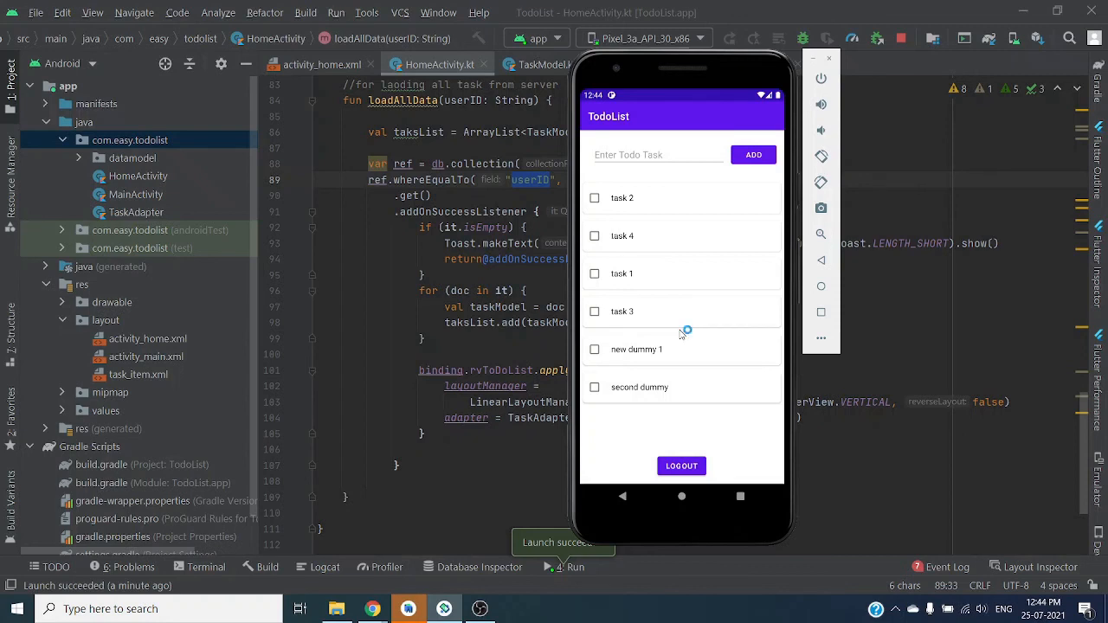
{"action": "mouse_move", "coordinate": [668, 204]}
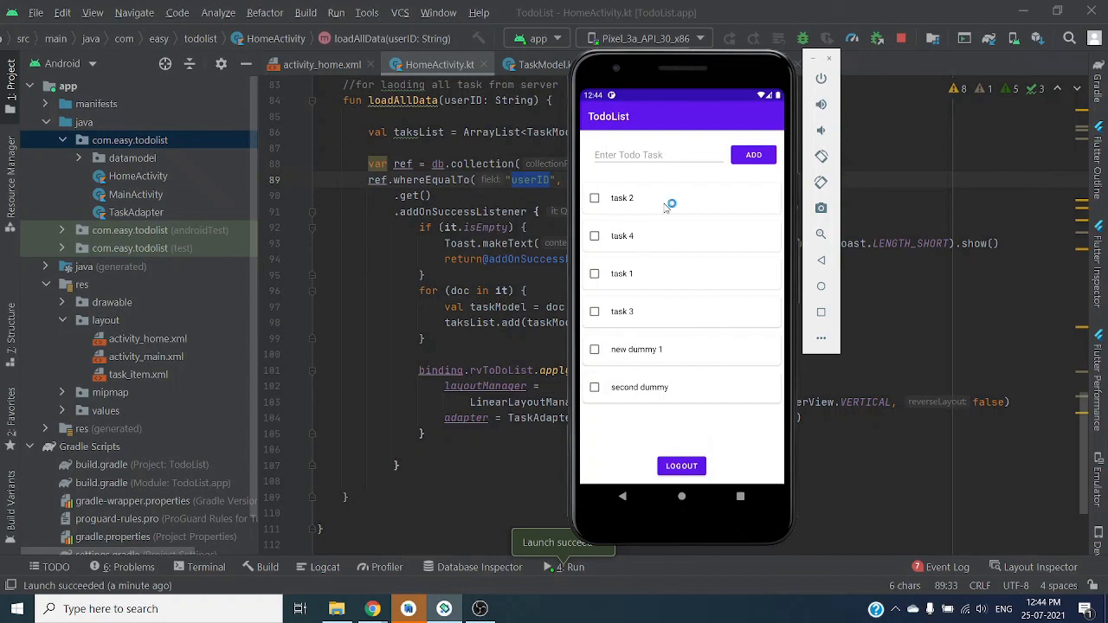